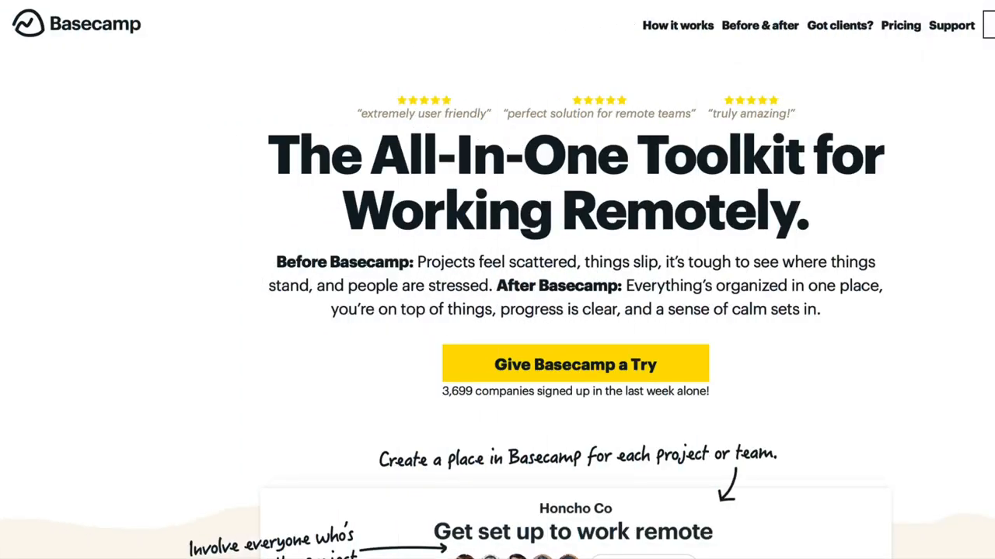
# Browse the sample podcast project, open its Message Board and read the Project Kickoff message
pyautogui.scroll(-3)
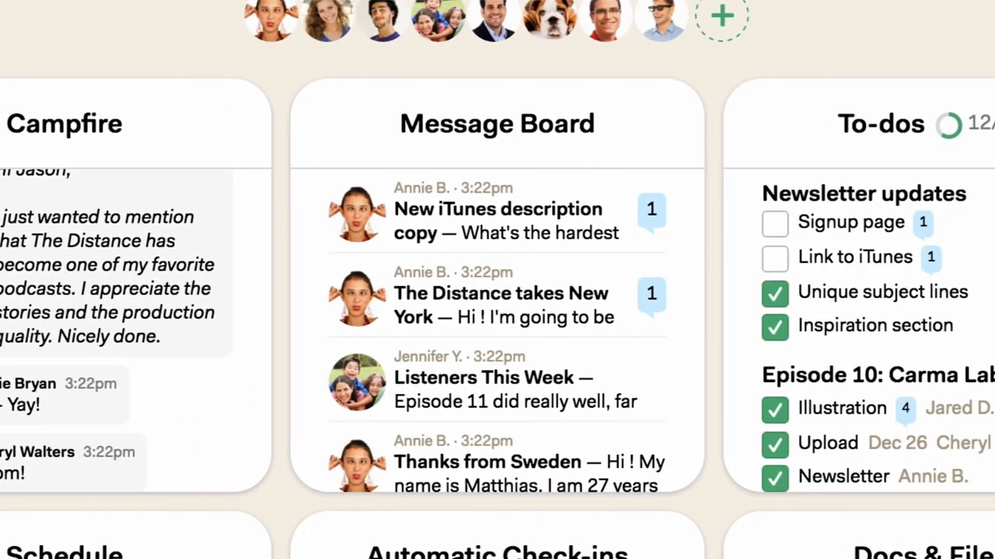
pyautogui.scroll(-3)
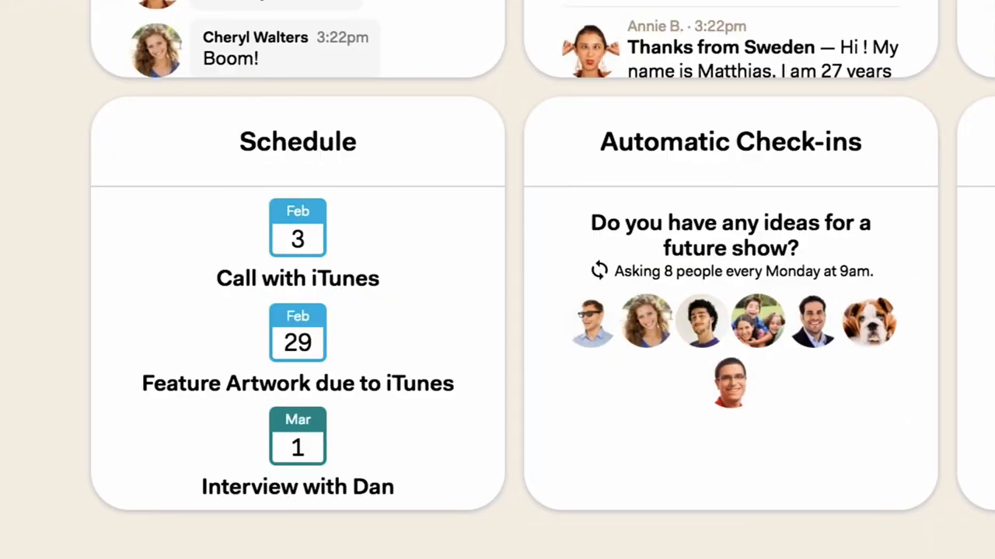
pyautogui.hscroll(3)
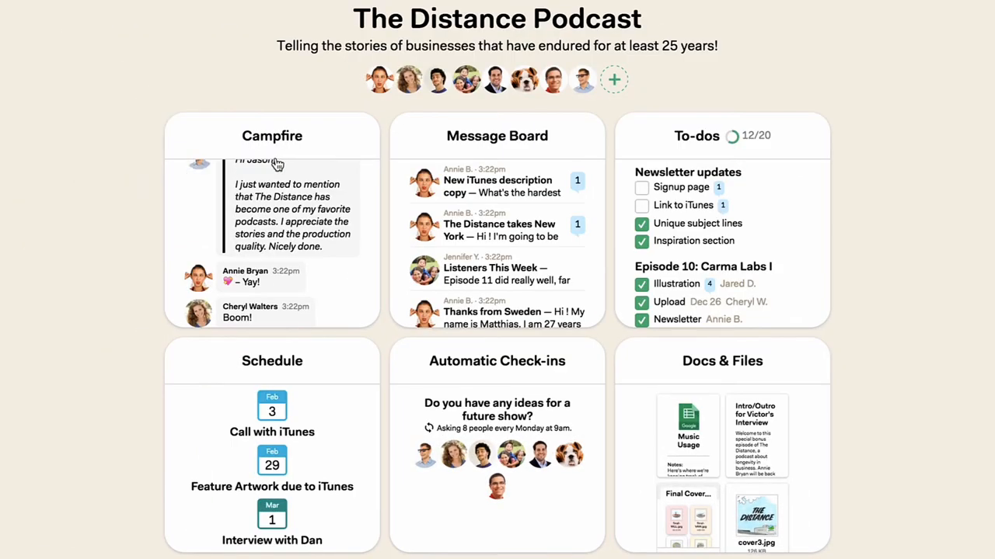
pyautogui.click(272, 136)
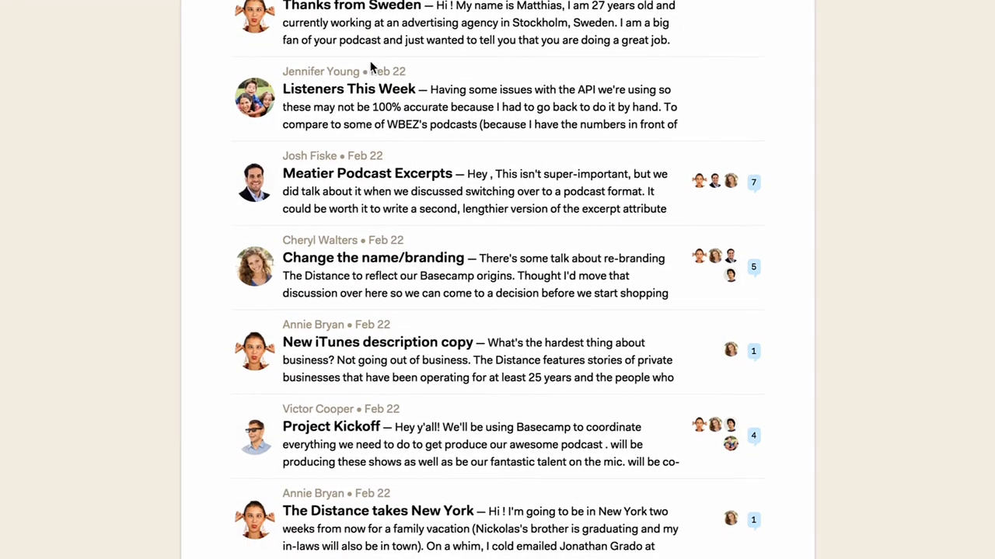
pyautogui.click(330, 427)
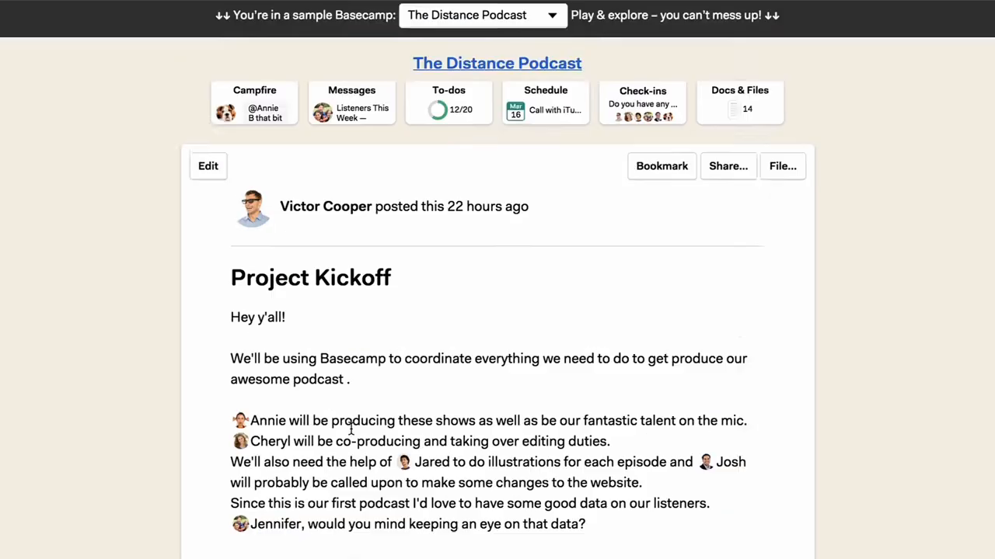
pyautogui.scroll(-3)
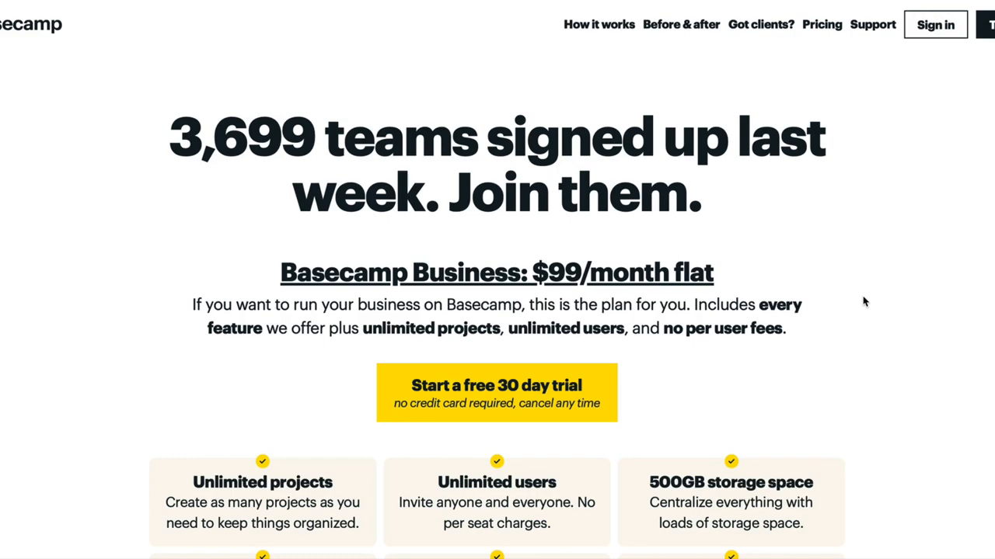
# Scroll past the $99/month Business plan features down to the free Basecamp Personal section
pyautogui.scroll(-3)
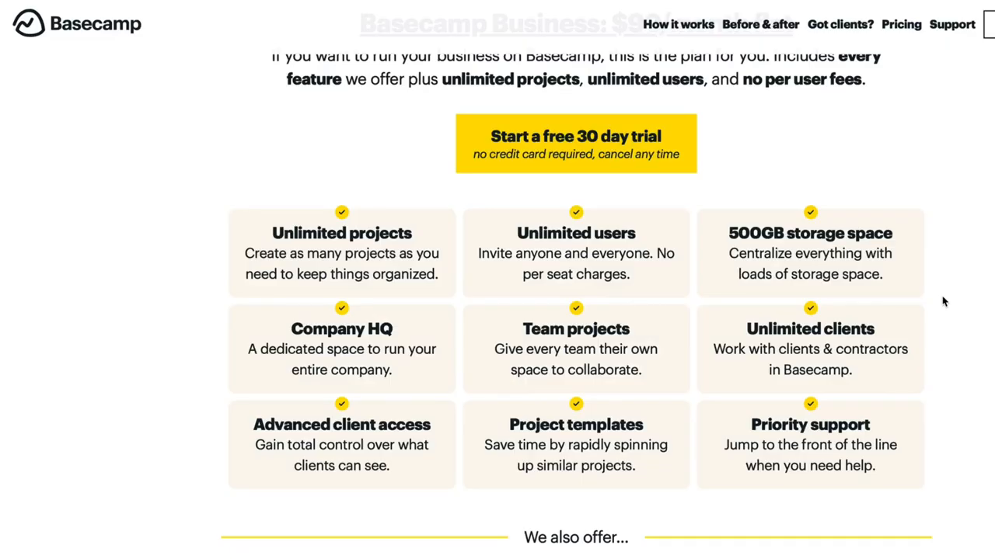
pyautogui.scroll(3)
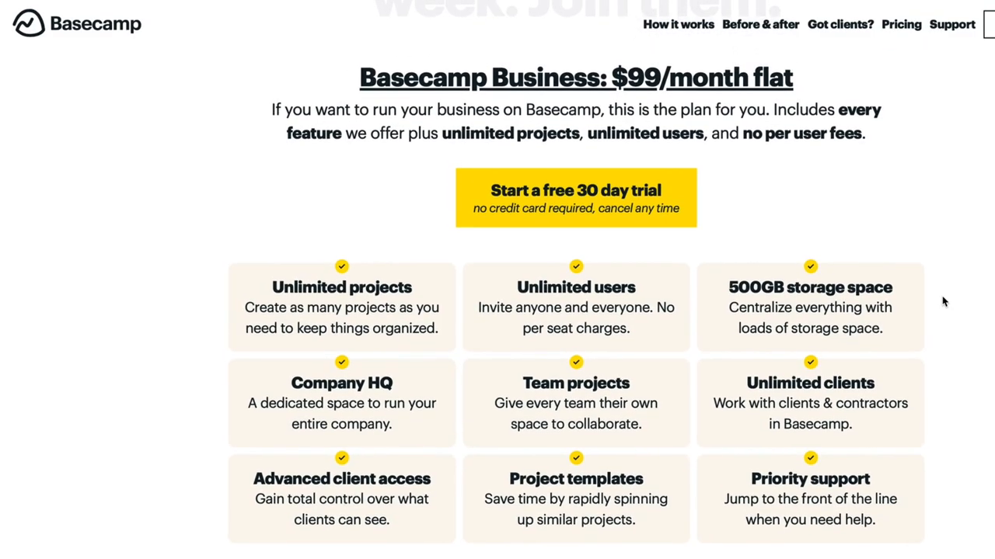
pyautogui.scroll(-3)
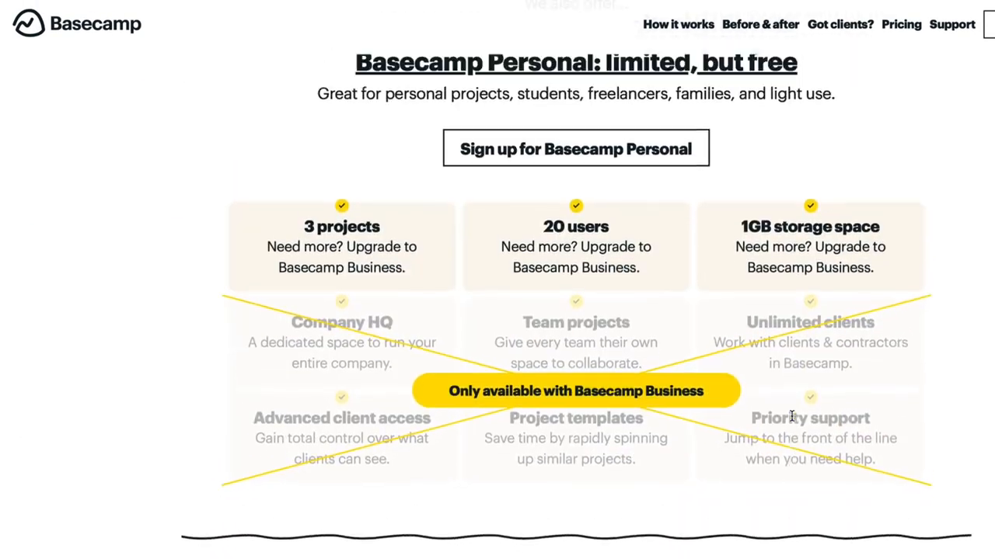
# Skim the Keep Productive article on Basecamp Personal and return to the Personal plan limits
pyautogui.scroll(3)
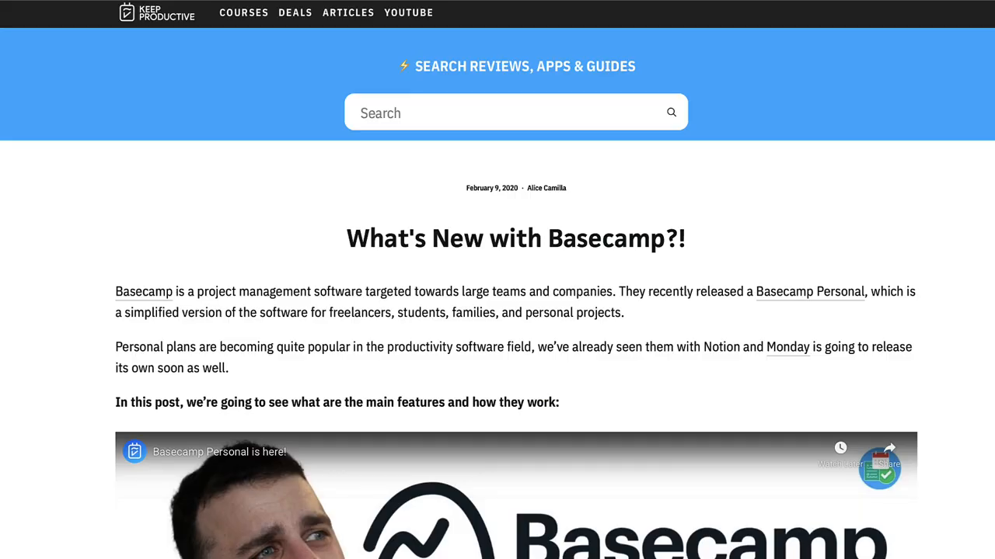
pyautogui.scroll(-3)
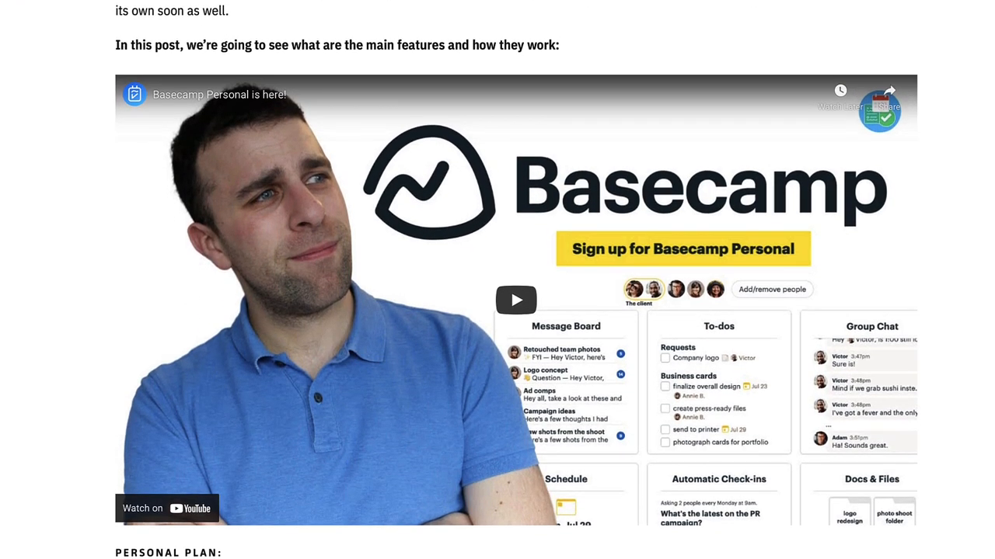
pyautogui.scroll(-3)
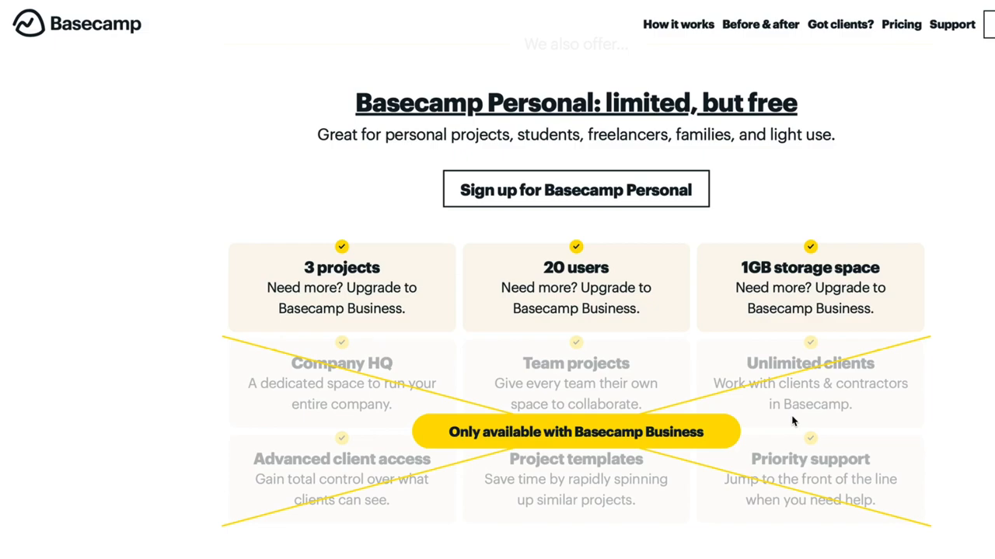
pyautogui.moveTo(634, 441)
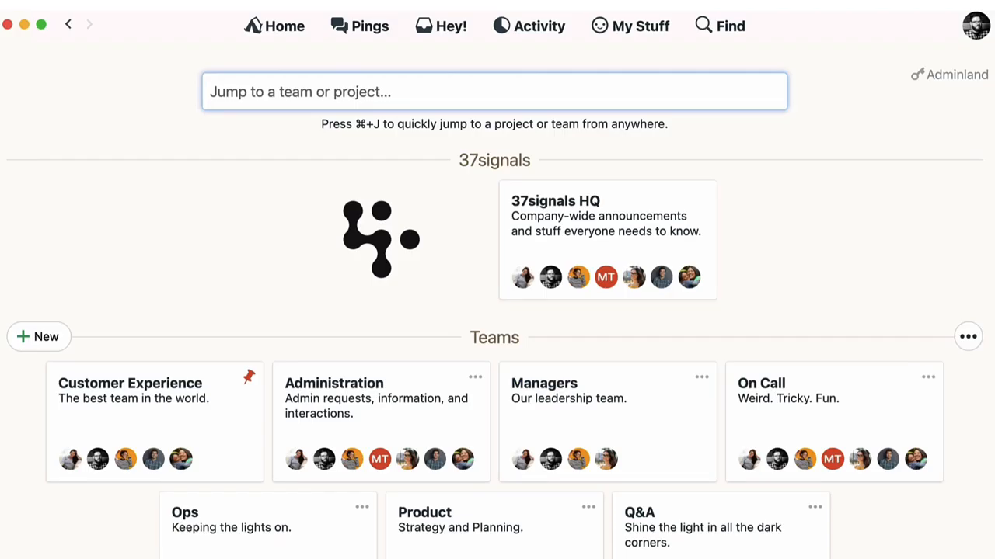
# Look over the Marketing team page and switch to the Keep Productive account Home
pyautogui.scroll(-3)
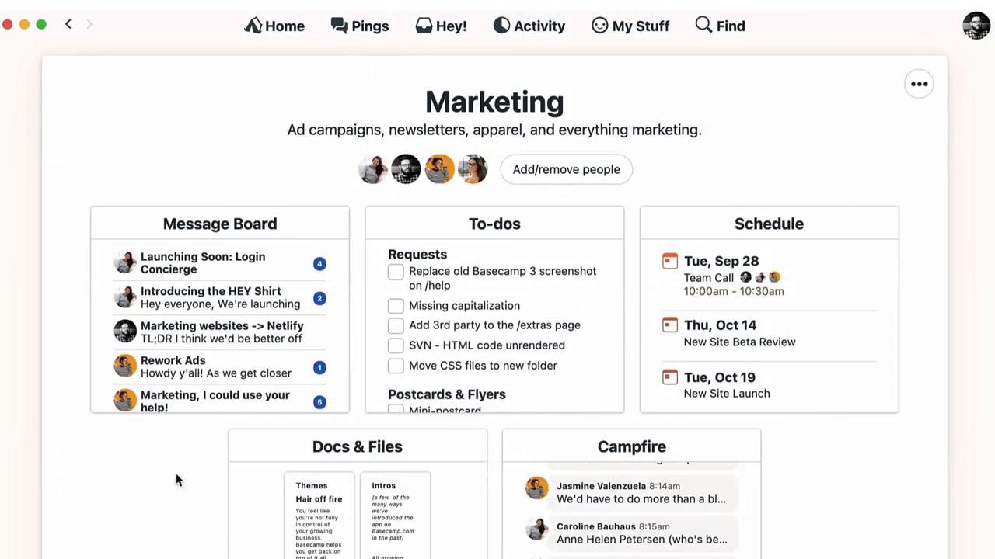
pyautogui.moveTo(272, 225)
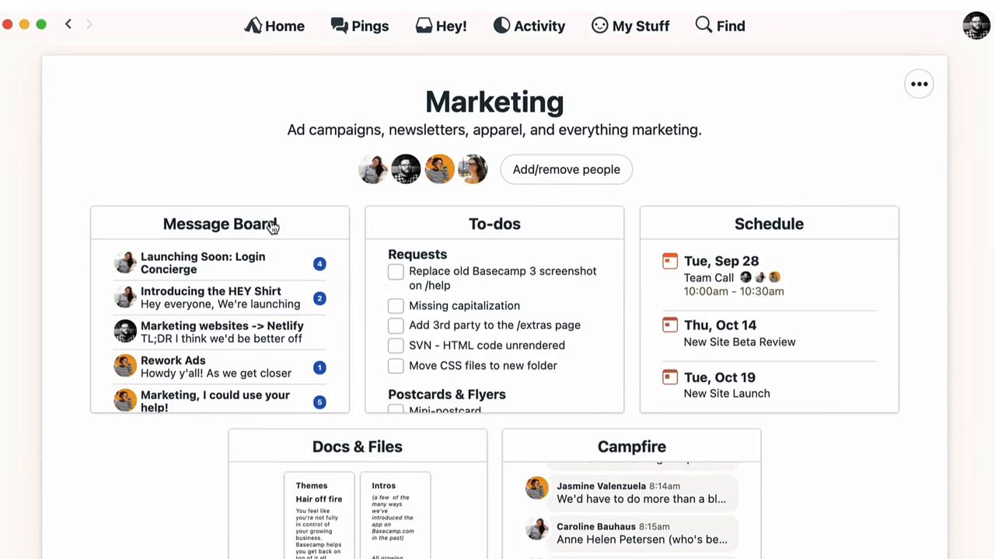
pyautogui.click(275, 25)
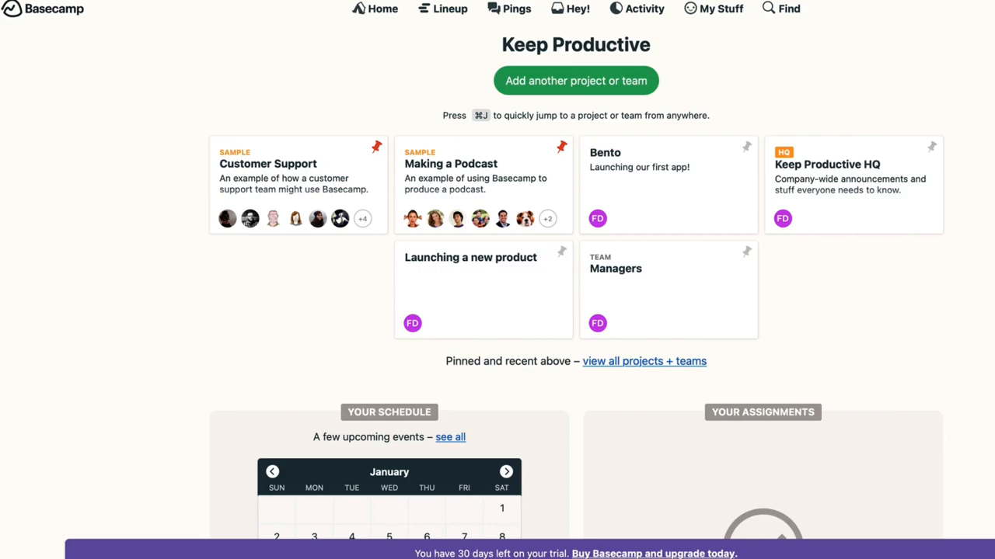
pyautogui.moveTo(962, 189)
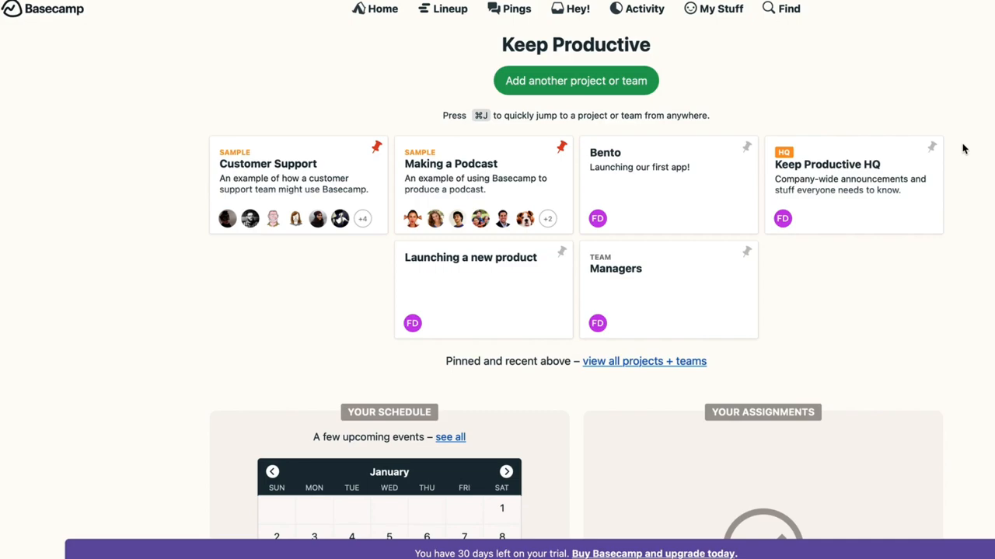
pyautogui.moveTo(949, 171)
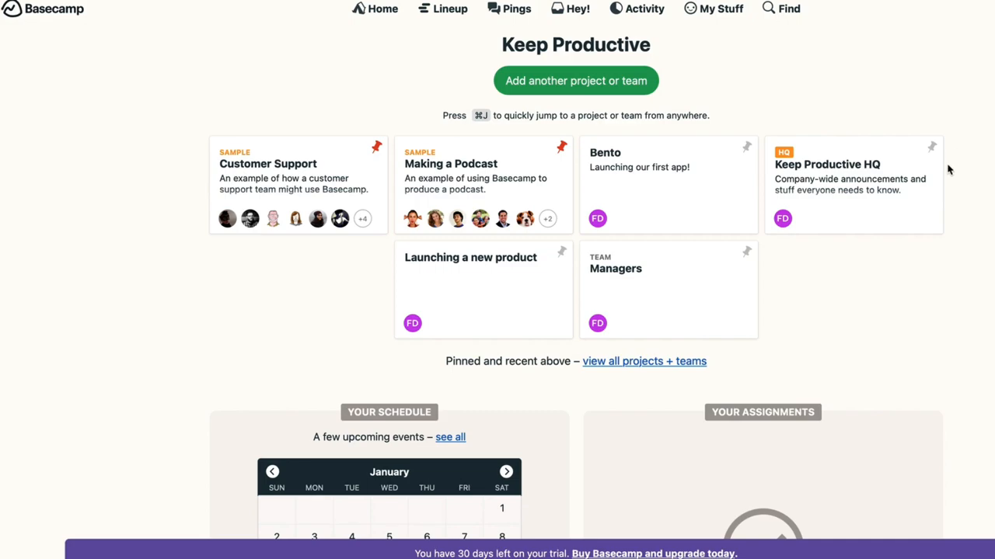
pyautogui.moveTo(790, 173)
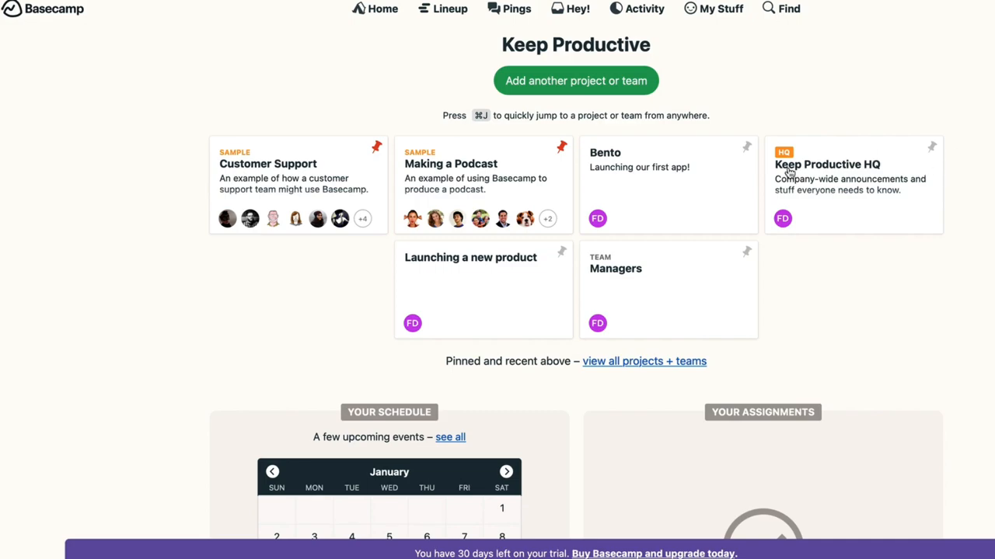
pyautogui.moveTo(937, 314)
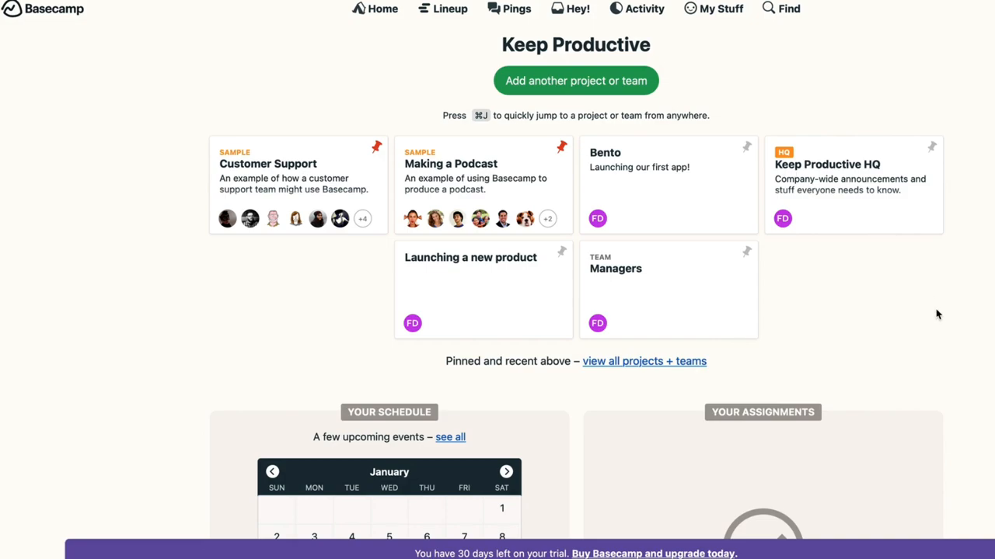
pyautogui.moveTo(712, 151)
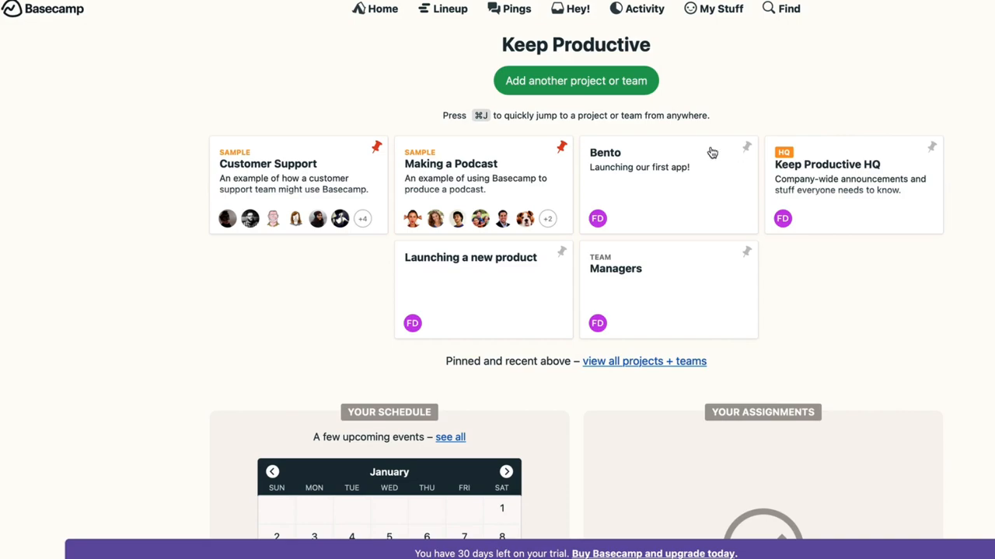
pyautogui.moveTo(479, 224)
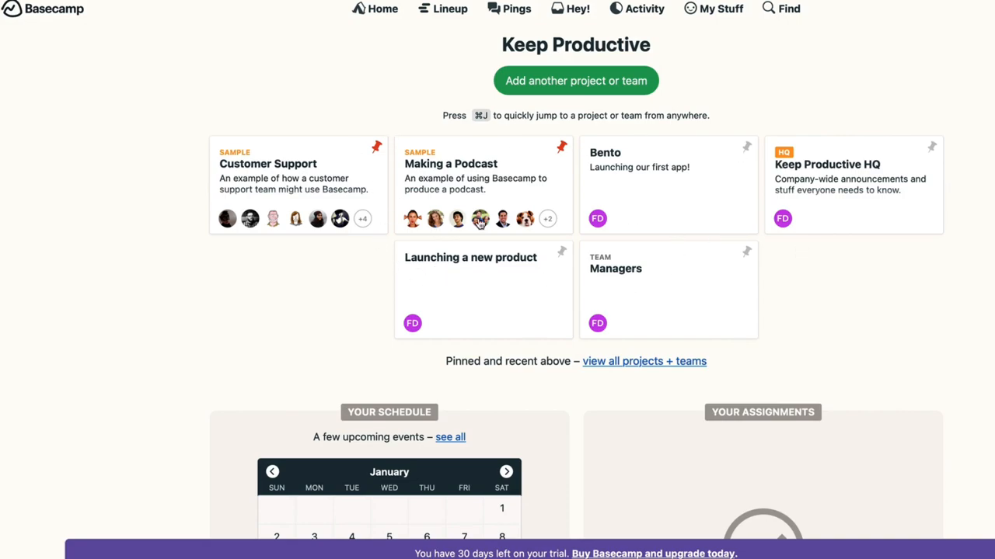
# Scroll the Keep Productive Home down to Your Schedule and Assignments and back up
pyautogui.scroll(-3)
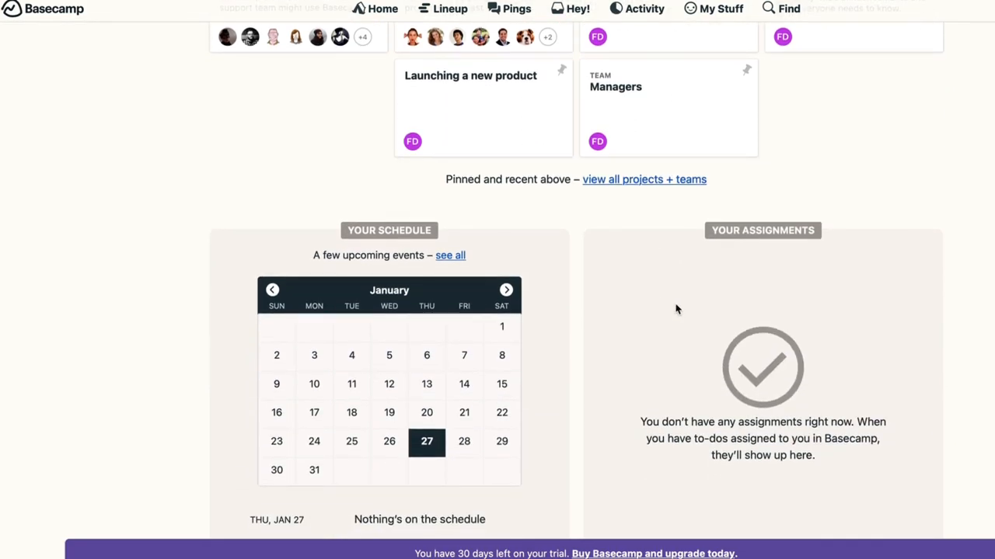
pyautogui.scroll(3)
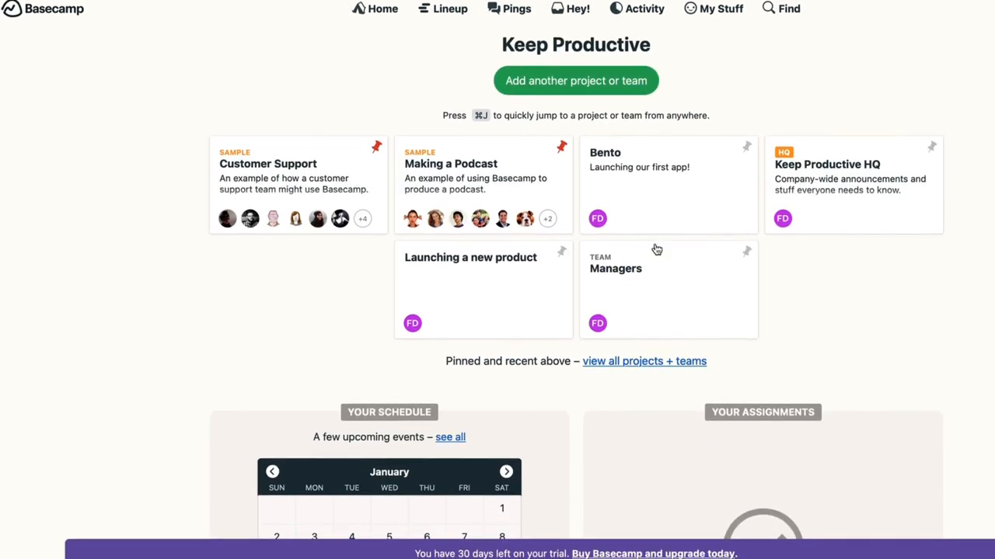
pyautogui.moveTo(678, 162)
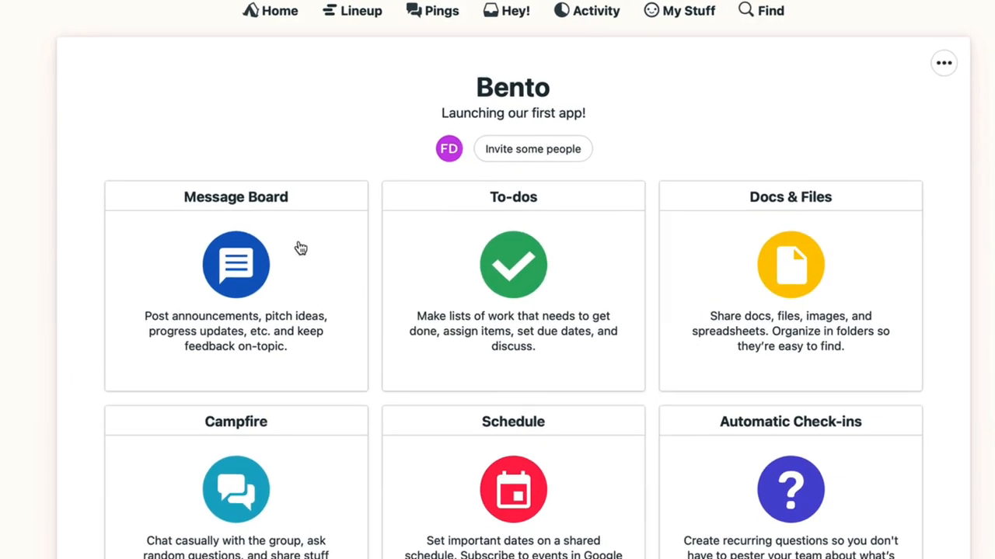
pyautogui.moveTo(303, 258)
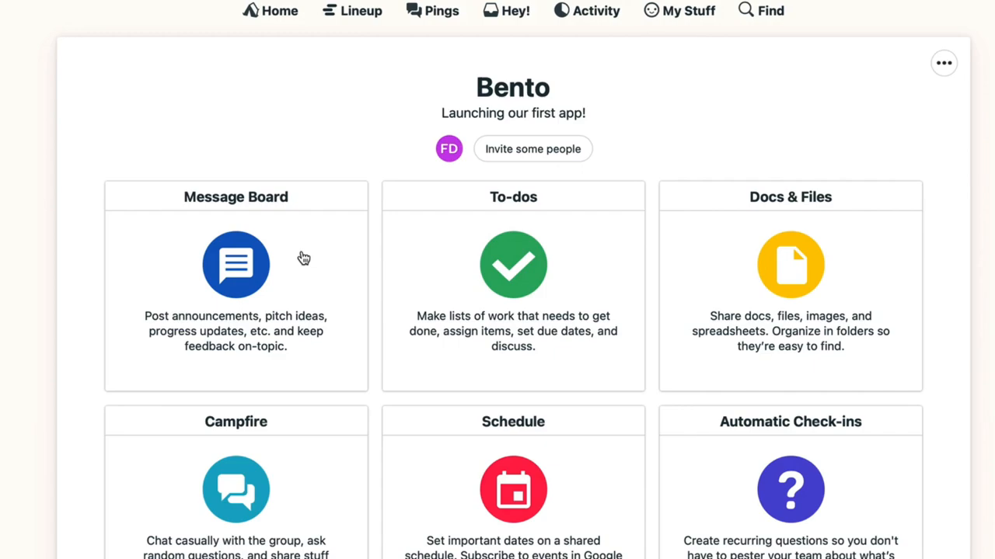
pyautogui.moveTo(584, 308)
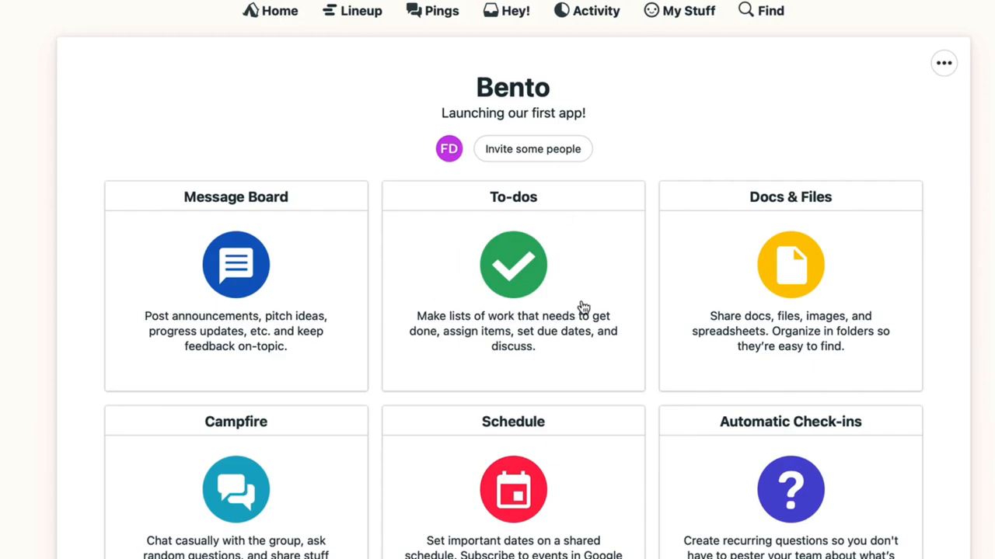
pyautogui.moveTo(818, 352)
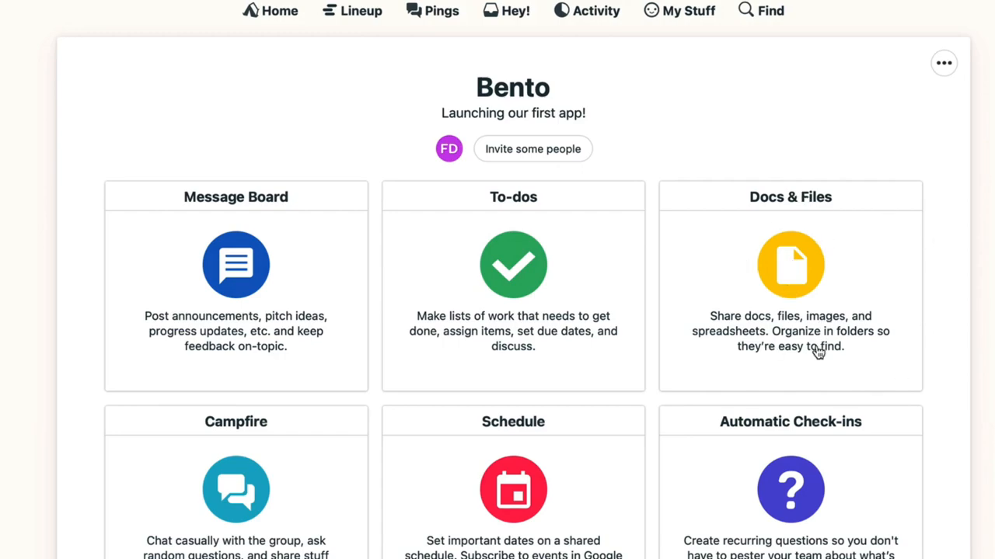
pyautogui.moveTo(817, 357)
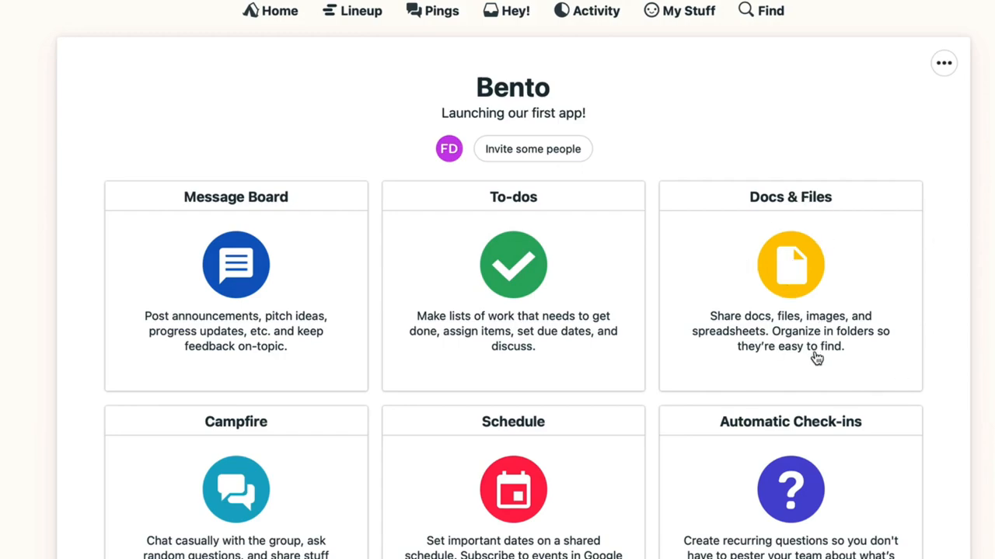
pyautogui.scroll(-3)
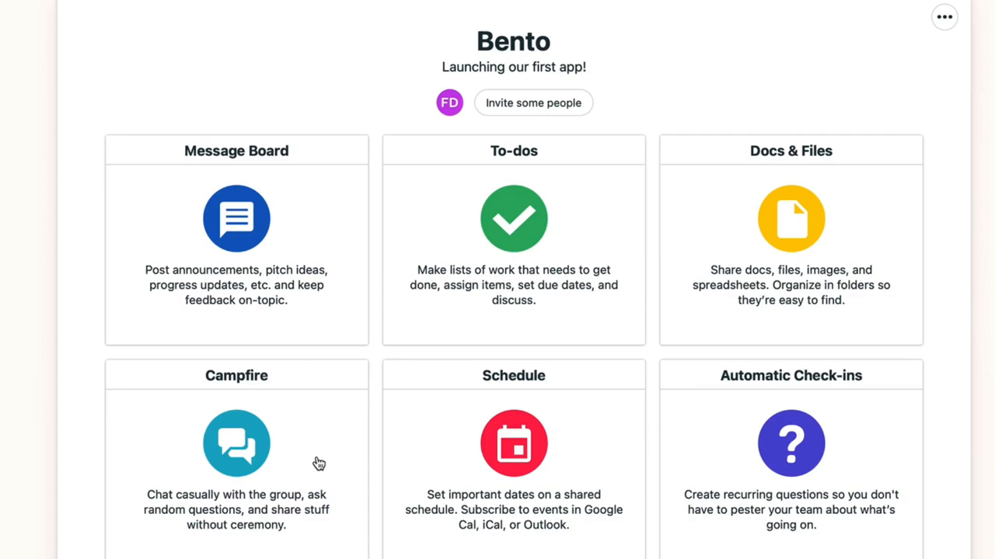
pyautogui.moveTo(288, 372)
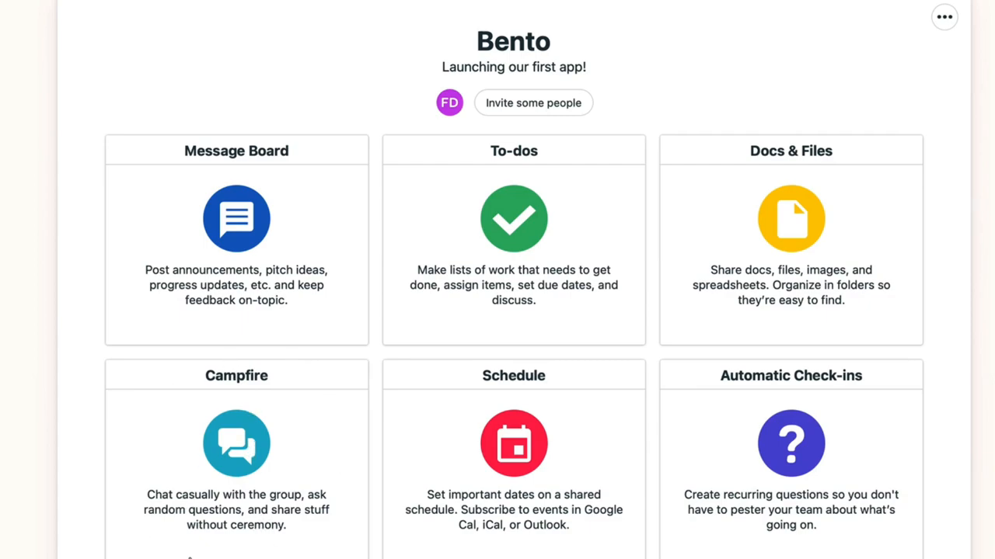
pyautogui.moveTo(237, 545)
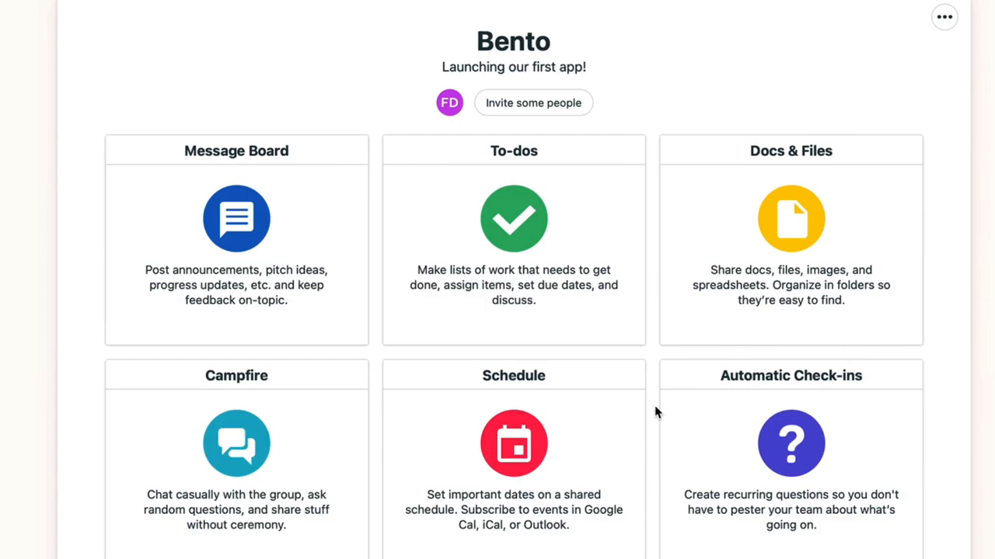
pyautogui.moveTo(535, 346)
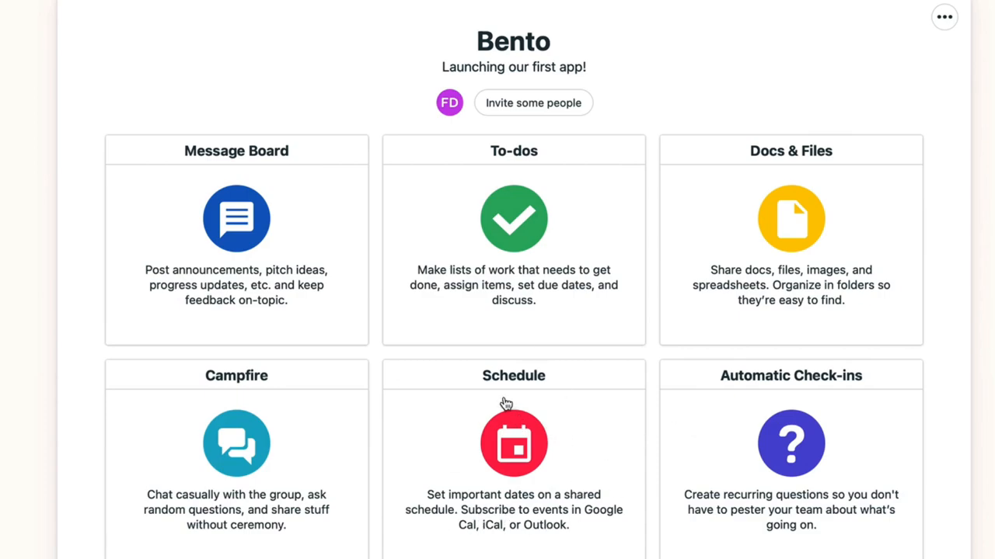
pyautogui.moveTo(697, 517)
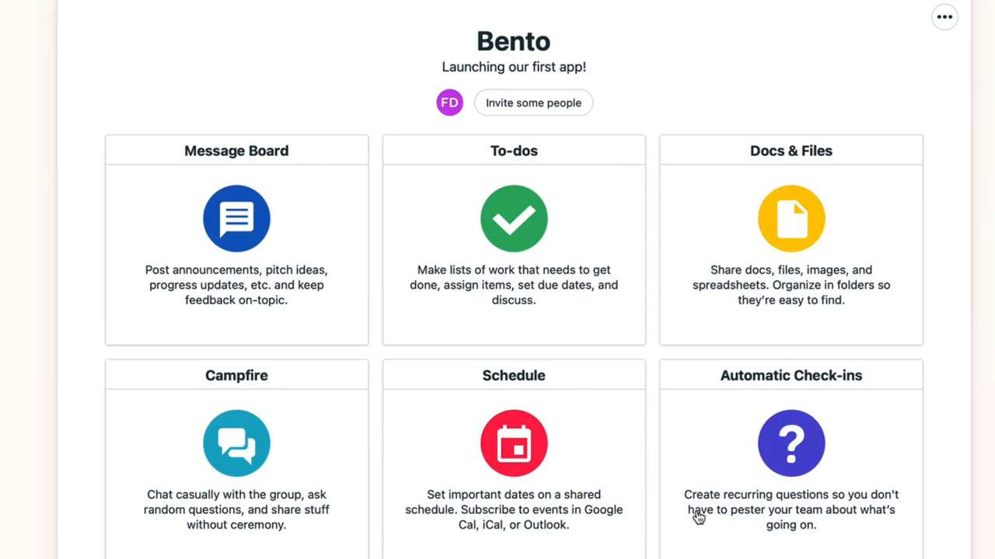
pyautogui.scroll(-3)
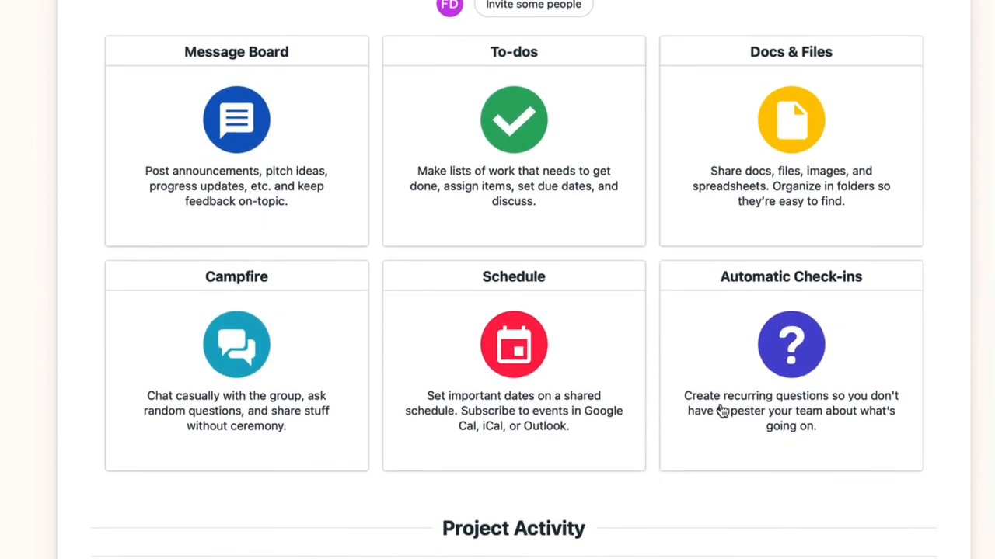
pyautogui.moveTo(658, 376)
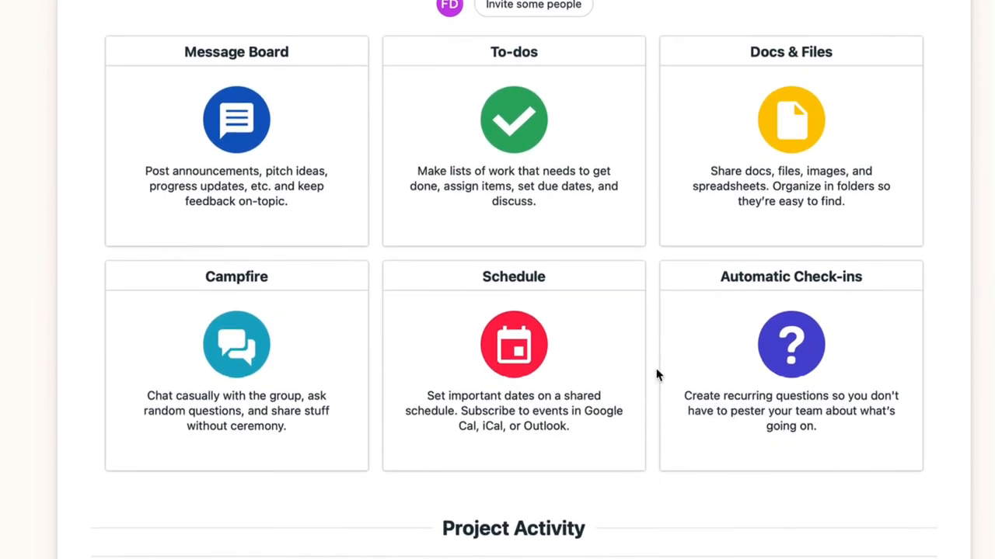
pyautogui.scroll(-3)
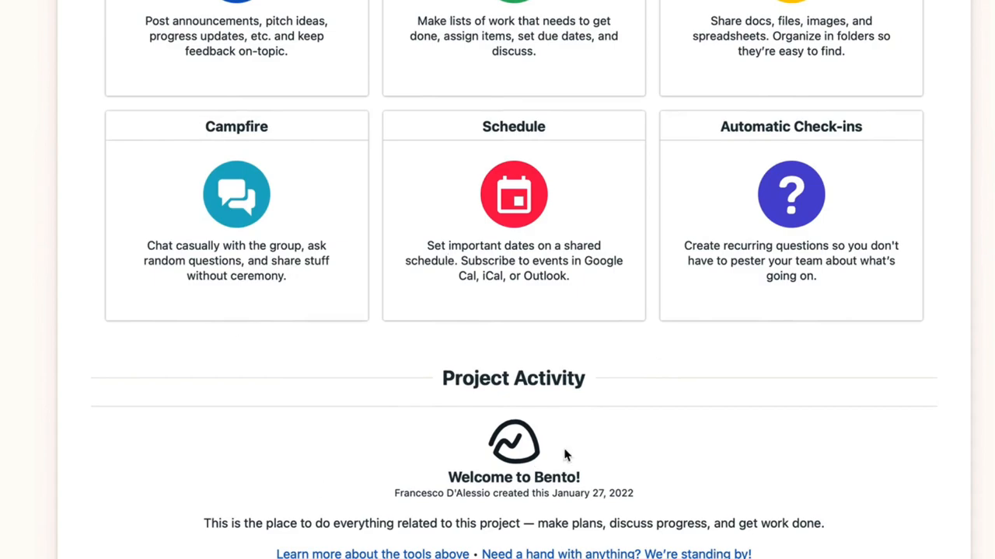
pyautogui.scroll(3)
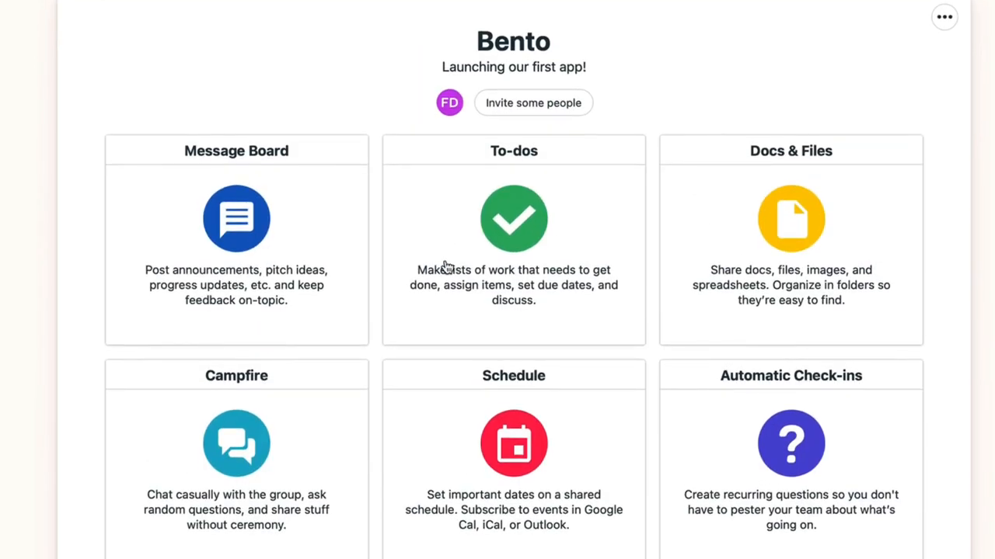
pyautogui.moveTo(529, 237)
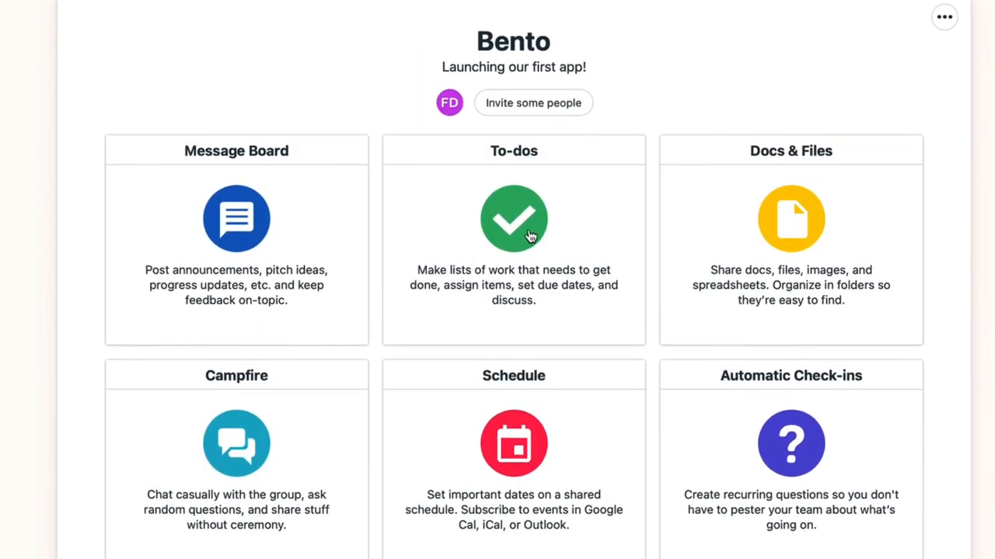
# Create a to-do list named 'Brief Animators' in Bento's To-dos
pyautogui.click(514, 219)
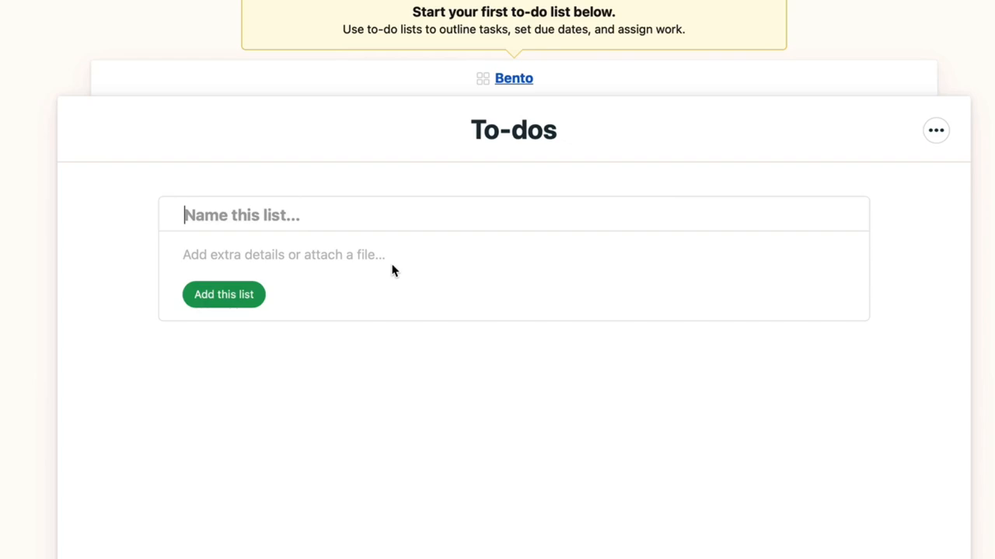
pyautogui.write('Bri')
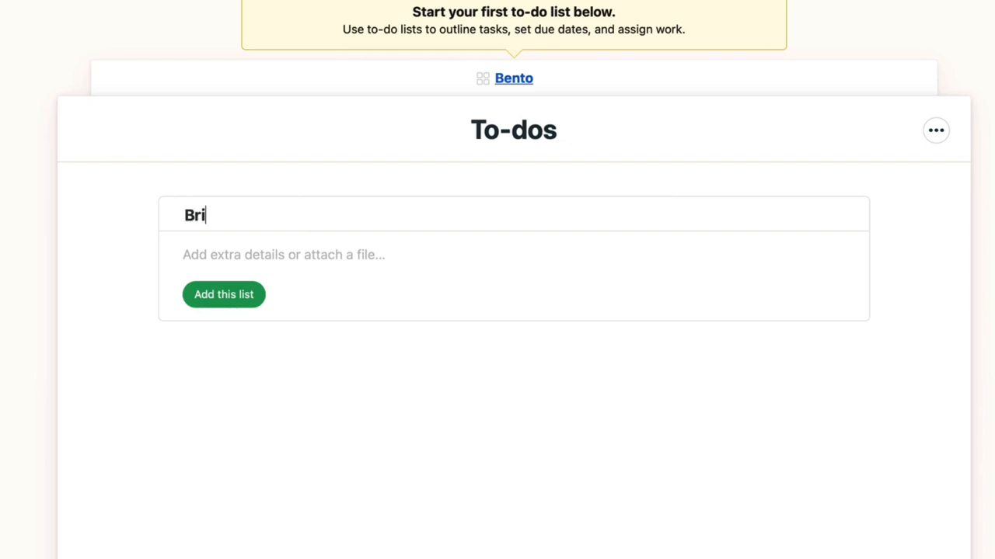
pyautogui.write('ef Animator')
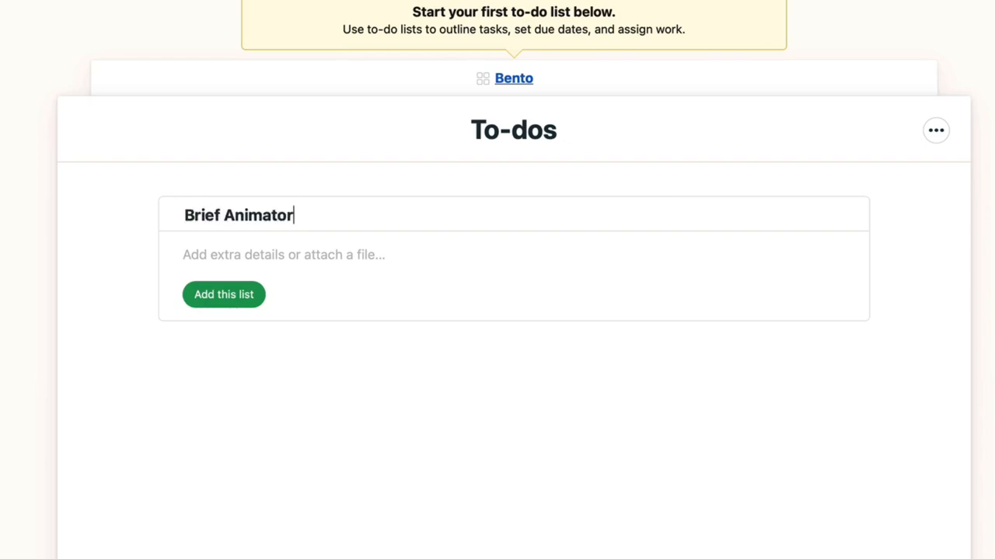
pyautogui.click(310, 254)
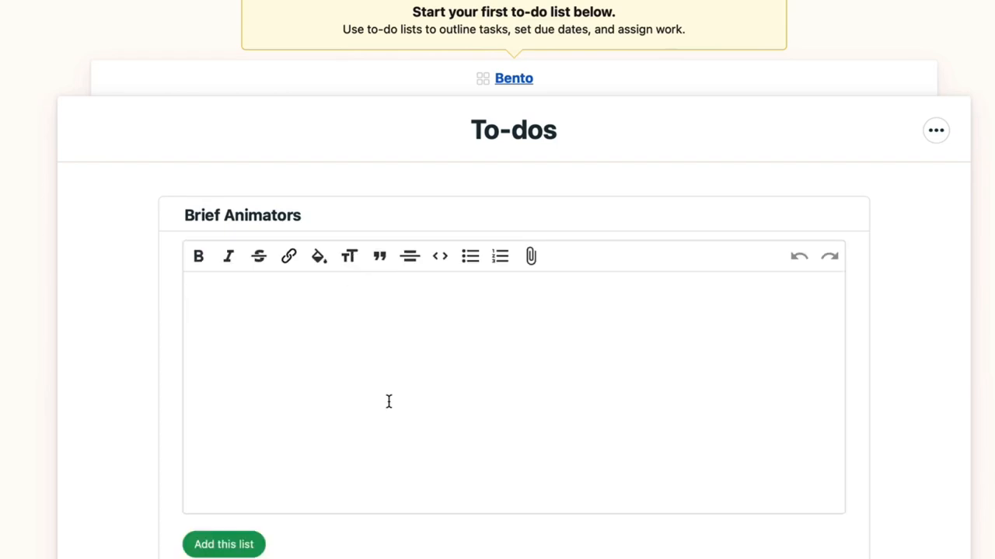
pyautogui.click(223, 543)
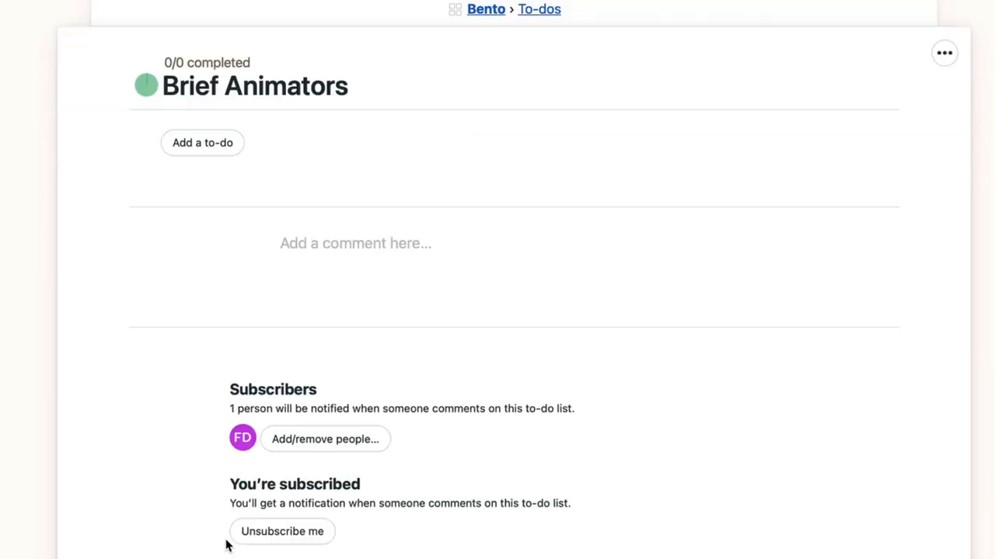
# Open and discard an empty to-do form, then return to all Bento to-do lists
pyautogui.click(202, 142)
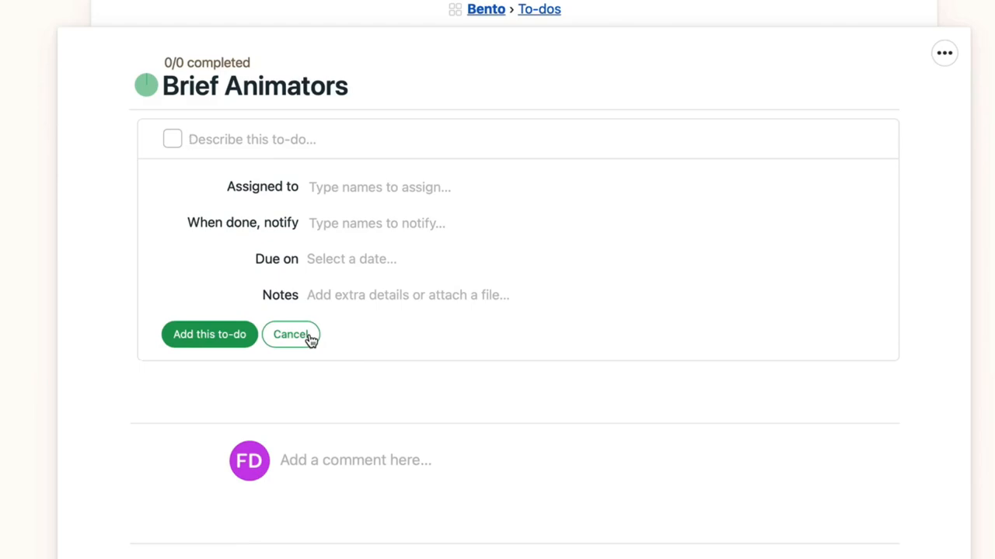
pyautogui.click(290, 334)
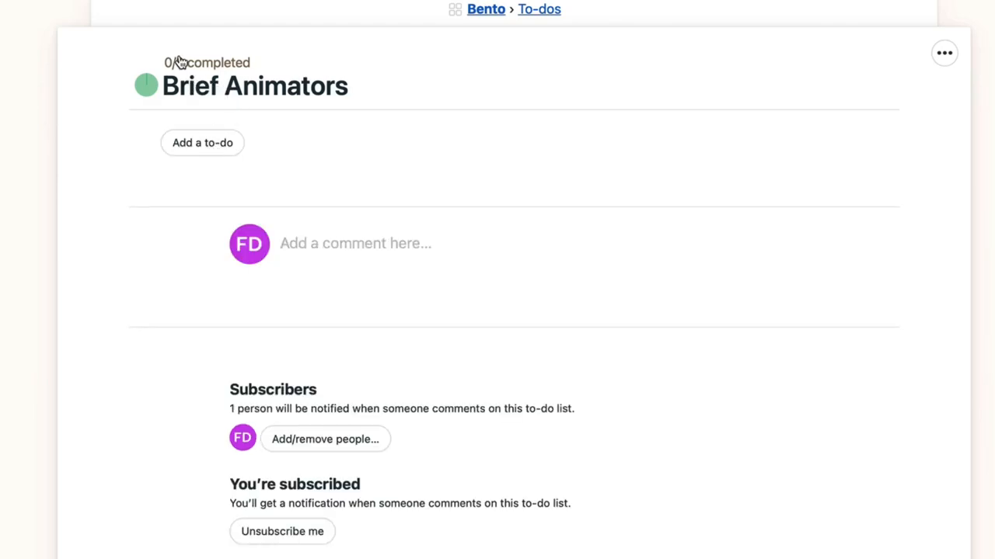
pyautogui.moveTo(268, 150)
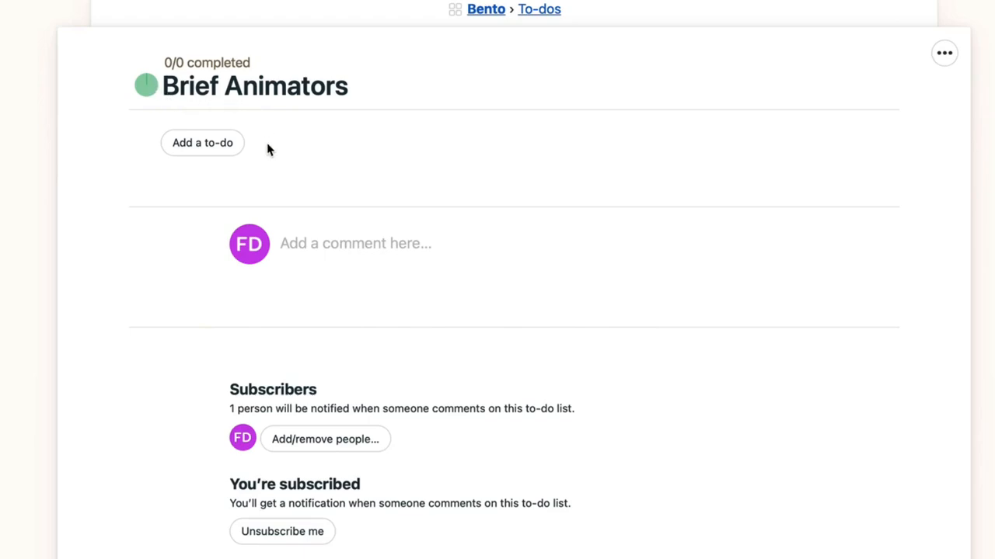
pyautogui.click(538, 9)
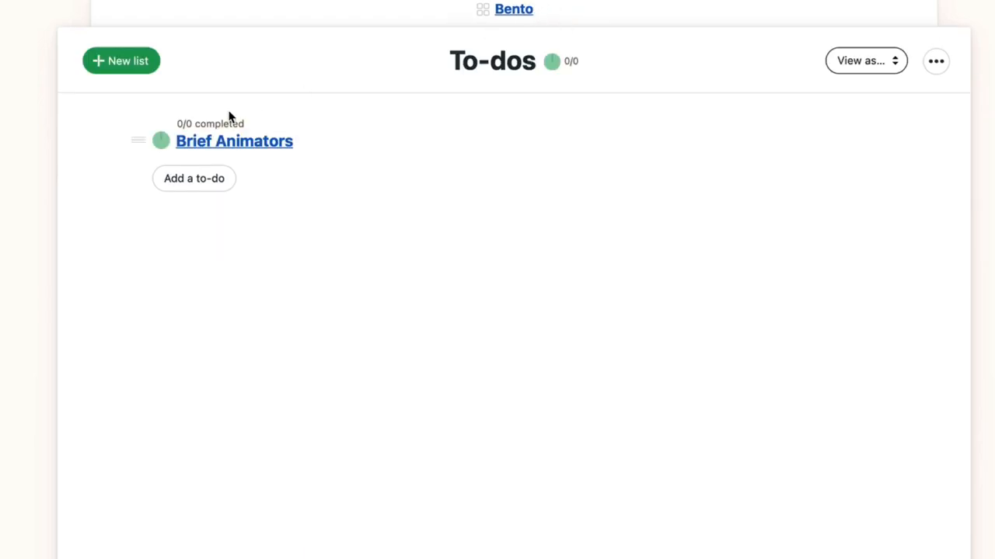
pyautogui.moveTo(854, 61)
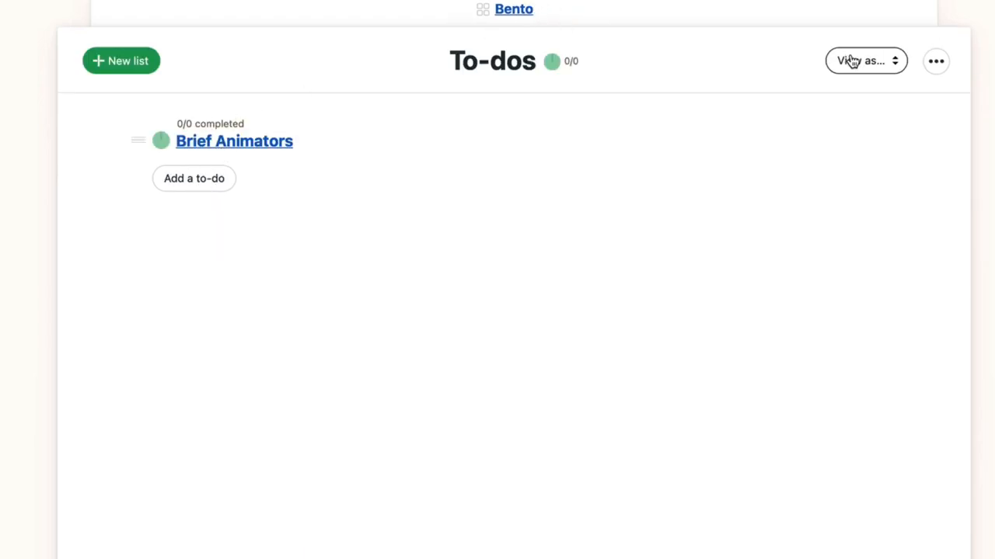
# Switch the to-do lists to card view and open Brief Animators' Add a to-do form
pyautogui.click(861, 60)
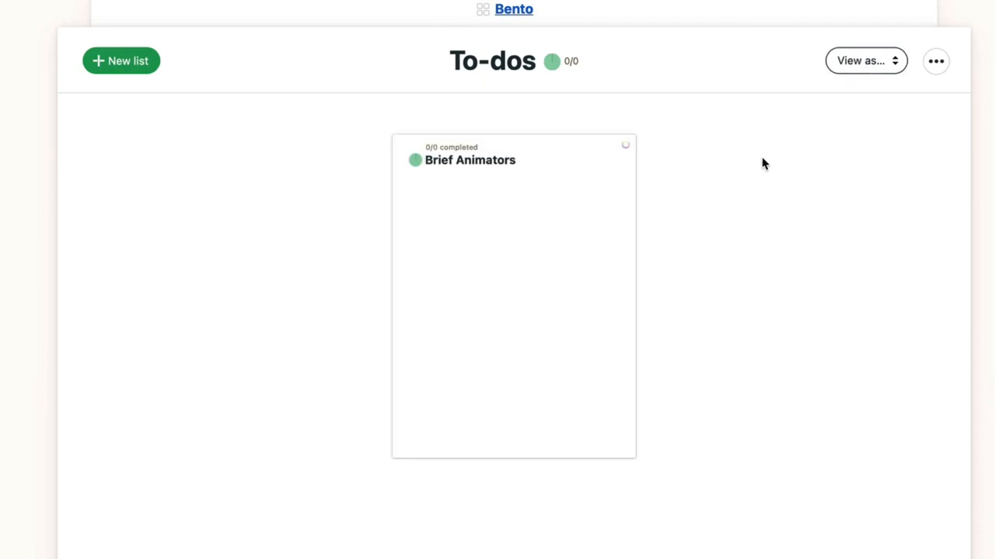
pyautogui.click(470, 160)
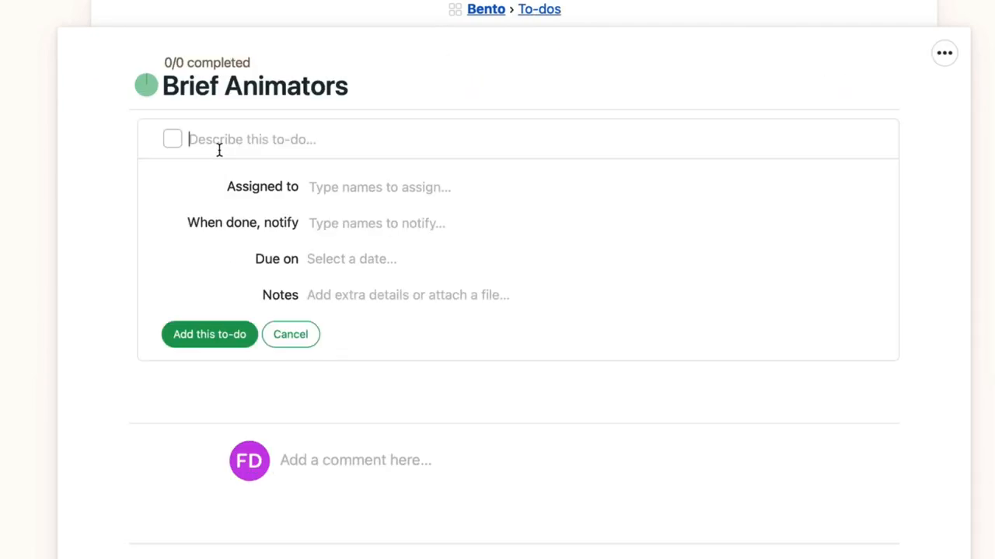
pyautogui.moveTo(937, 59)
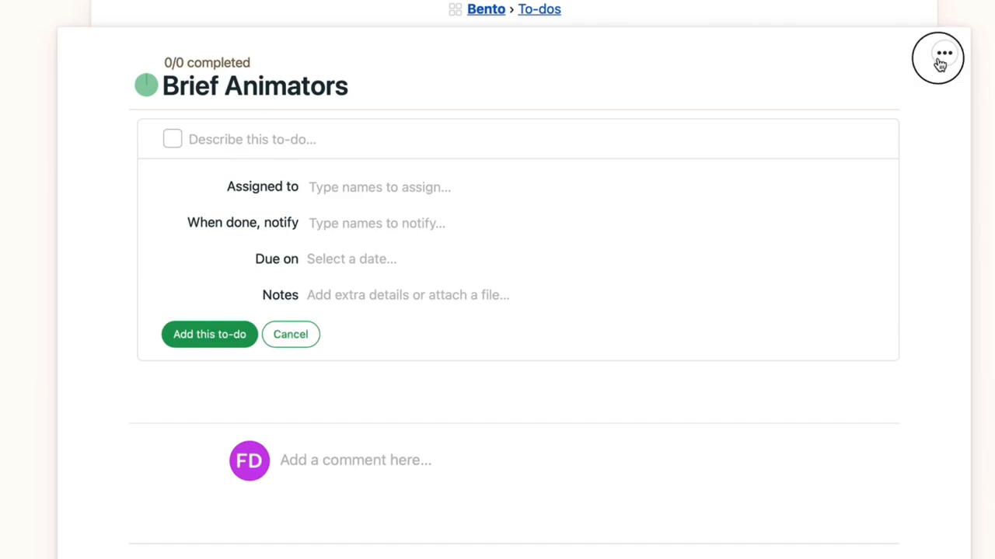
# Save Brief Animators partway up the hill chart's figuring-things-out side, then return to Bento
pyautogui.click(937, 58)
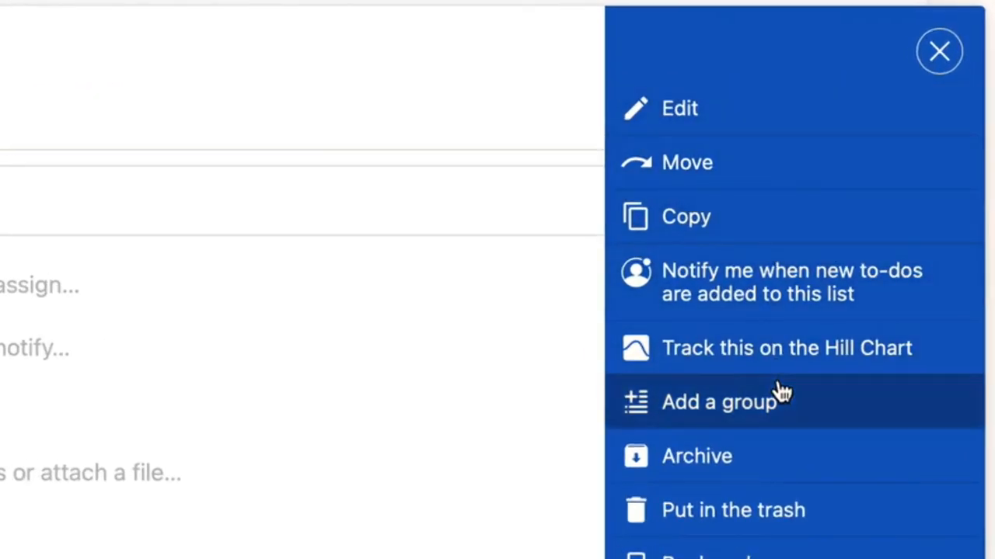
pyautogui.scroll(-3)
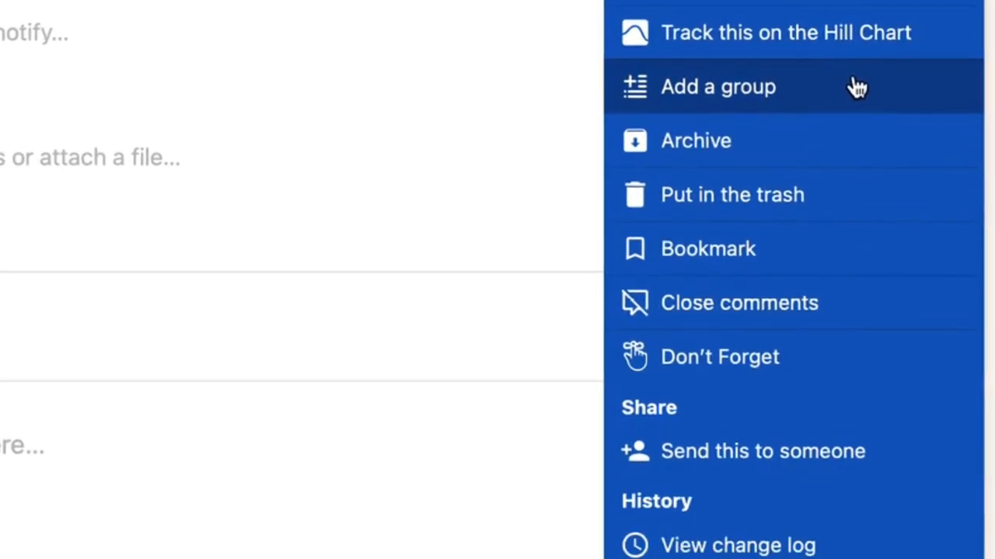
pyautogui.moveTo(874, 268)
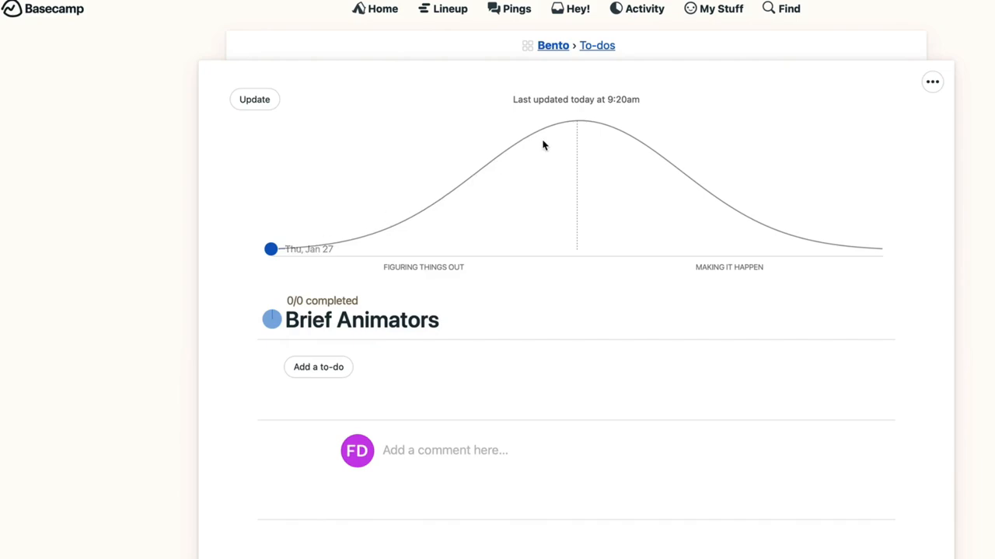
pyautogui.click(254, 99)
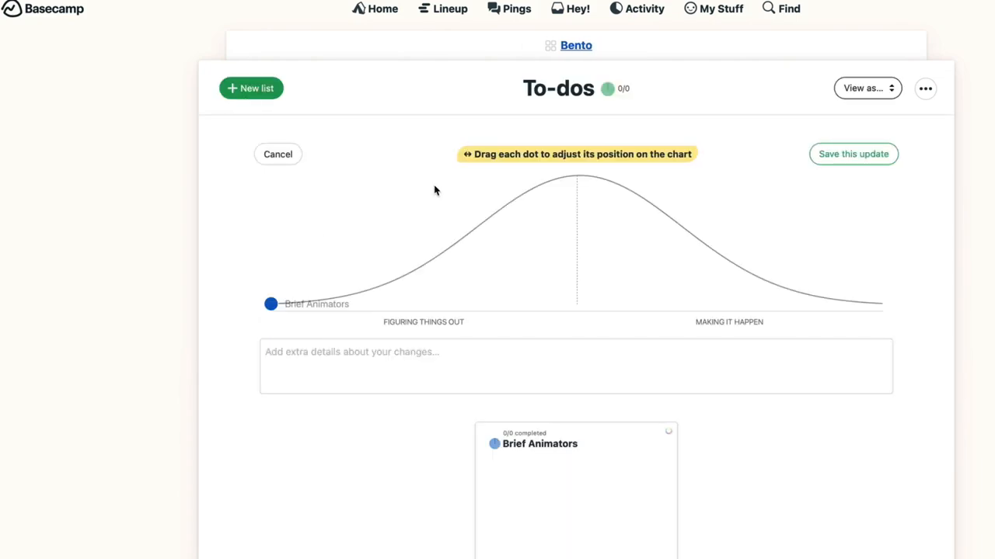
pyautogui.moveTo(271, 304); pyautogui.dragTo(430, 261)
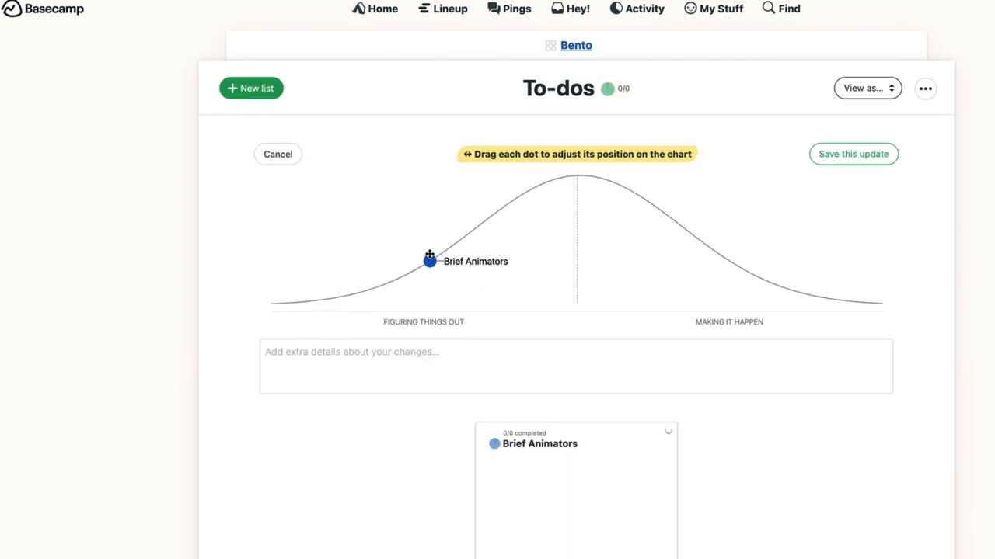
pyautogui.click(852, 154)
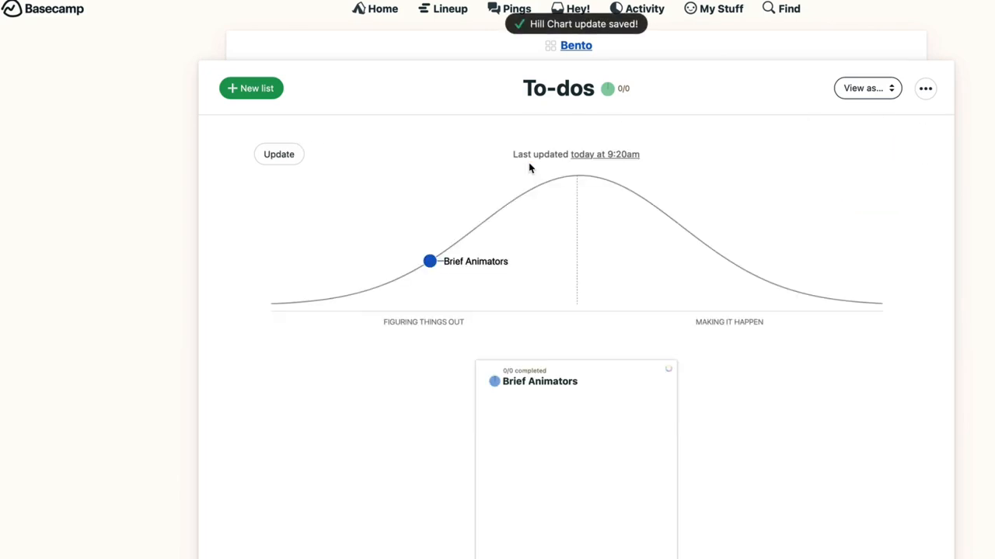
pyautogui.moveTo(924, 88)
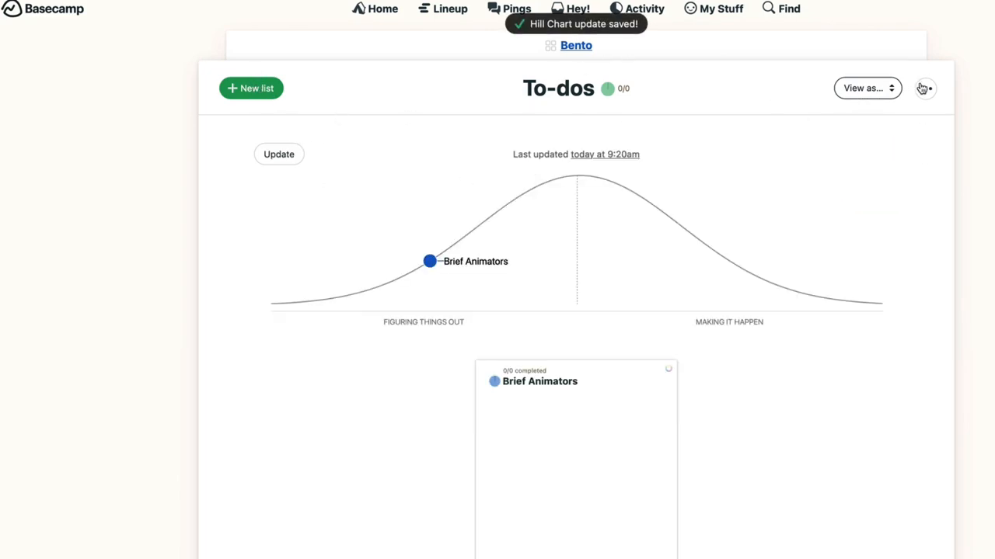
pyautogui.click(924, 88)
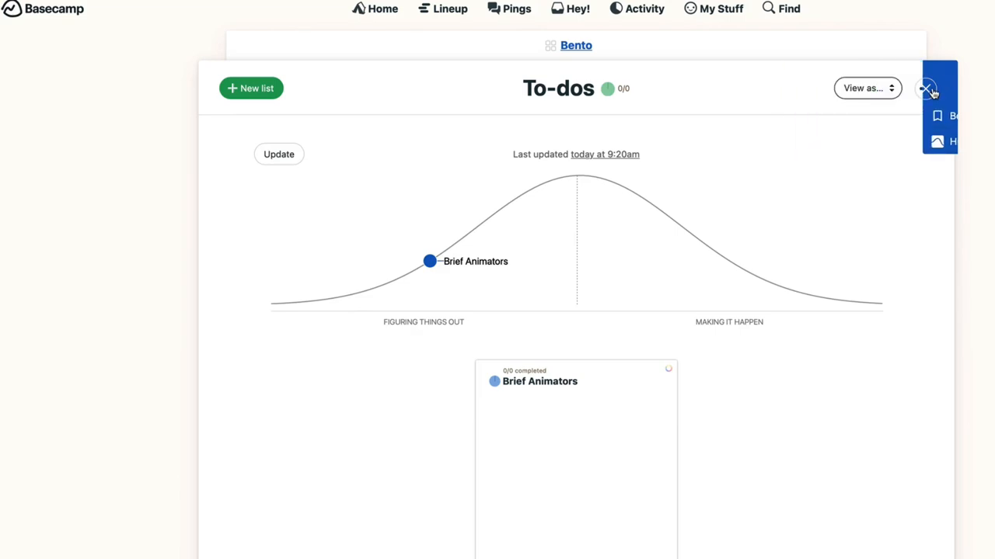
pyautogui.click(575, 45)
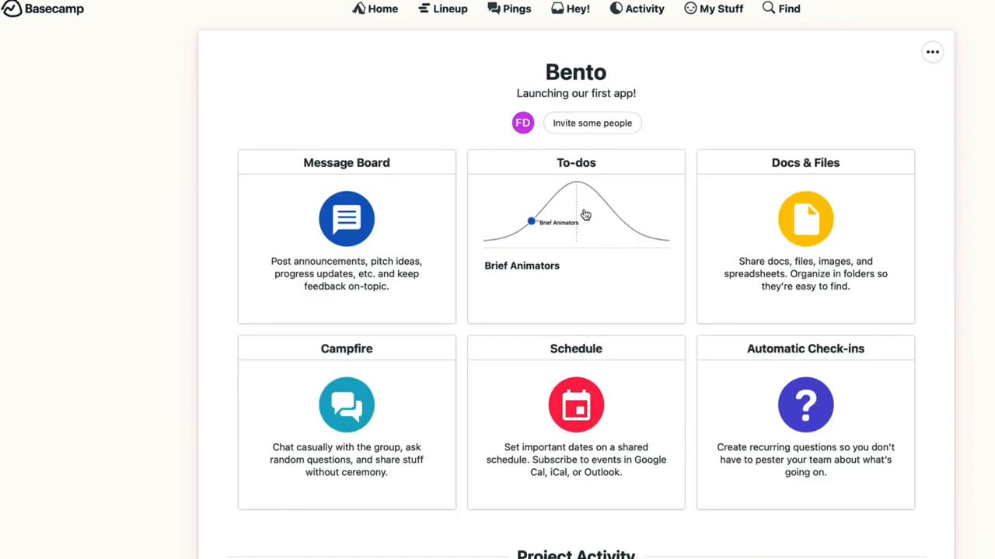
pyautogui.moveTo(638, 235)
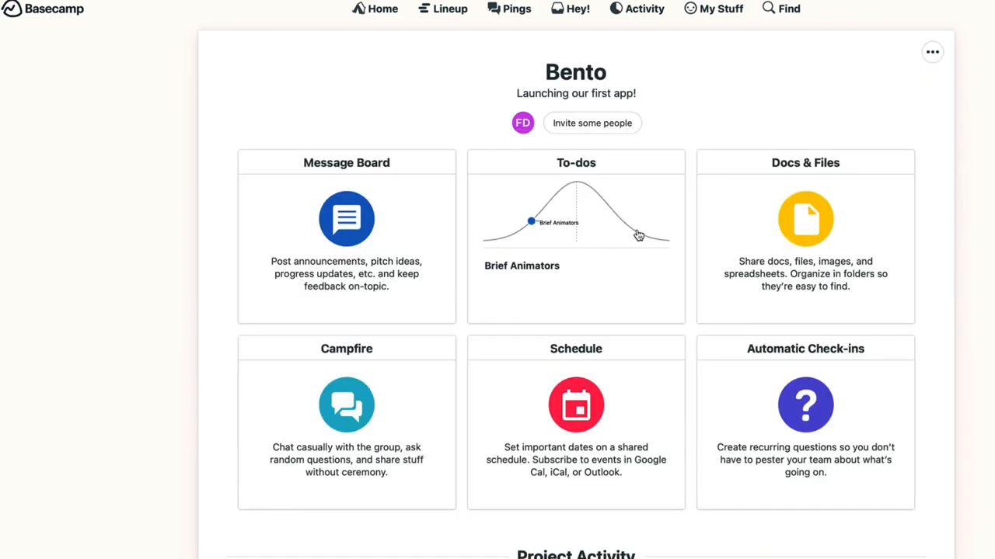
pyautogui.moveTo(622, 218)
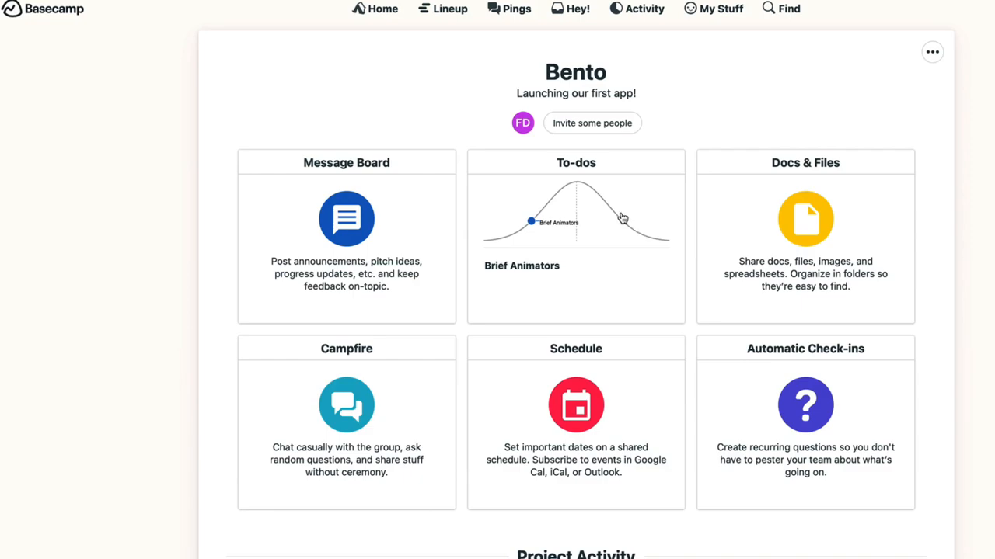
pyautogui.click(575, 163)
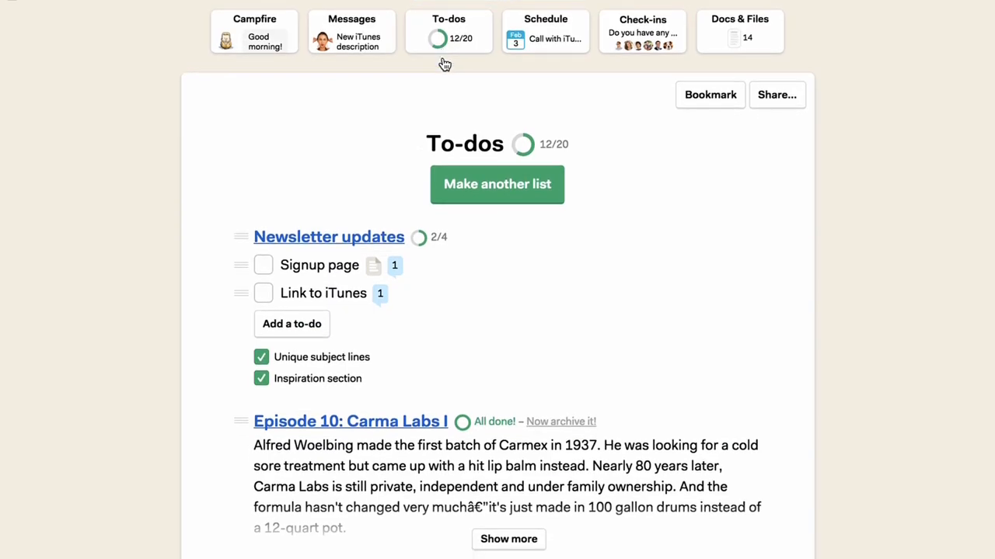
pyautogui.scroll(-3)
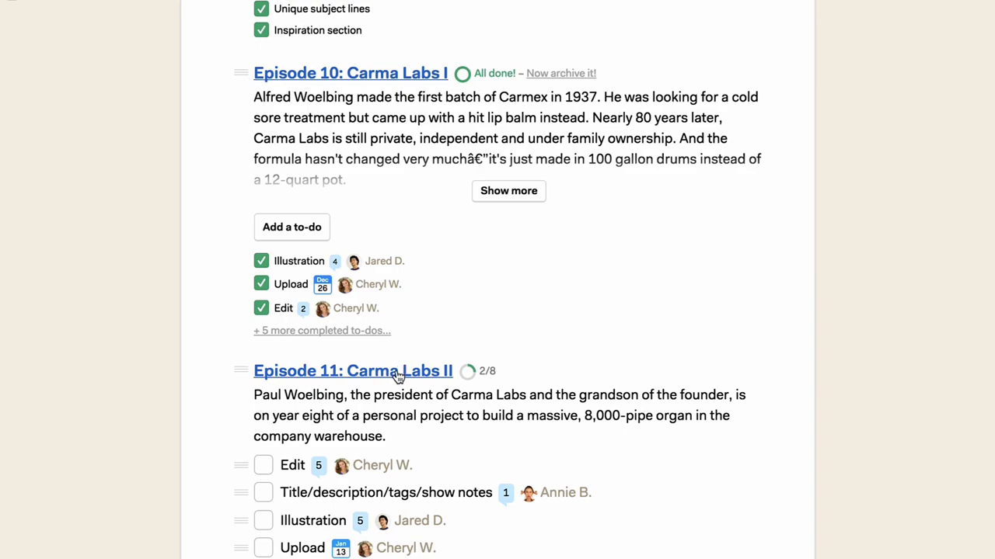
pyautogui.click(361, 15)
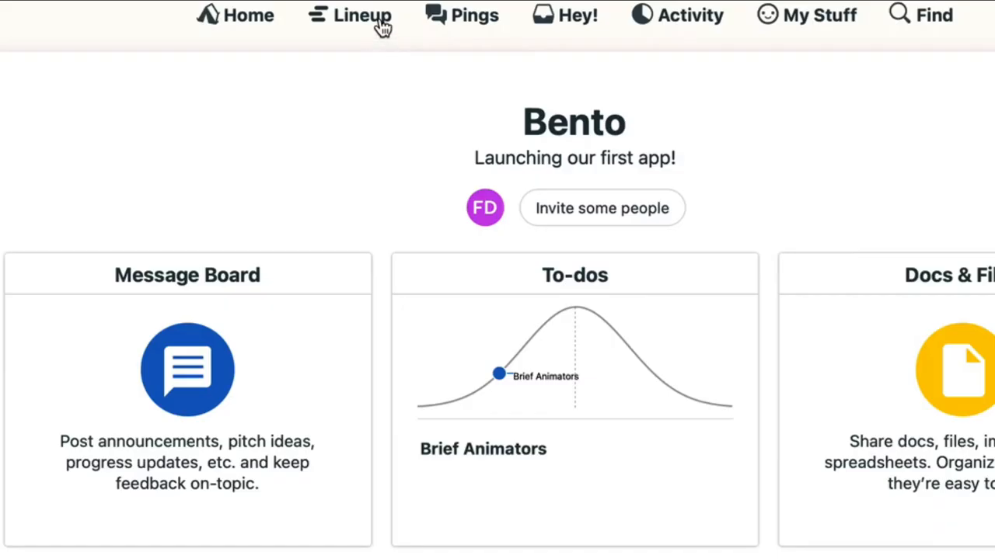
pyautogui.click(361, 15)
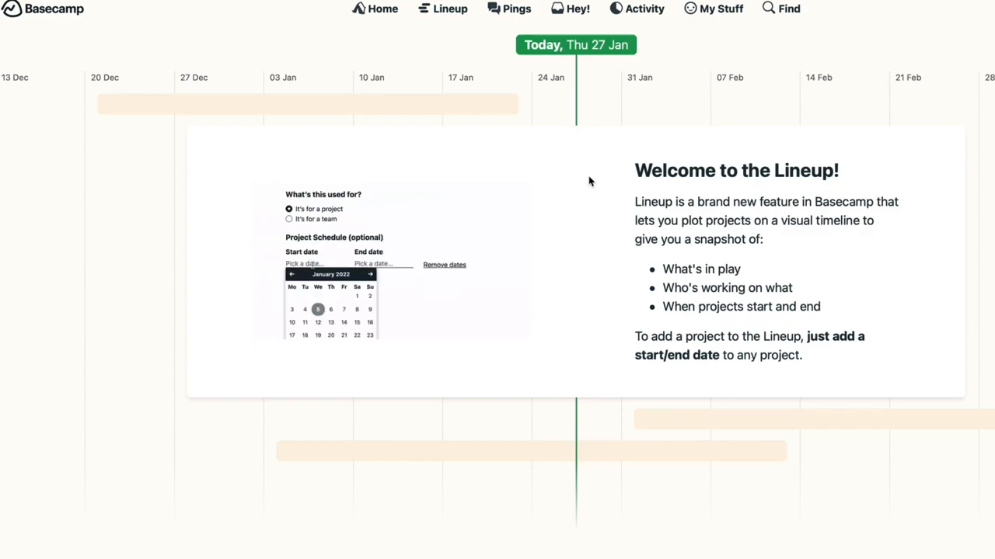
pyautogui.click(425, 322)
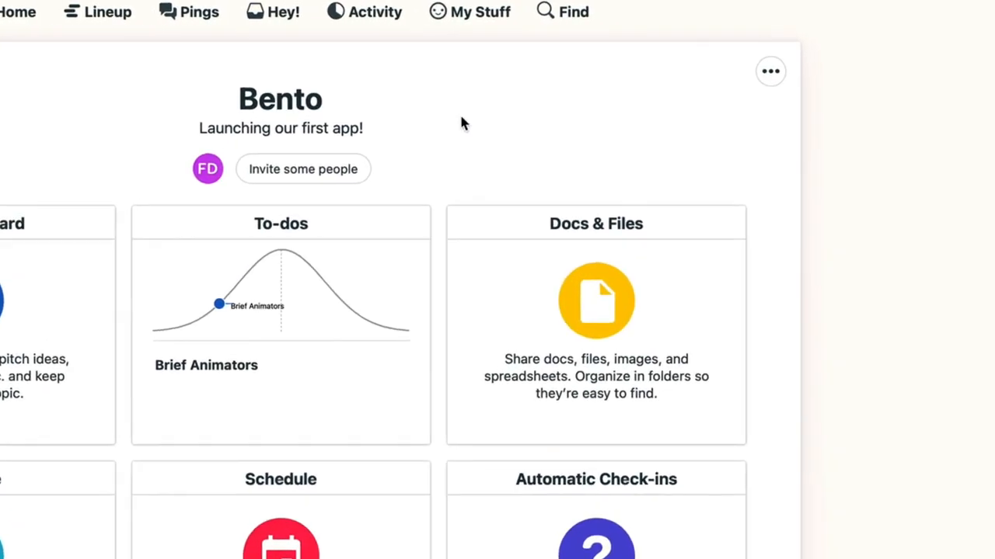
# Add start and end dates of Jan 28 to Mar 13 in Bento's project details
pyautogui.click(770, 71)
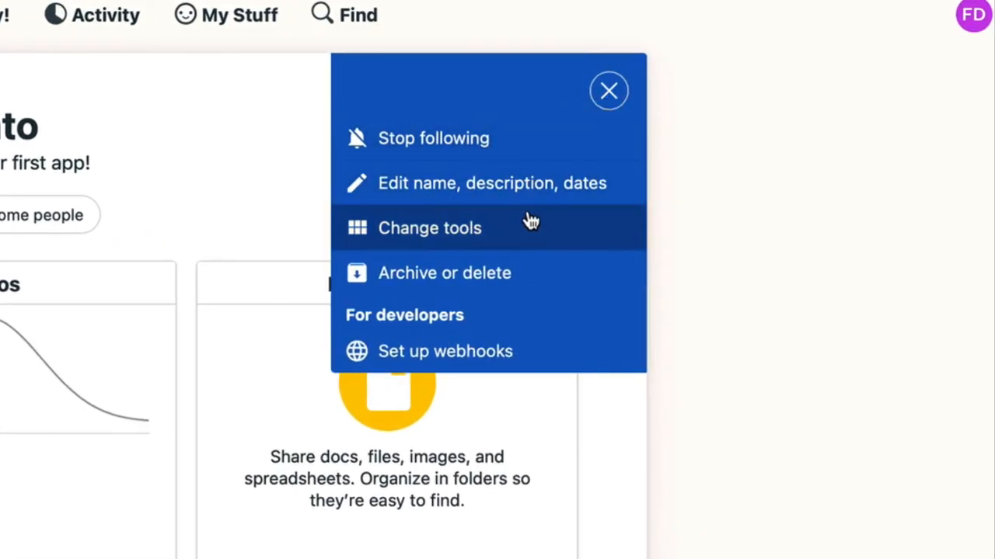
pyautogui.click(491, 183)
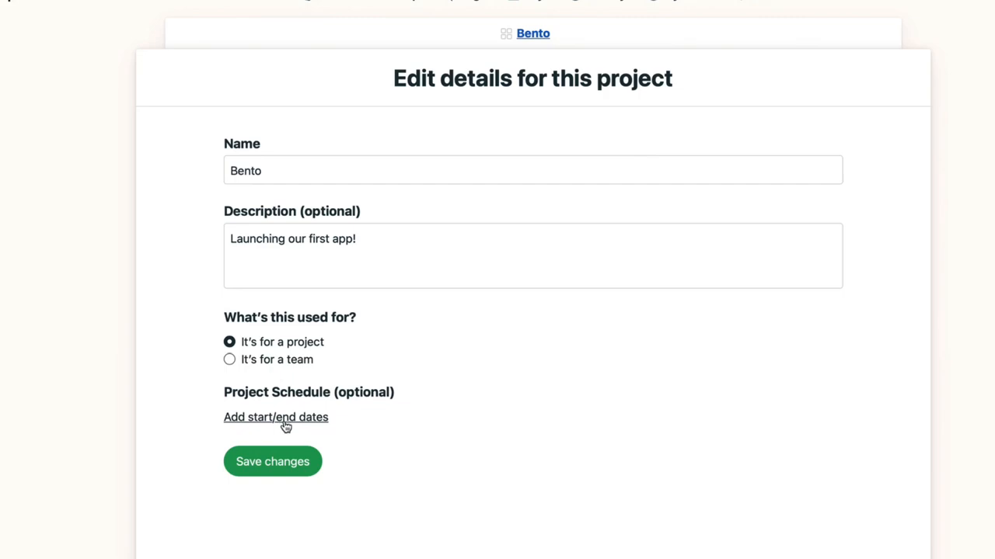
pyautogui.click(276, 417)
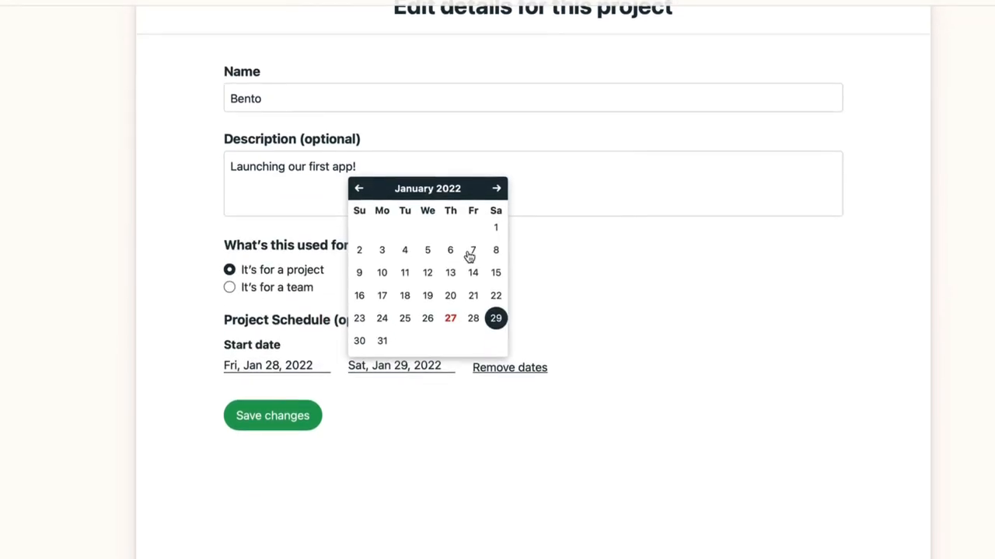
pyautogui.click(496, 188)
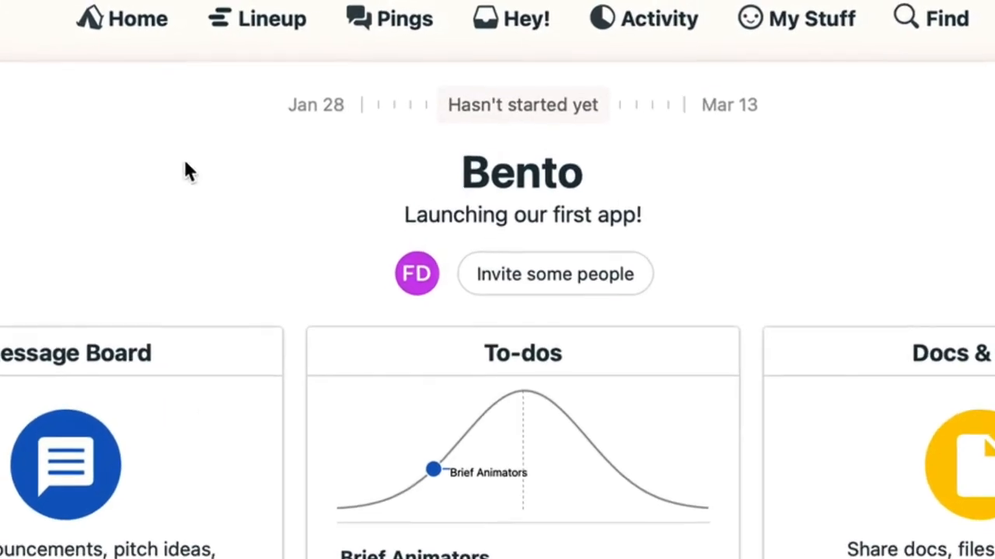
pyautogui.click(272, 18)
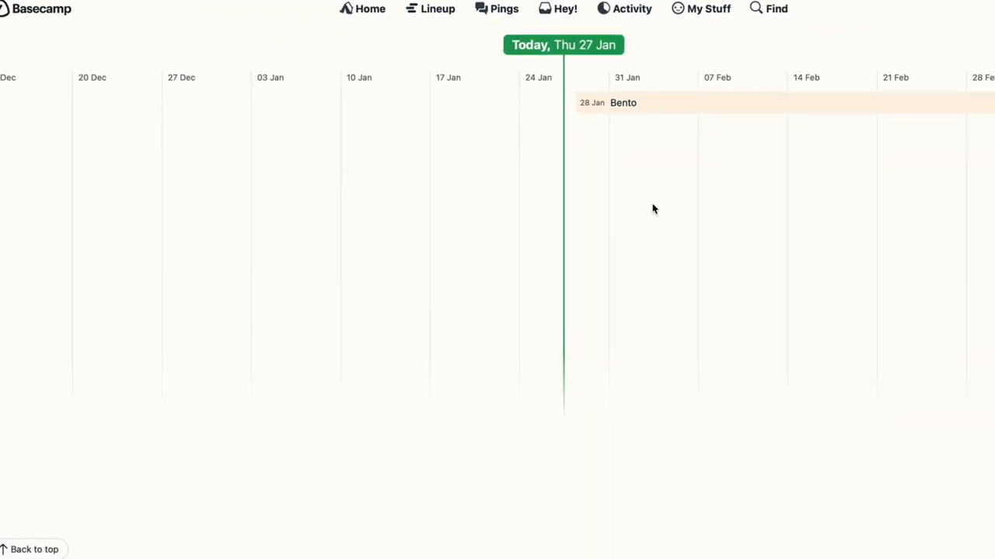
pyautogui.click(622, 103)
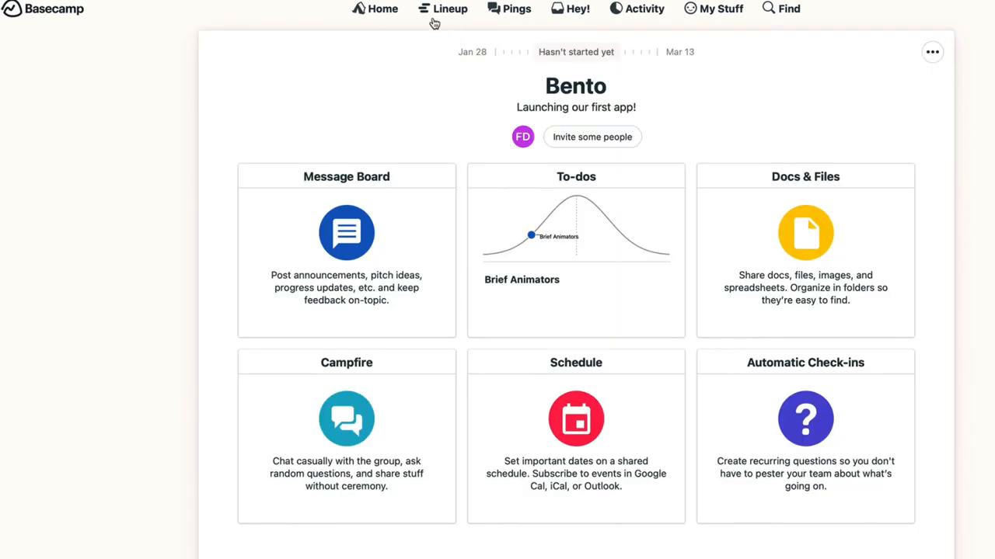
pyautogui.click(449, 9)
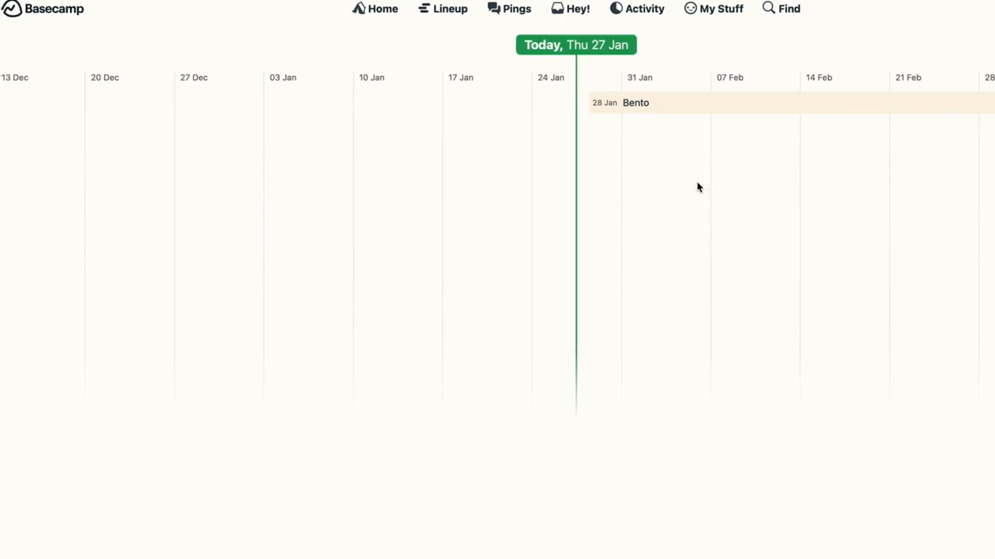
pyautogui.moveTo(686, 103)
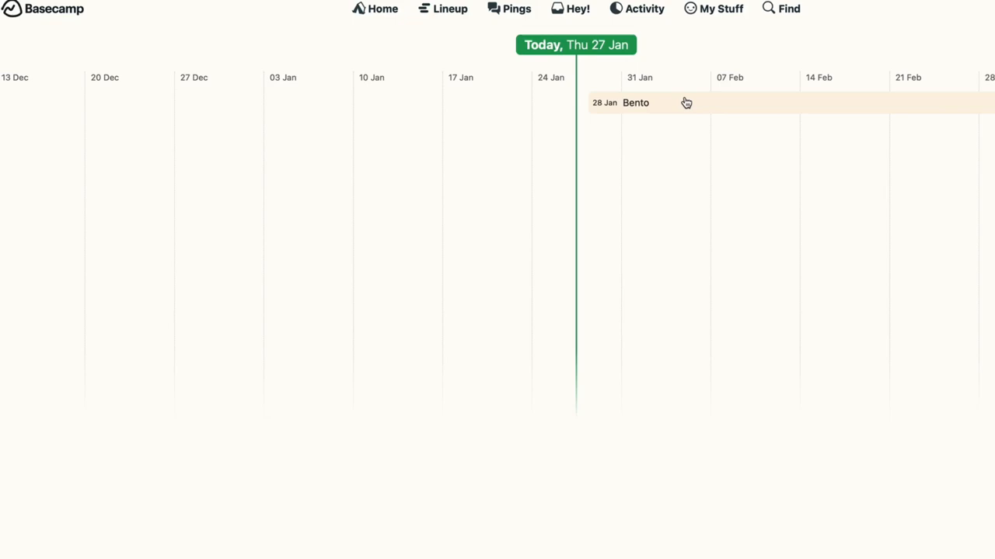
pyautogui.moveTo(731, 109)
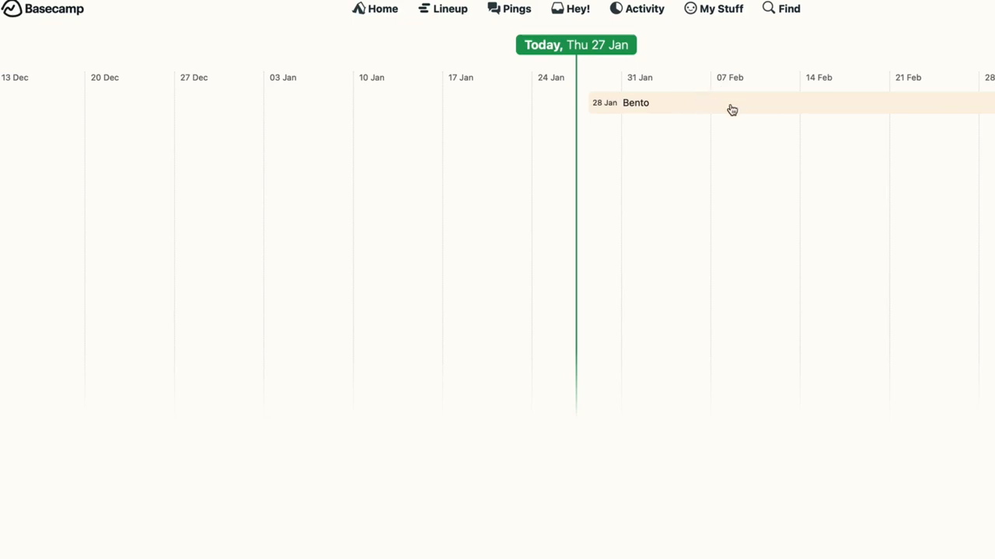
pyautogui.moveTo(425, 17)
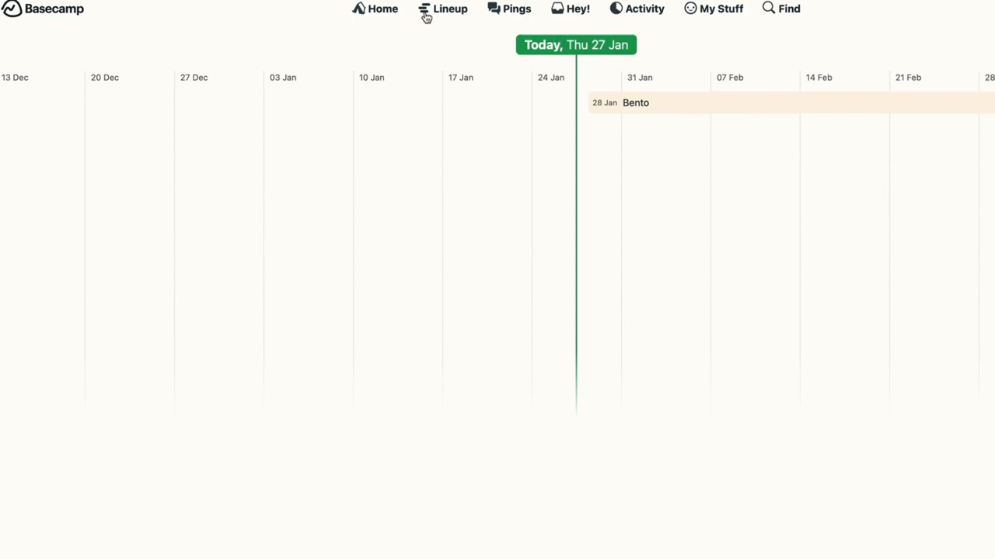
pyautogui.click(382, 8)
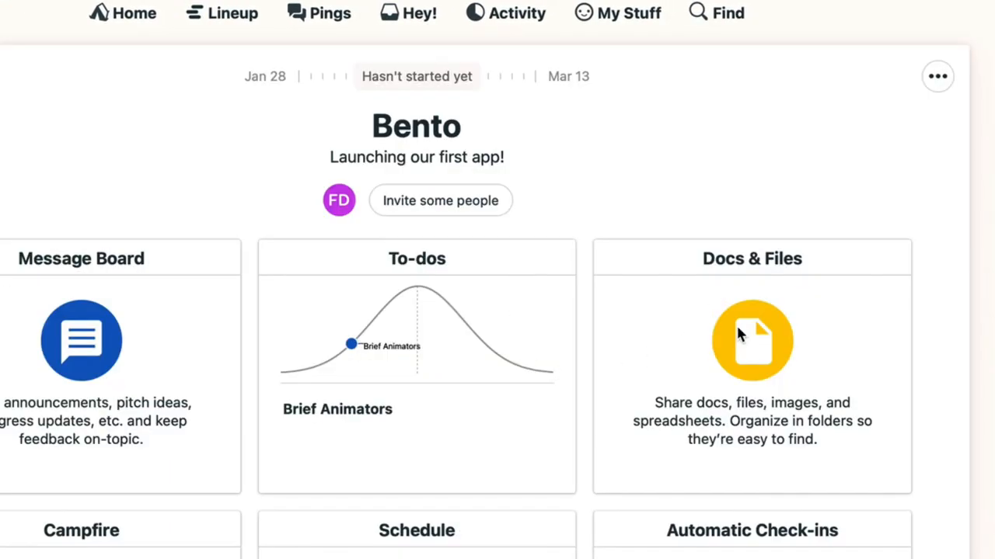
# Open Bento's Docs & Files, try Start a new doc, then return to the New… options
pyautogui.click(751, 341)
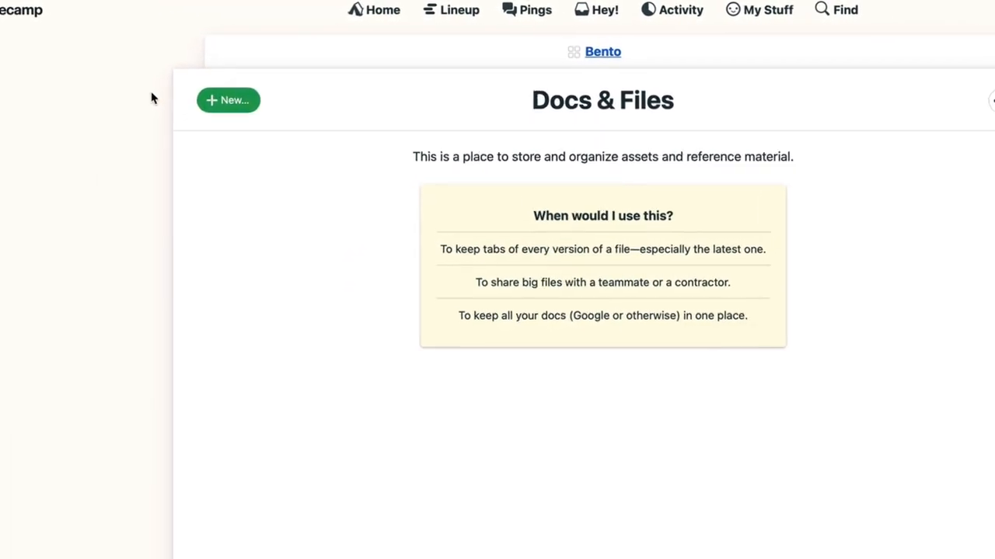
pyautogui.click(227, 100)
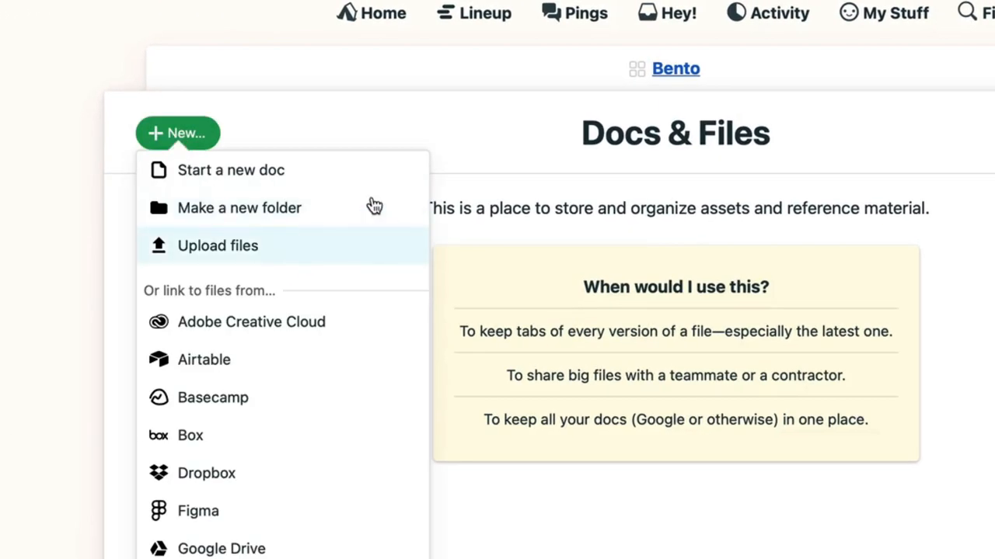
pyautogui.click(231, 169)
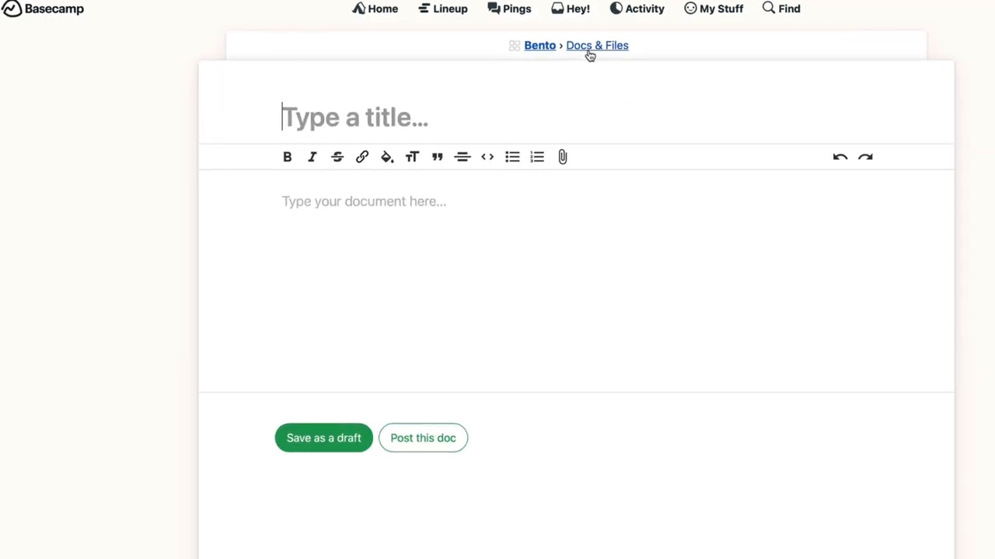
pyautogui.click(597, 45)
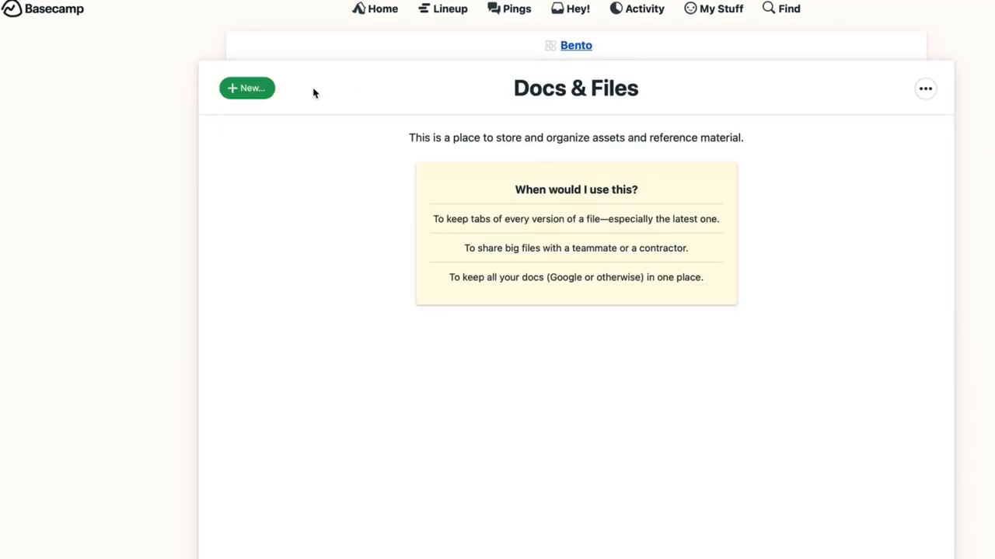
pyautogui.click(247, 87)
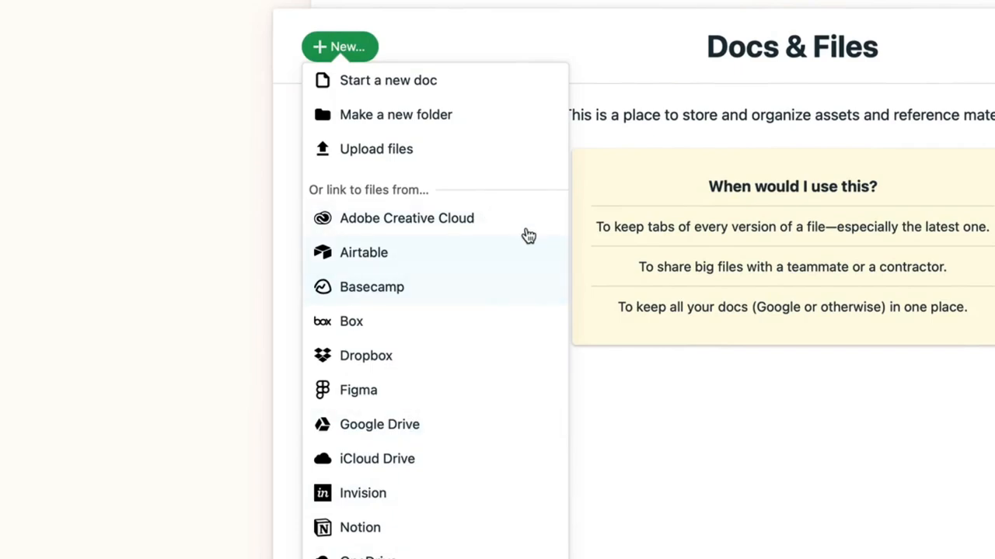
pyautogui.moveTo(425, 222)
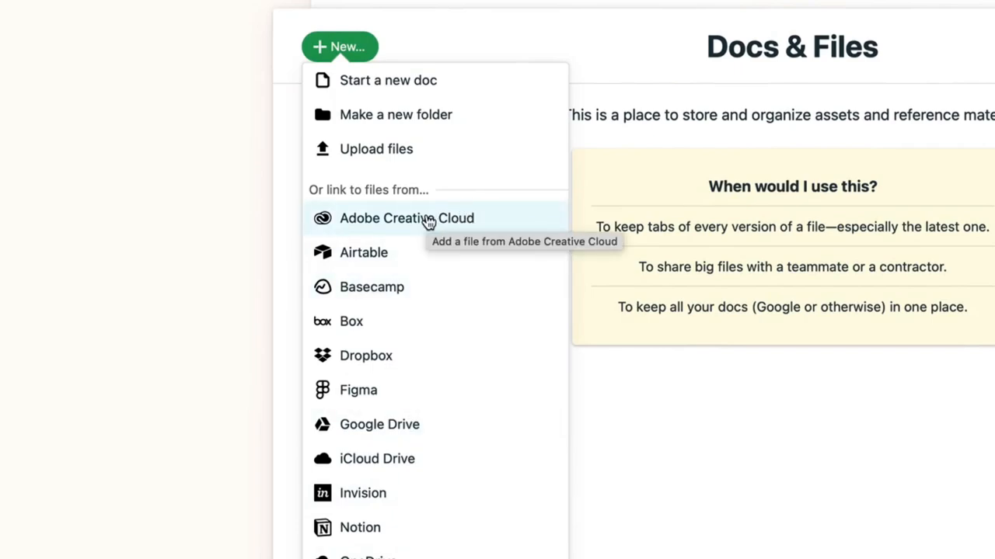
pyautogui.moveTo(690, 243)
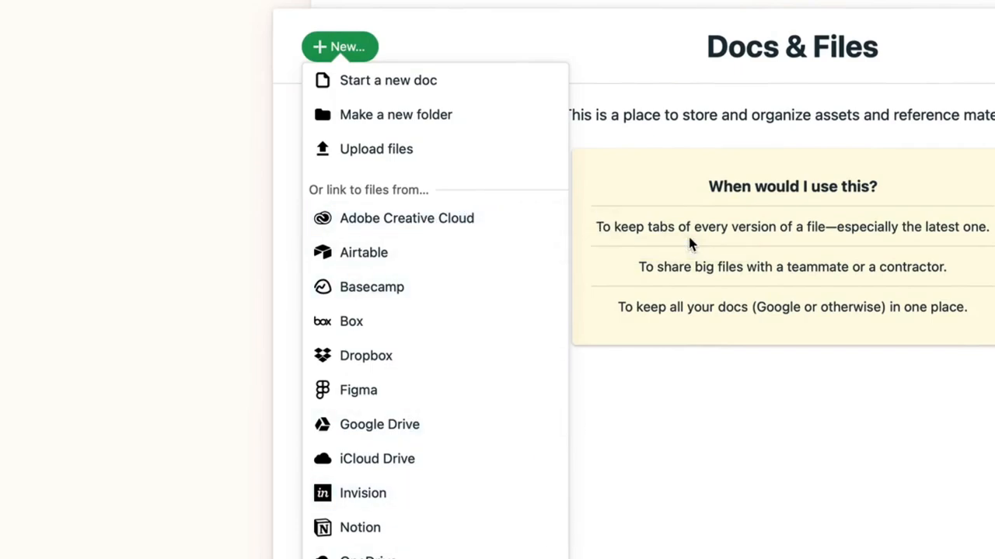
pyautogui.moveTo(497, 524)
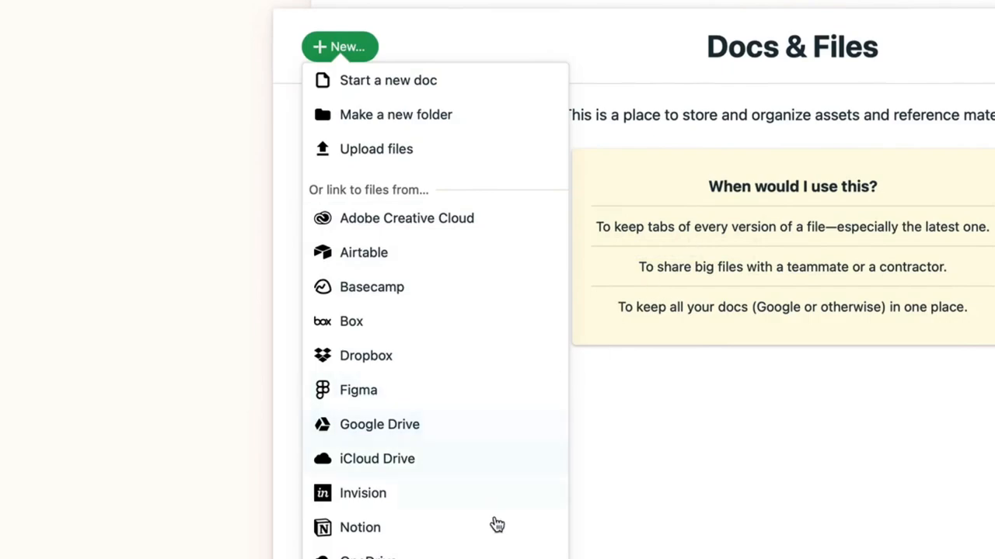
pyautogui.moveTo(497, 524)
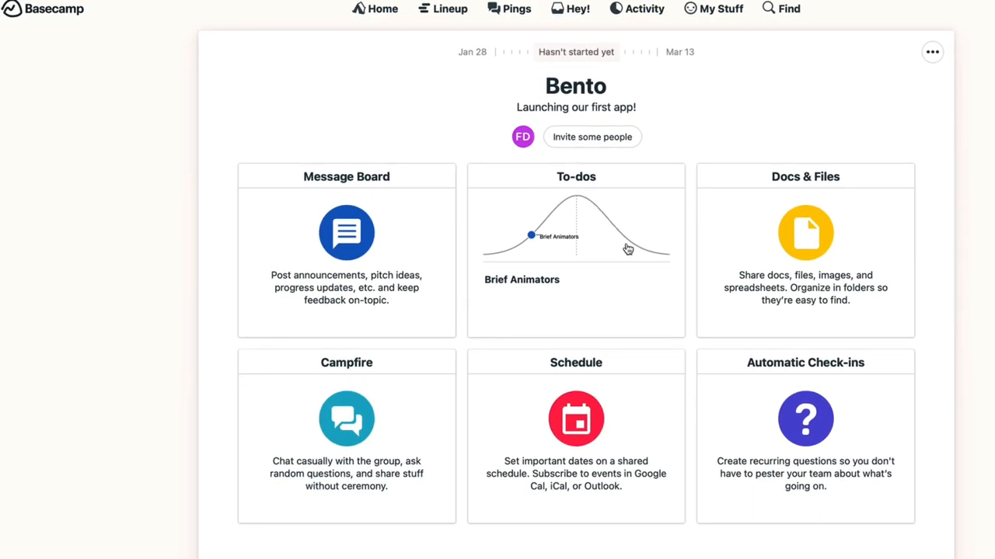
pyautogui.moveTo(638, 382)
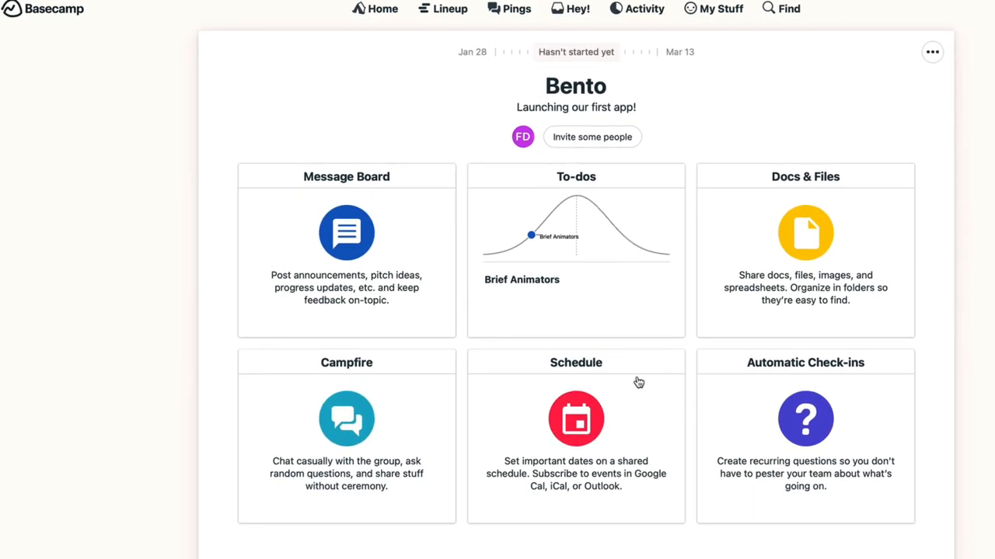
pyautogui.moveTo(382, 428)
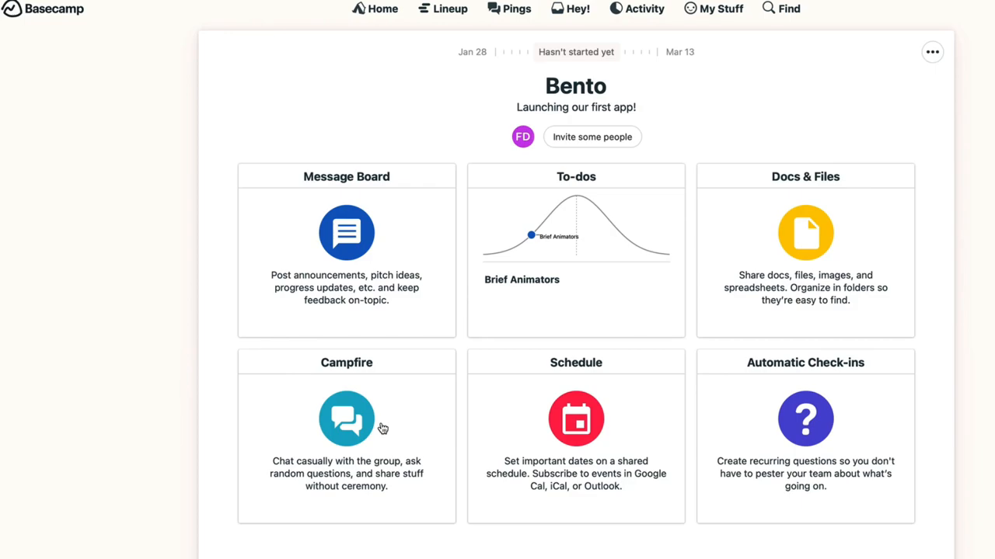
pyautogui.moveTo(395, 397)
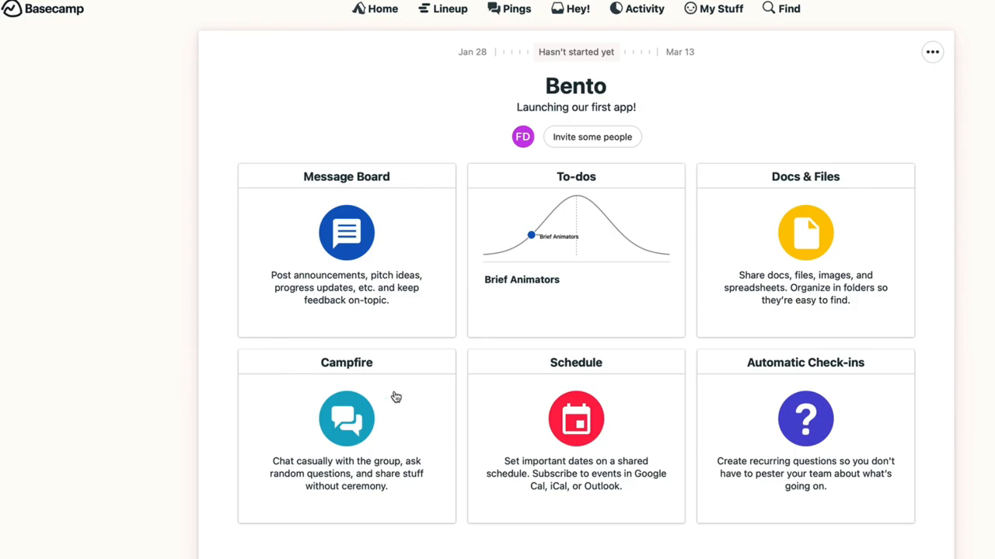
# Start a Message Board post titled 'We announced logo!' and attach the Bento logo image
pyautogui.click(346, 234)
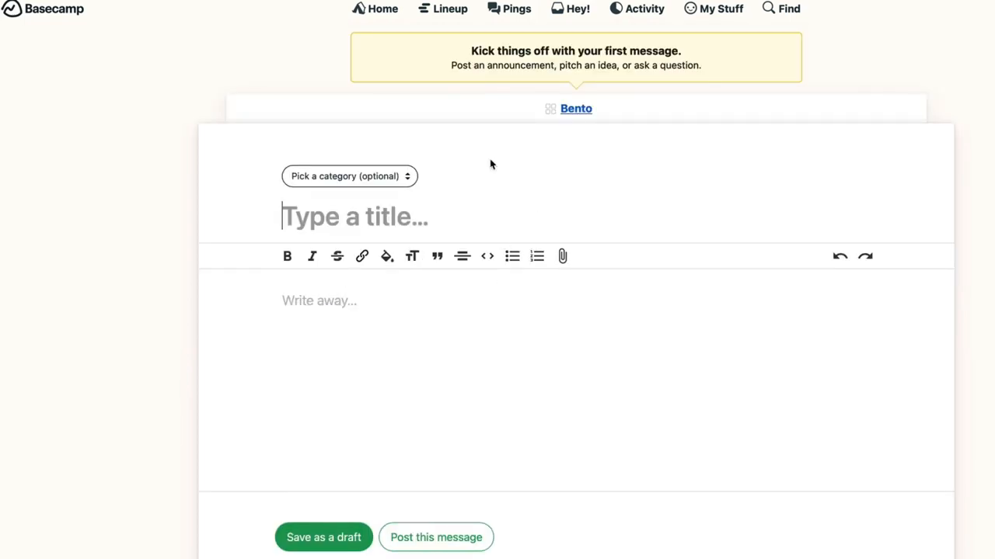
pyautogui.moveTo(458, 455)
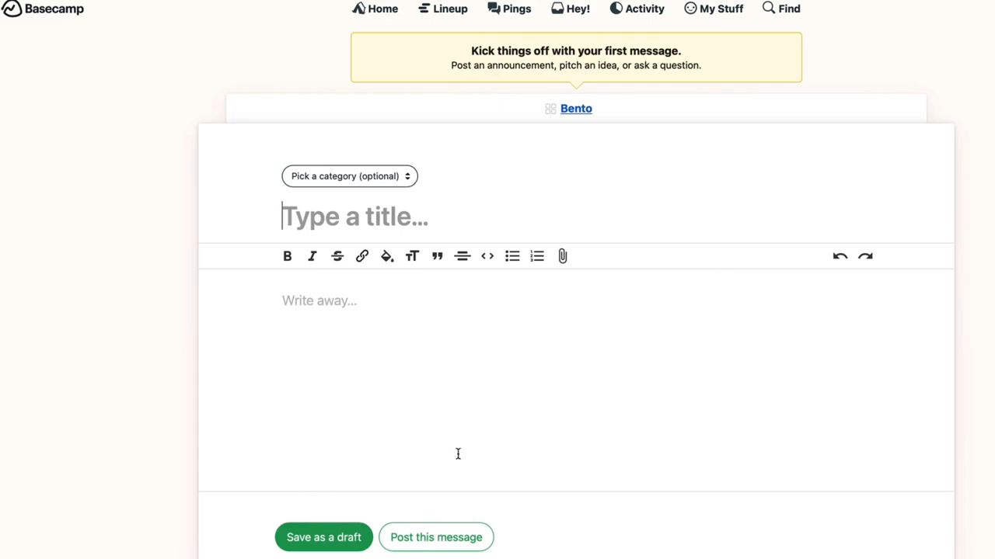
pyautogui.write('We announc')
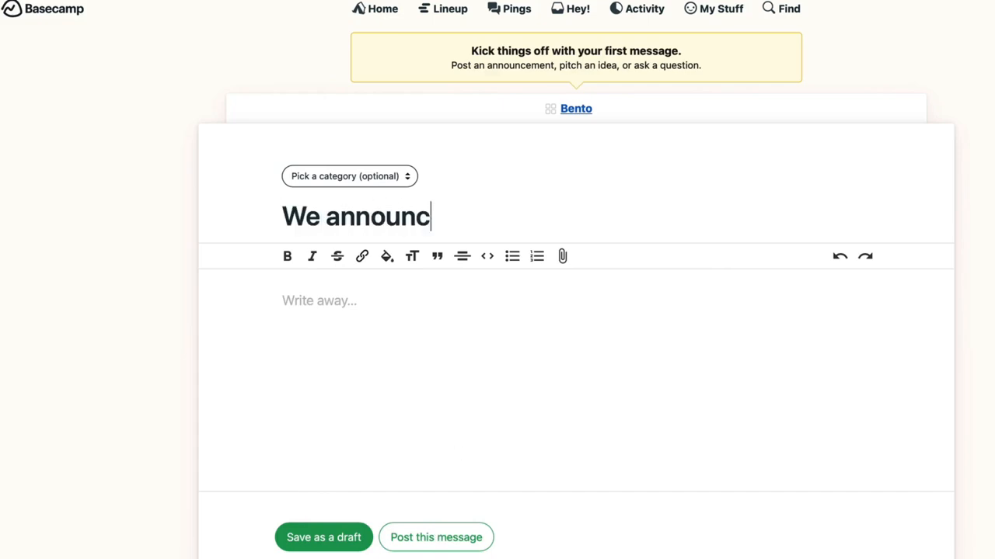
pyautogui.write('ed logo!')
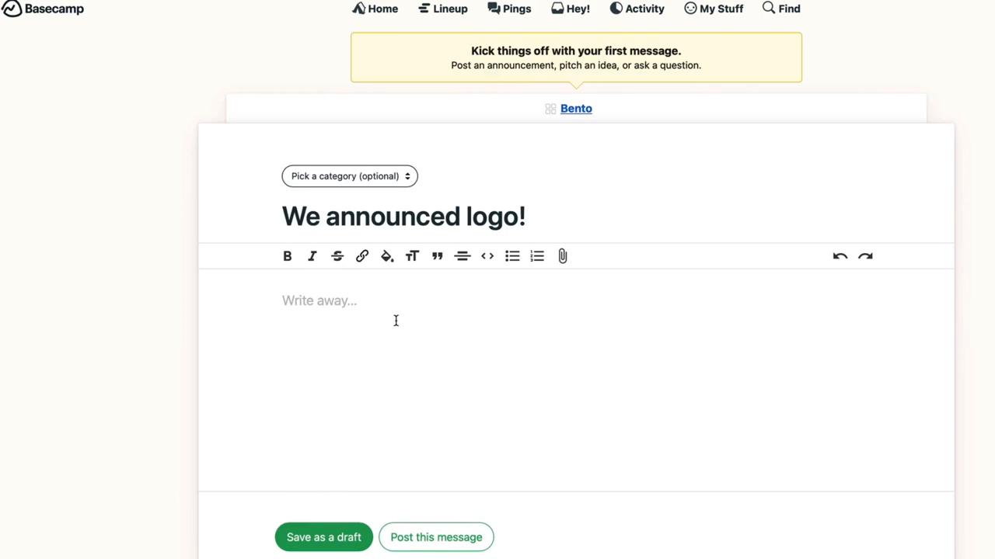
pyautogui.click(562, 256)
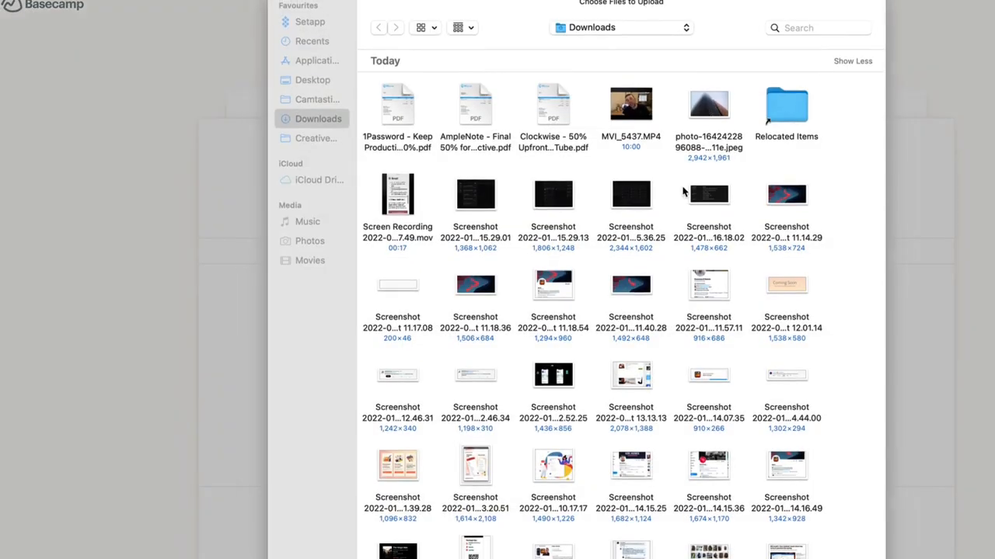
pyautogui.scroll(-3)
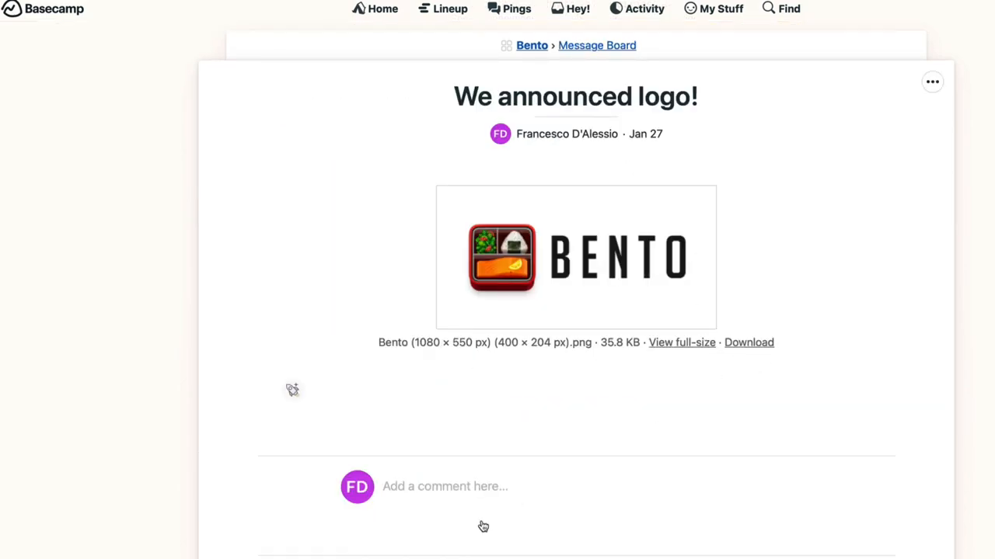
# Browse the All messages category list, glance at Bento's empty Schedule, and return to the overview
pyautogui.click(596, 45)
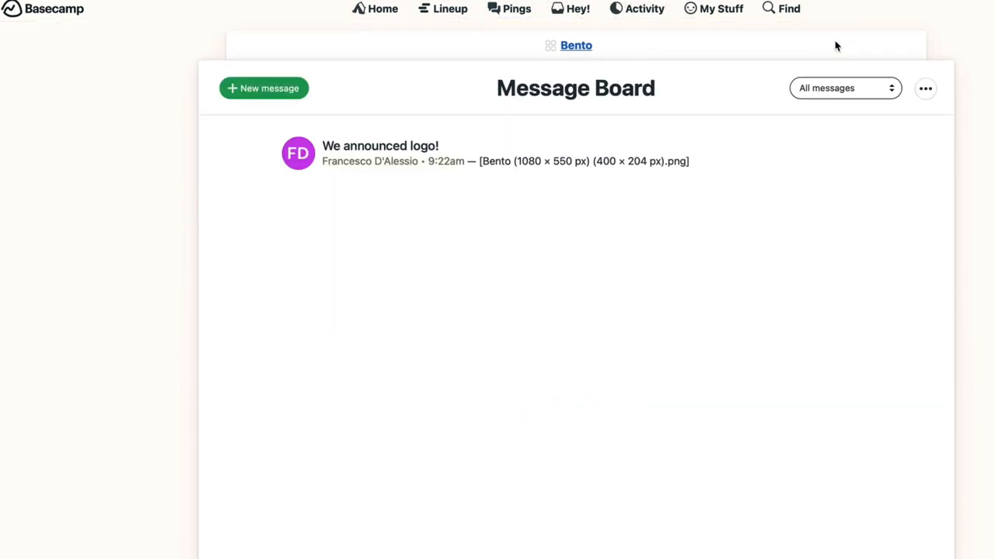
pyautogui.click(844, 88)
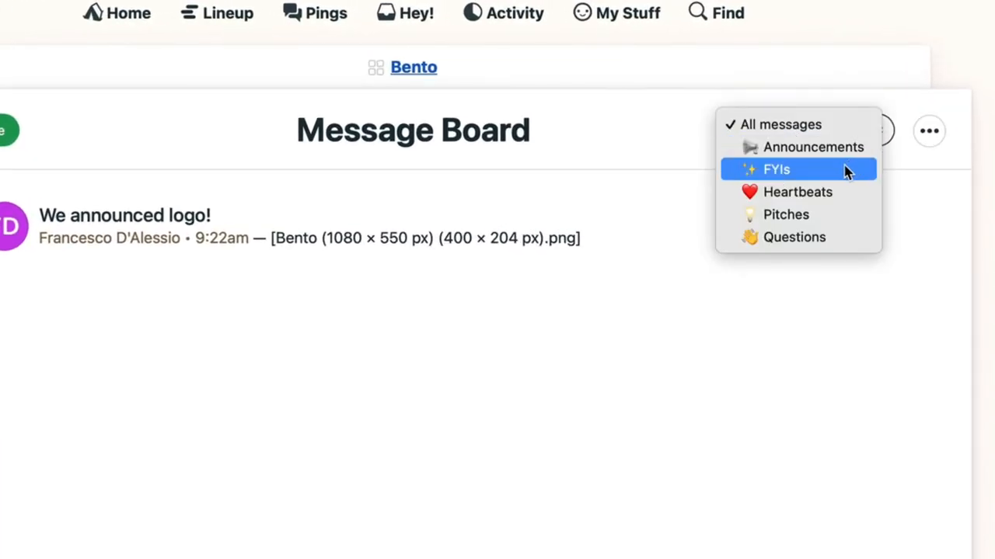
pyautogui.moveTo(797, 192)
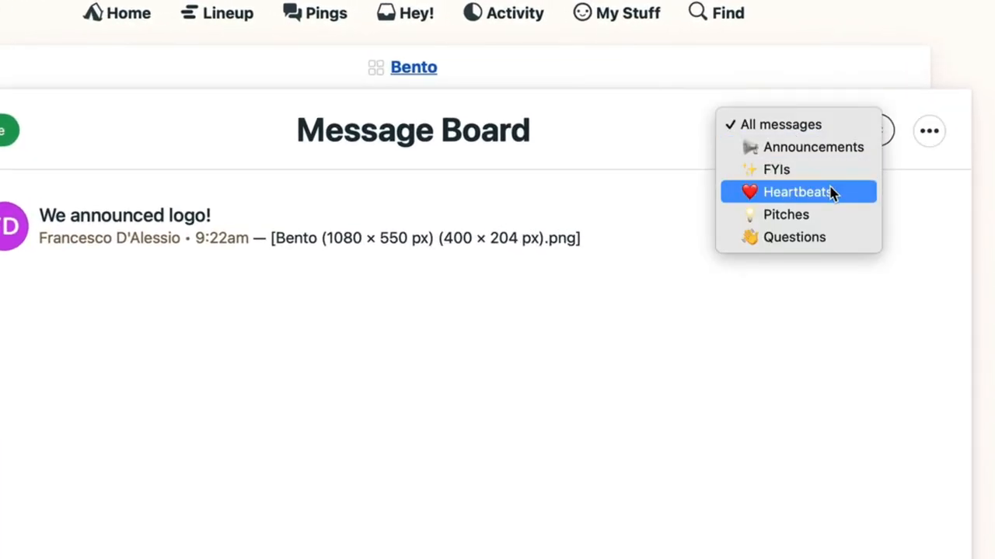
pyautogui.moveTo(936, 132)
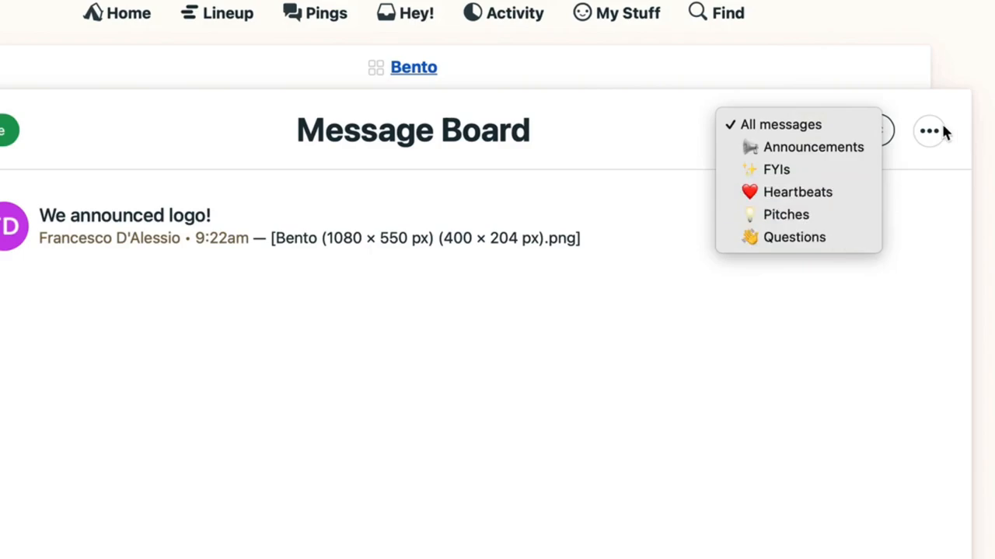
pyautogui.click(779, 124)
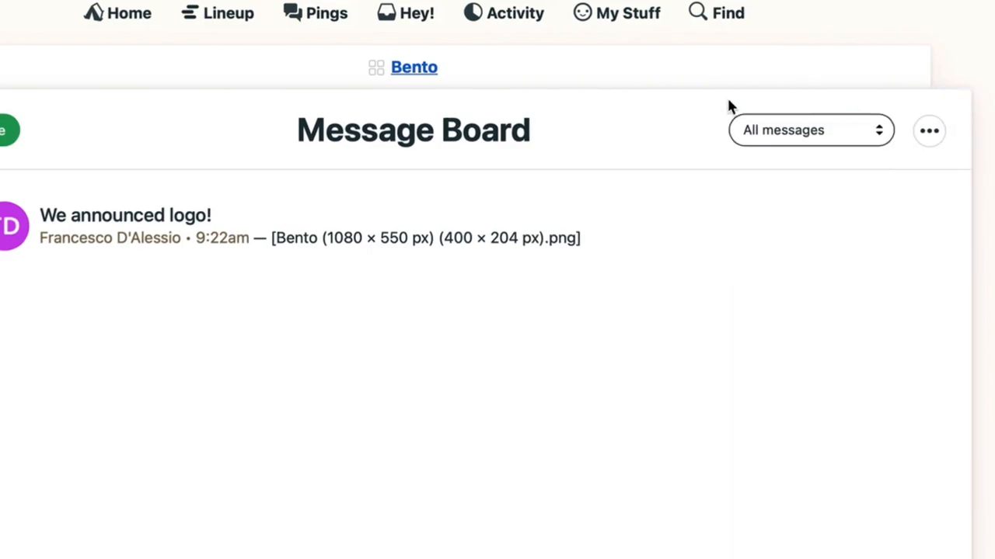
pyautogui.click(413, 67)
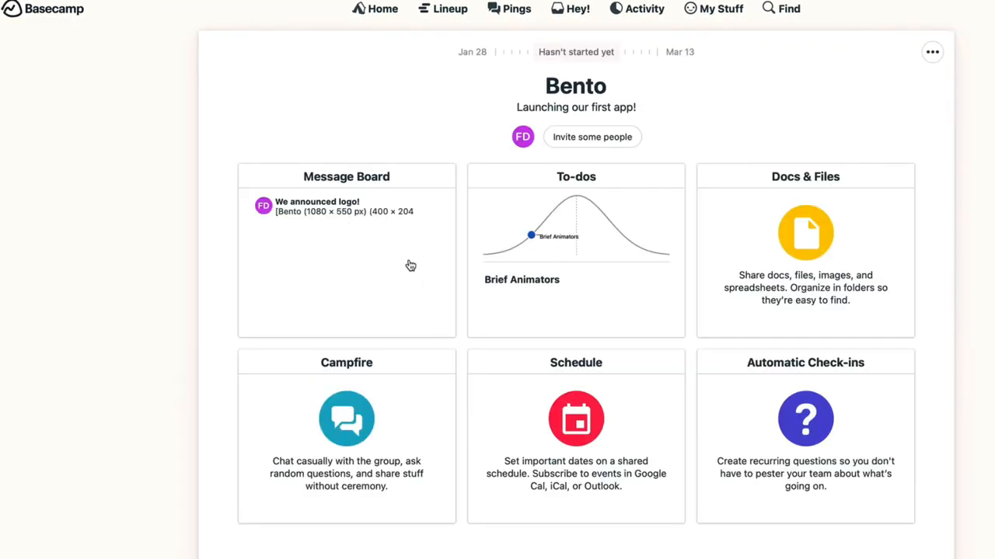
pyautogui.moveTo(311, 195)
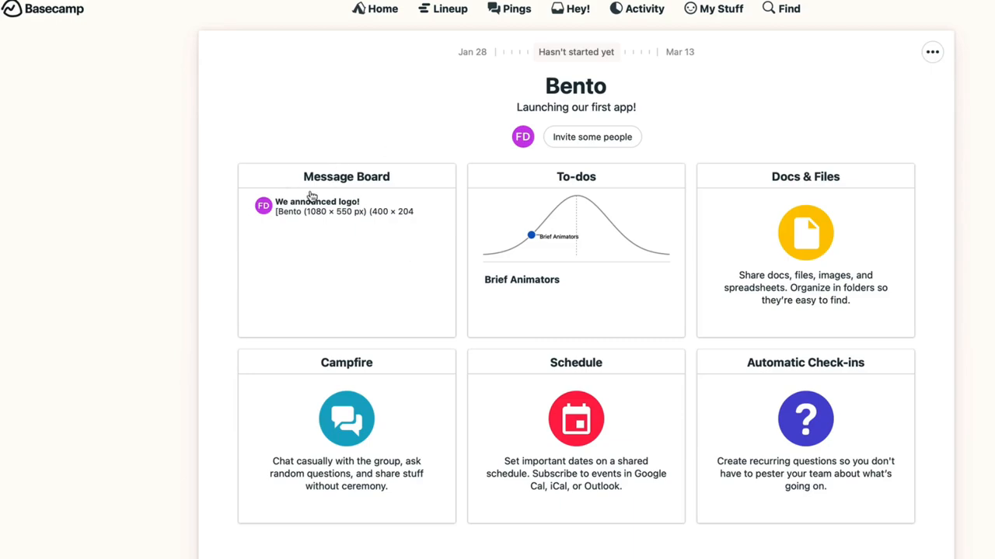
pyautogui.moveTo(373, 529)
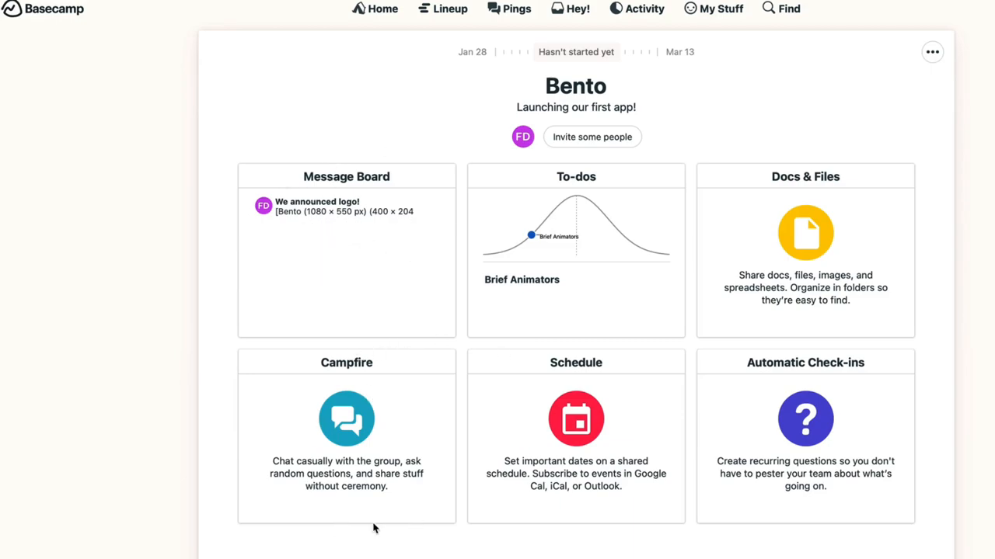
pyautogui.moveTo(364, 407)
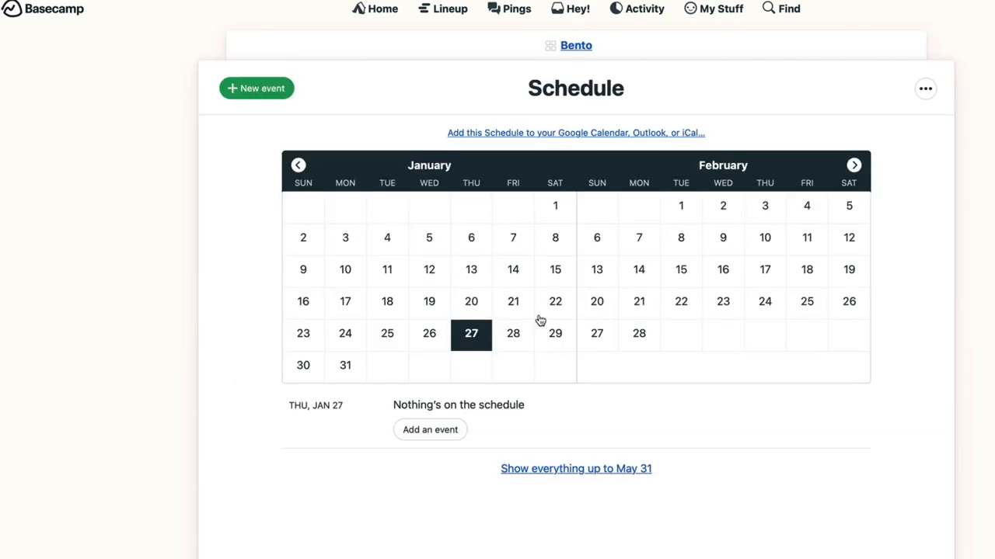
pyautogui.moveTo(886, 50)
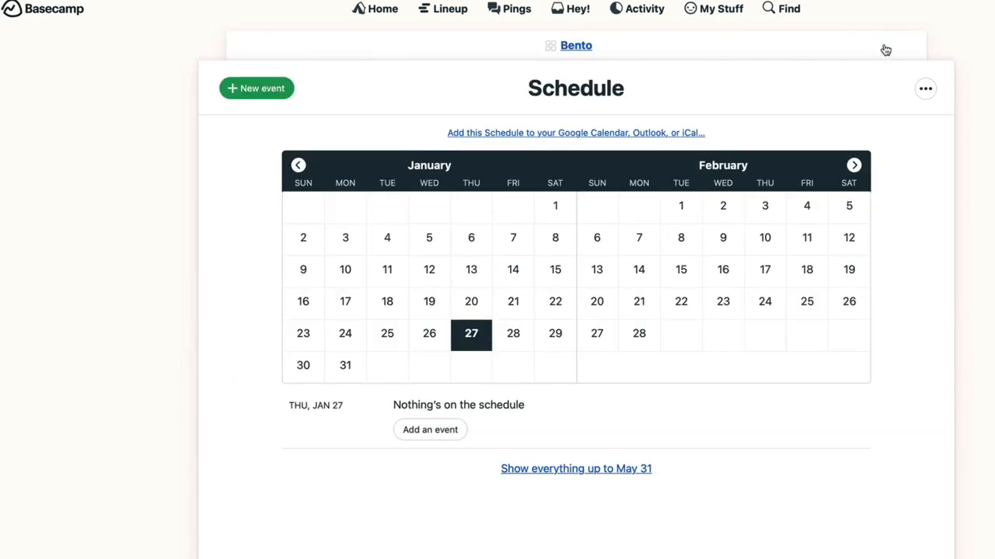
pyautogui.click(382, 8)
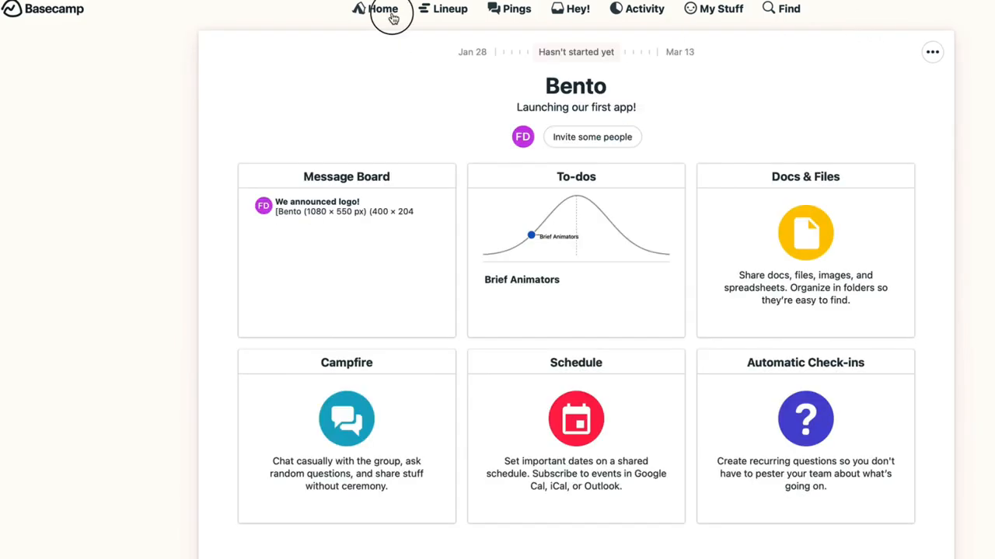
# Open the Making a Podcast project and read its Automatic Check-ins answers about show ideas
pyautogui.click(381, 9)
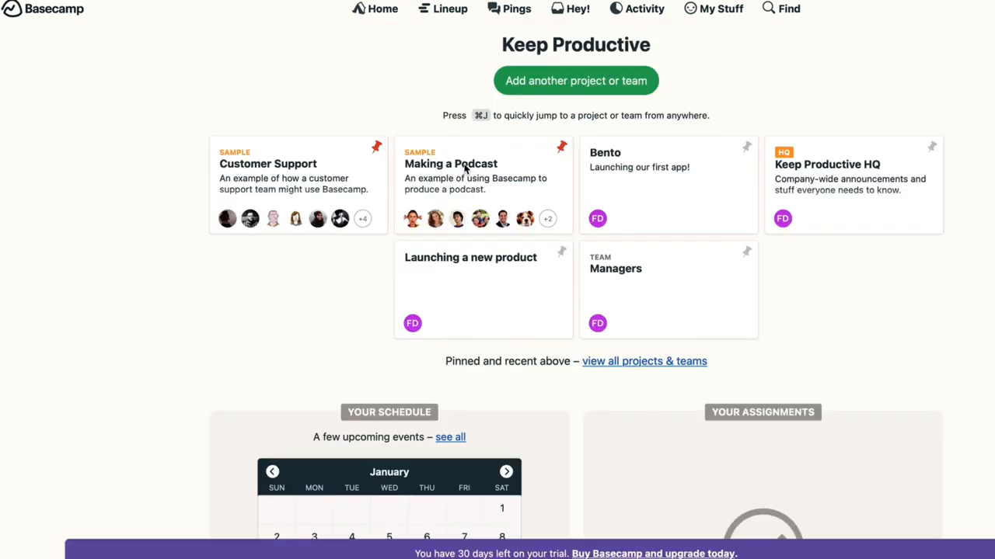
pyautogui.click(451, 164)
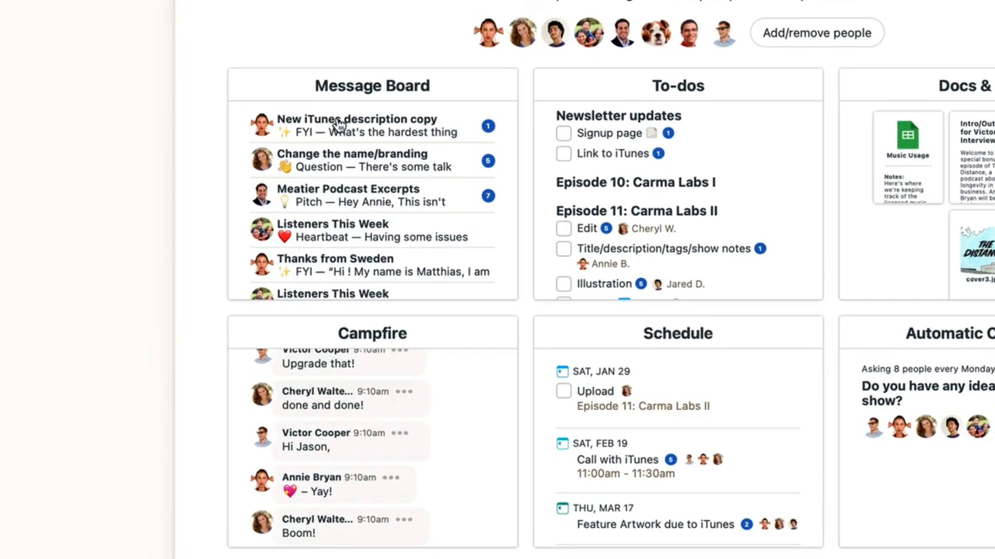
pyautogui.scroll(3)
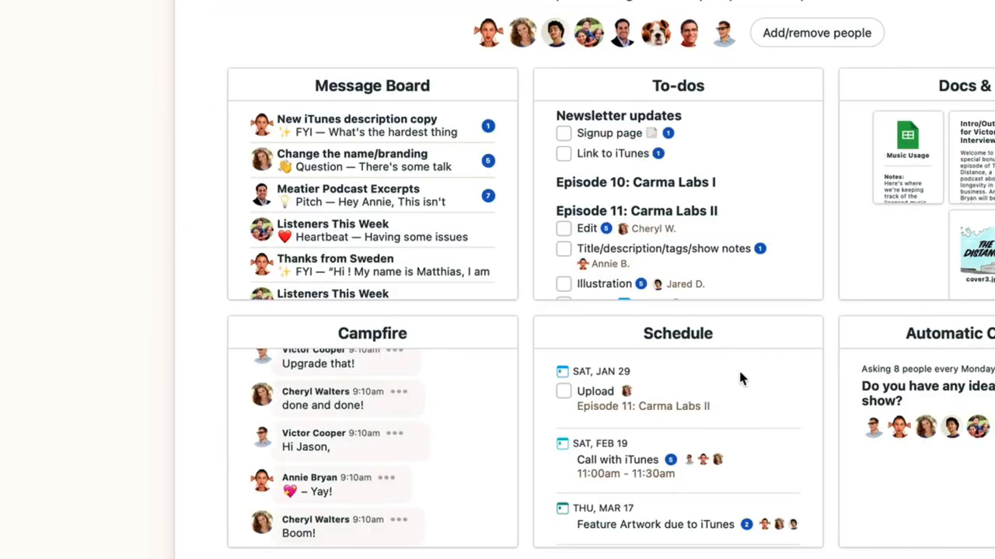
pyautogui.click(677, 332)
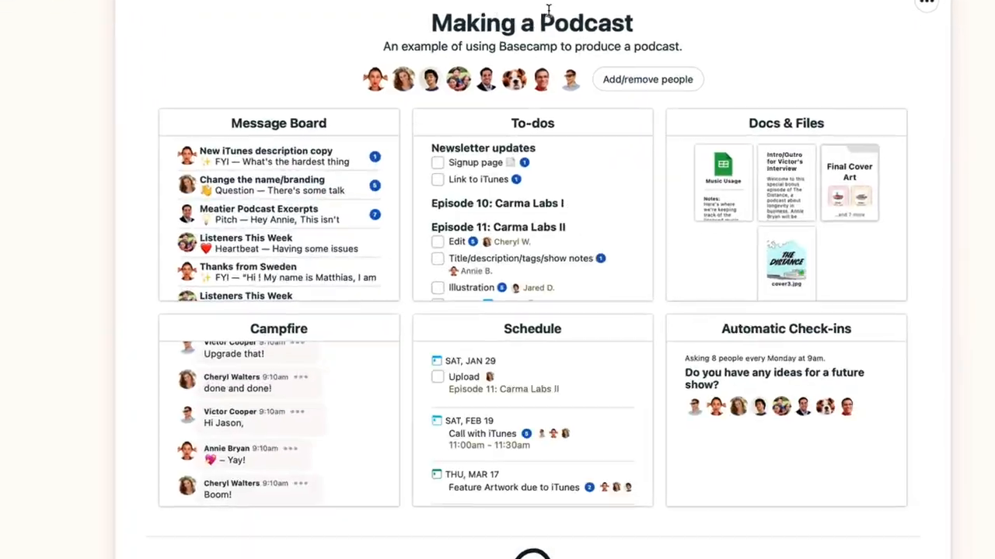
pyautogui.scroll(-3)
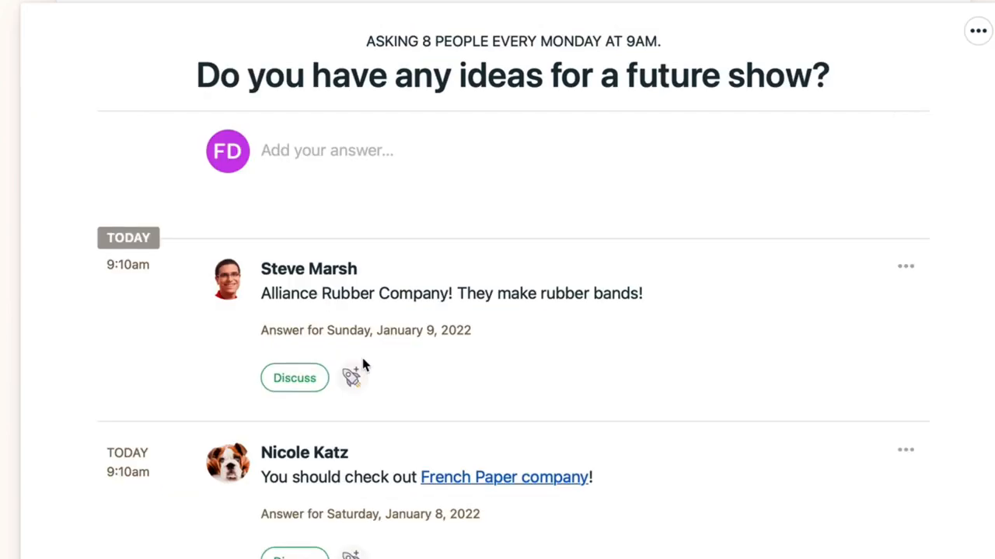
pyautogui.scroll(-3)
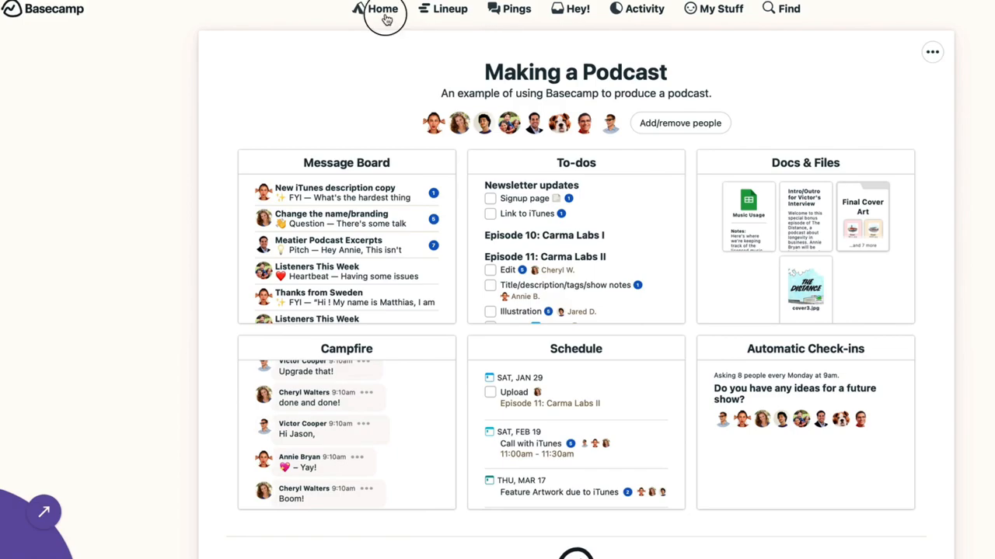
# Go back to the Keep Productive home page and open the Pings private-chat starter
pyautogui.click(381, 8)
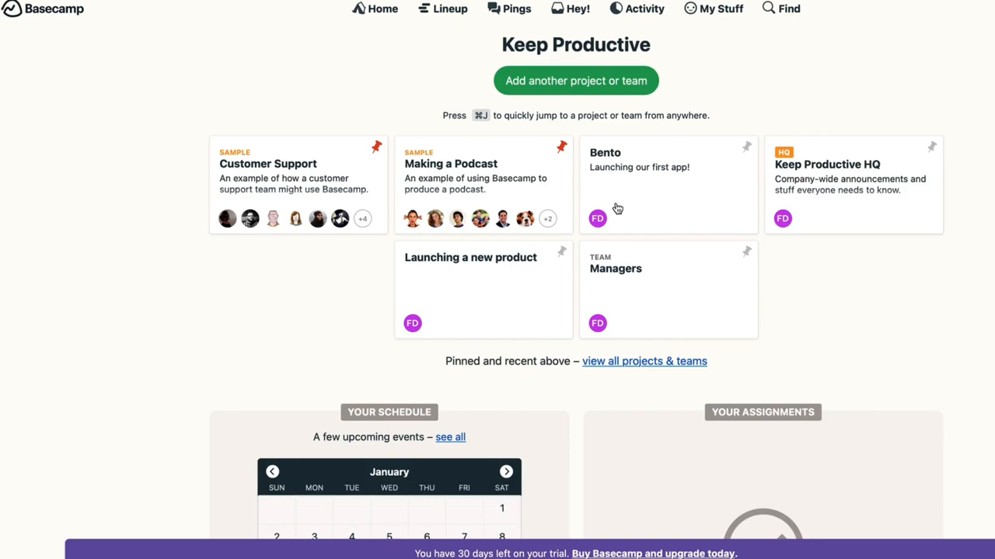
pyautogui.scroll(-3)
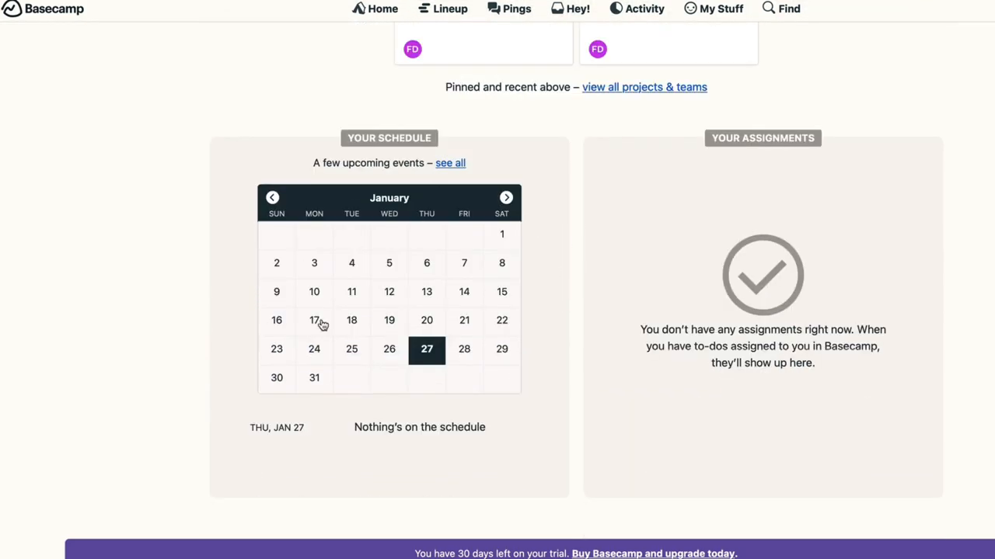
pyautogui.moveTo(356, 239)
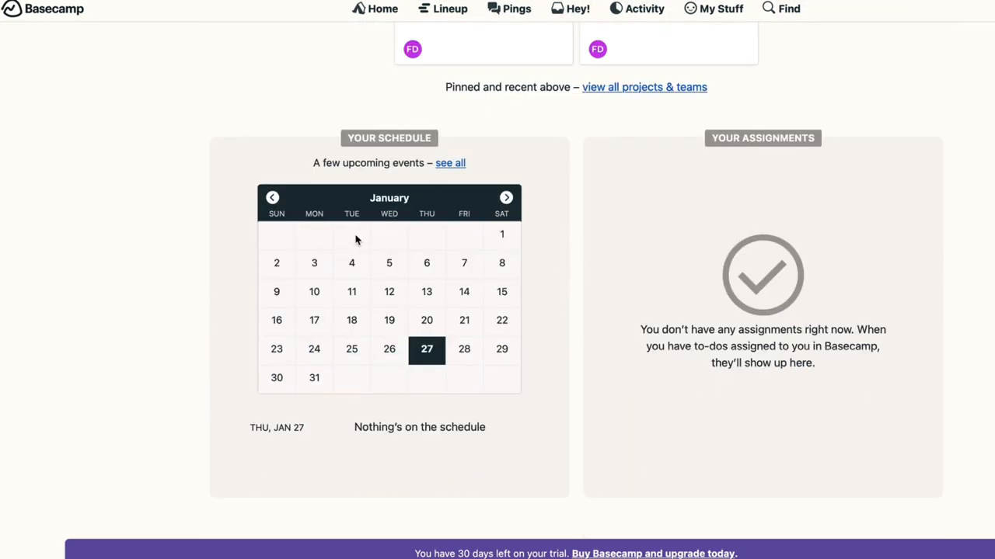
pyautogui.scroll(3)
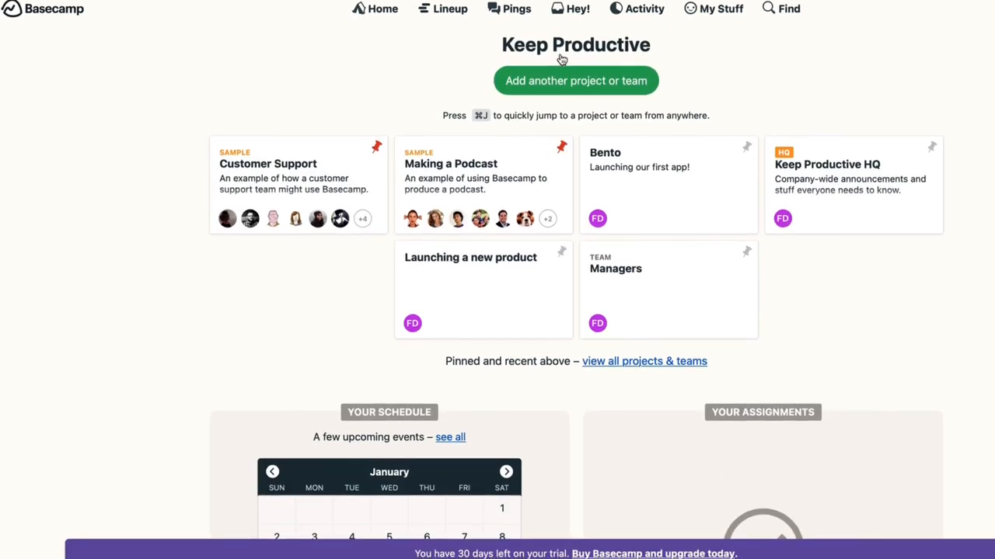
pyautogui.click(508, 9)
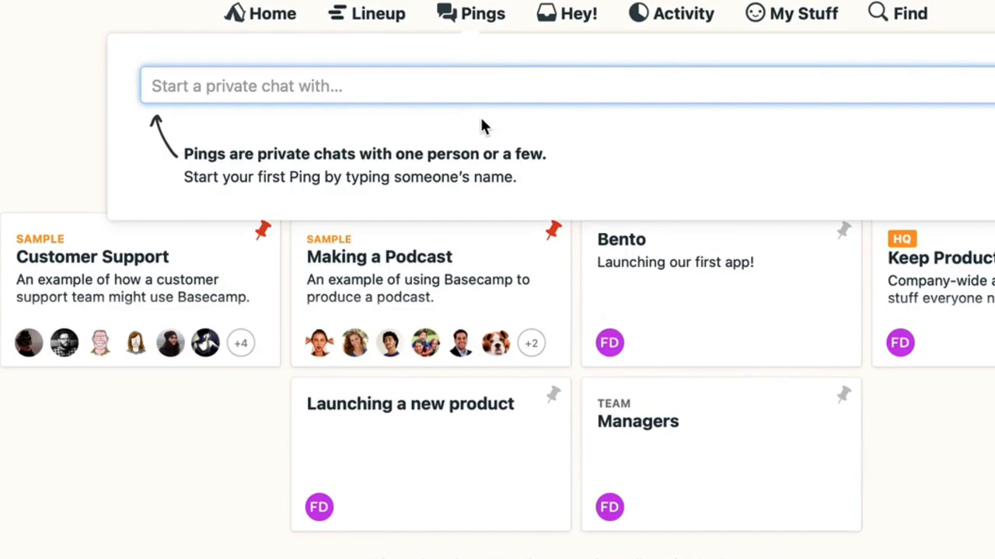
# Check Hey! notifications, then view to-dos added & completed, overdue to-dos, and someone's activity
pyautogui.click(578, 13)
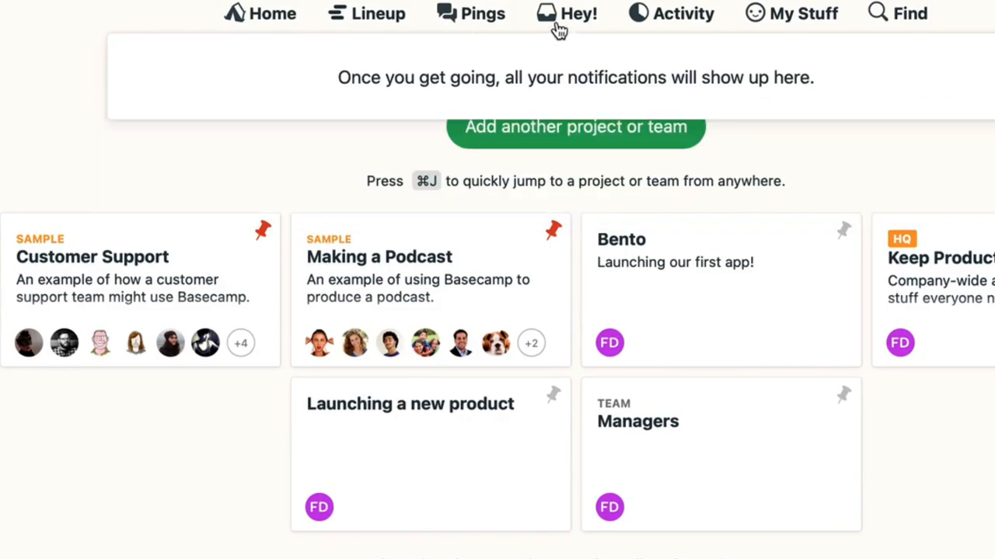
pyautogui.moveTo(692, 22)
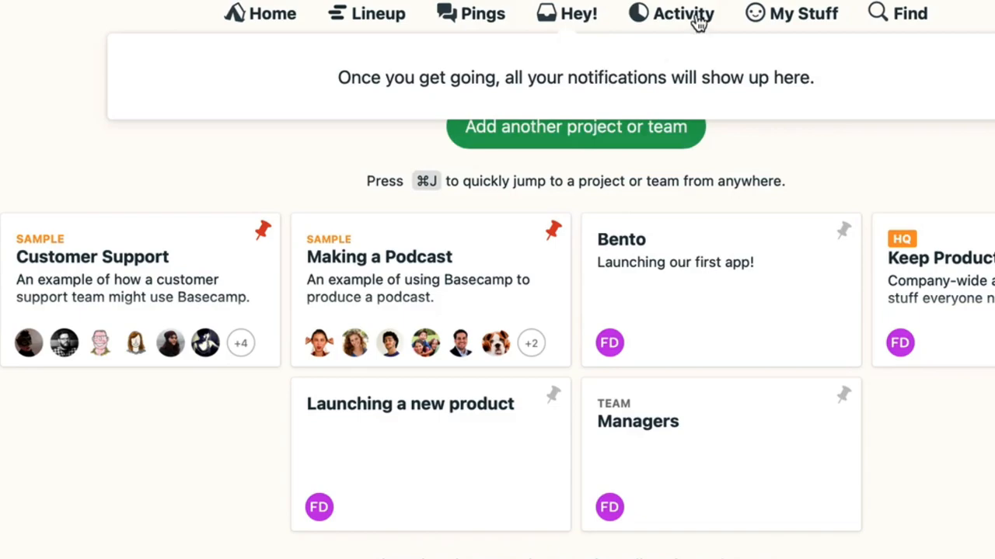
pyautogui.click(682, 13)
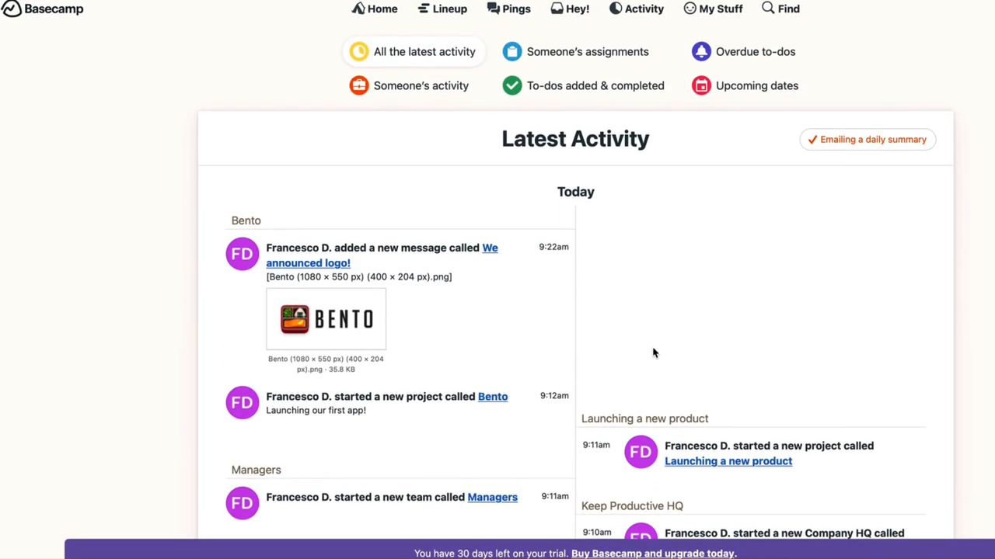
pyautogui.click(595, 85)
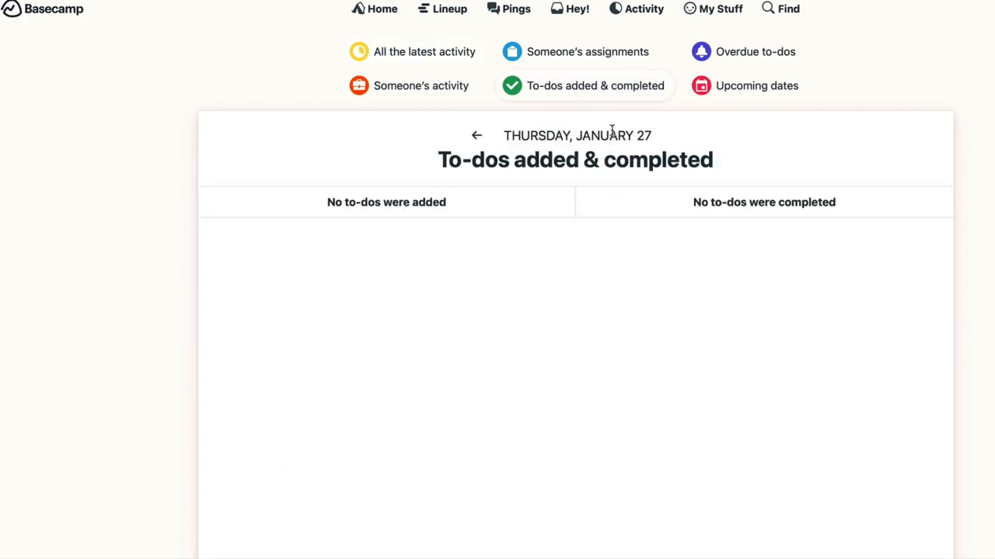
pyautogui.click(754, 51)
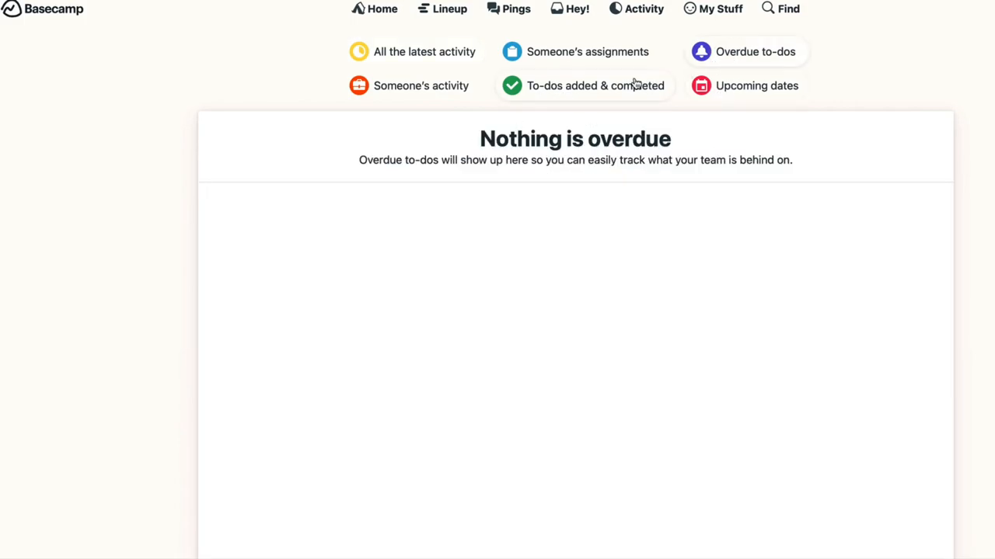
pyautogui.click(421, 85)
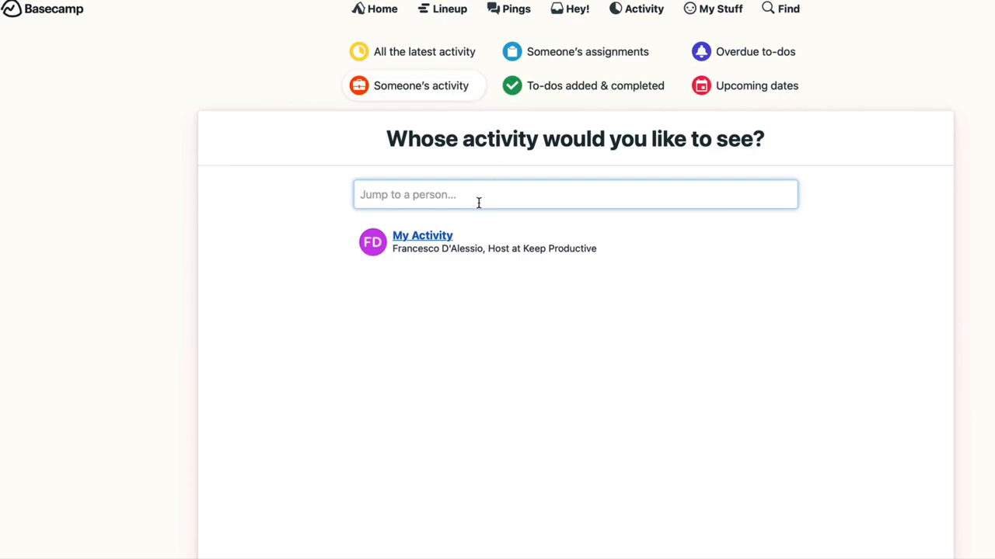
pyautogui.moveTo(713, 9)
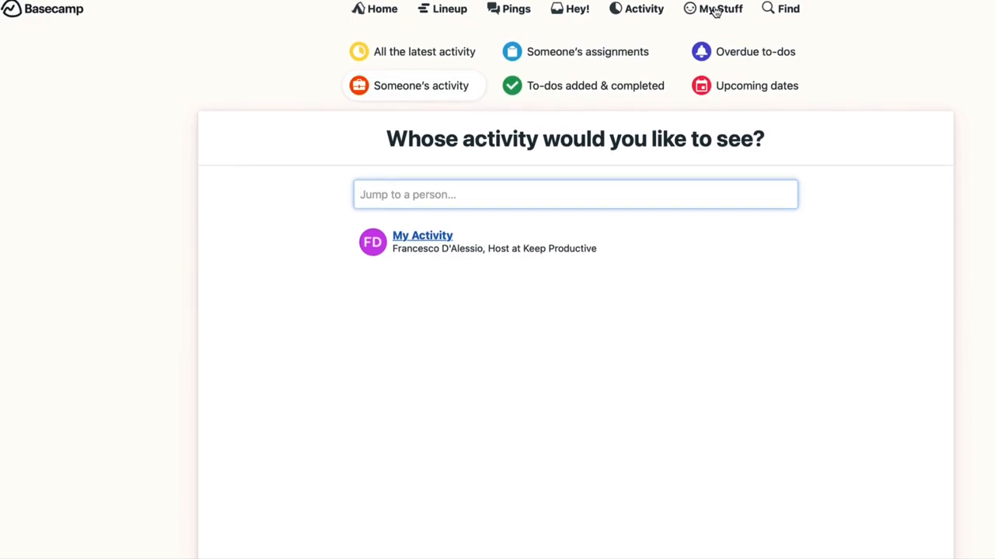
pyautogui.moveTo(719, 8)
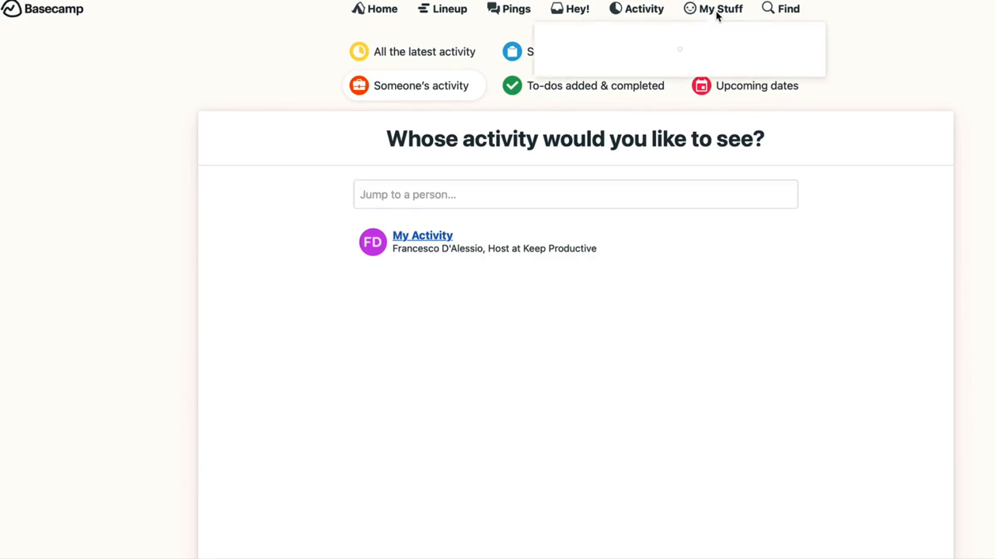
# View My Assignments and My Bookmarks from the My Stuff menu
pyautogui.click(719, 8)
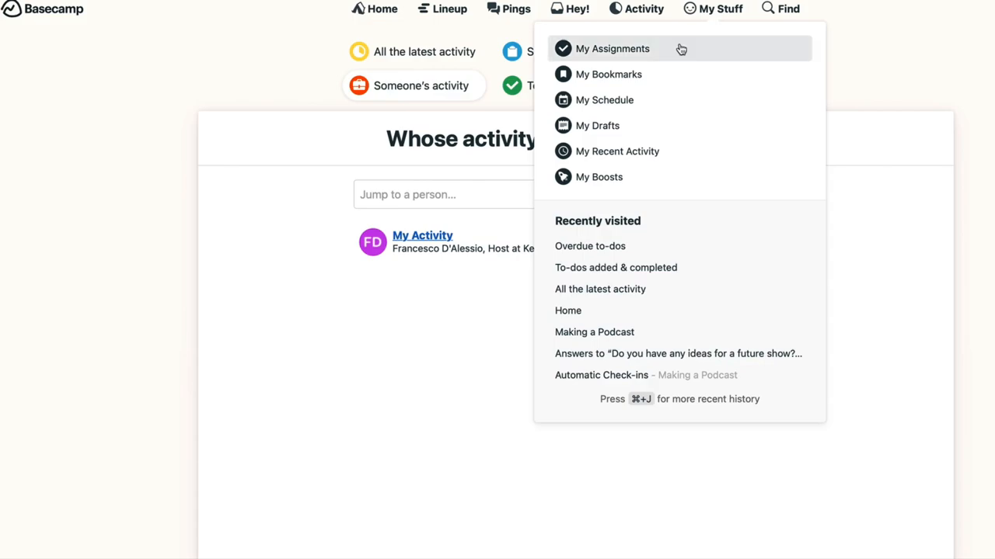
pyautogui.moveTo(645, 49)
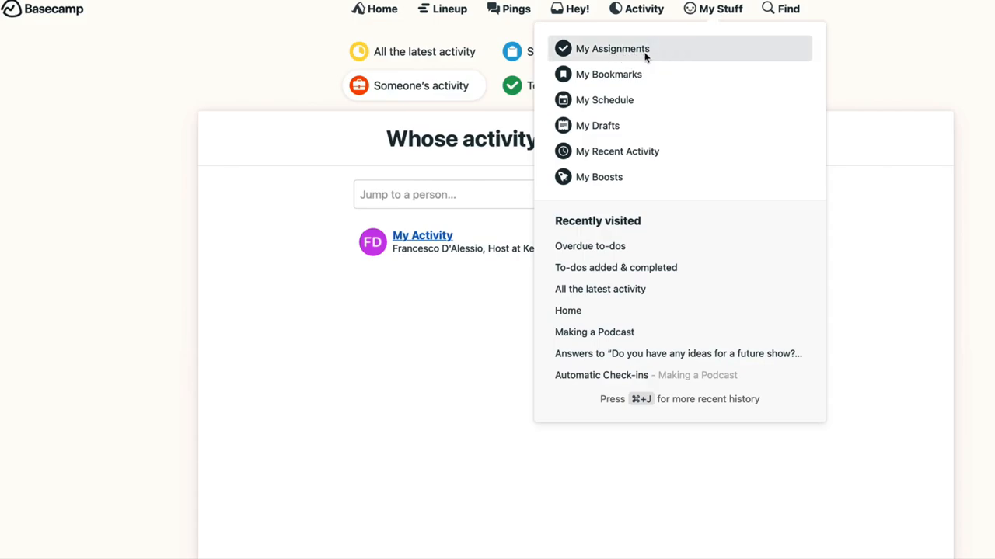
pyautogui.click(612, 48)
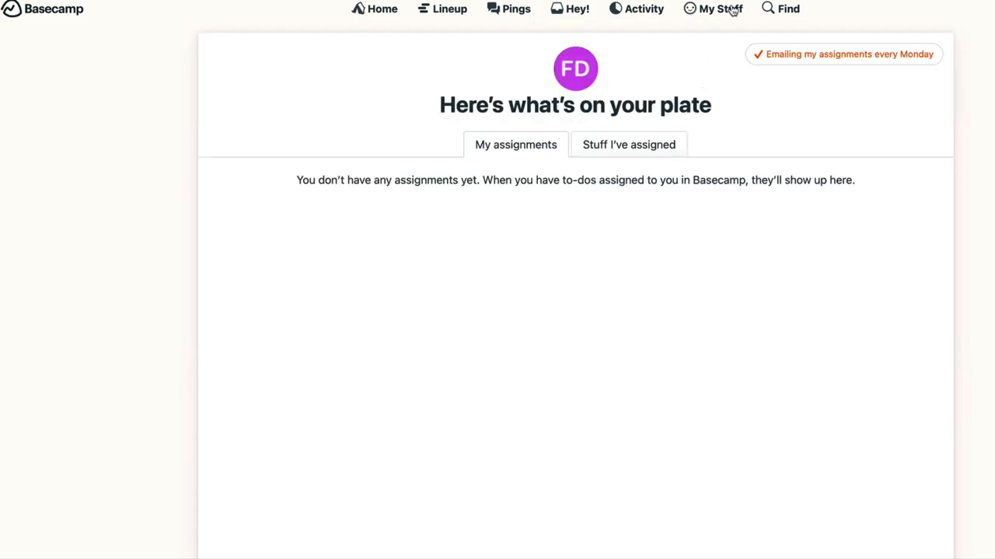
pyautogui.click(713, 8)
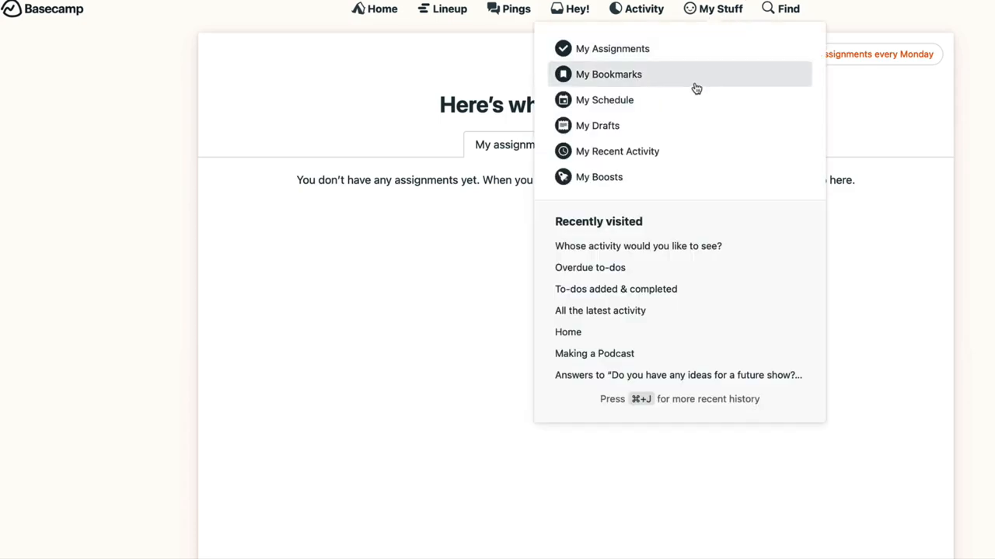
pyautogui.click(608, 74)
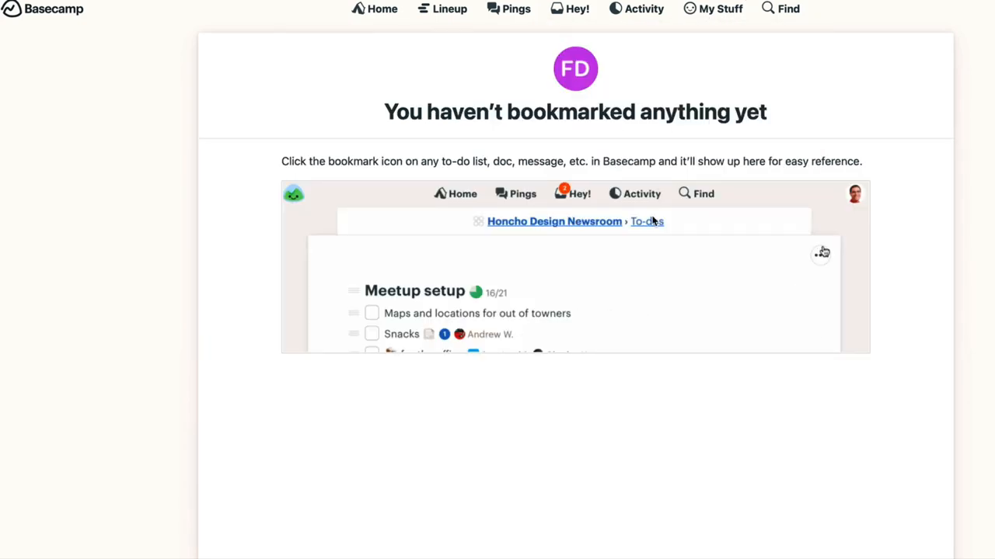
pyautogui.click(820, 252)
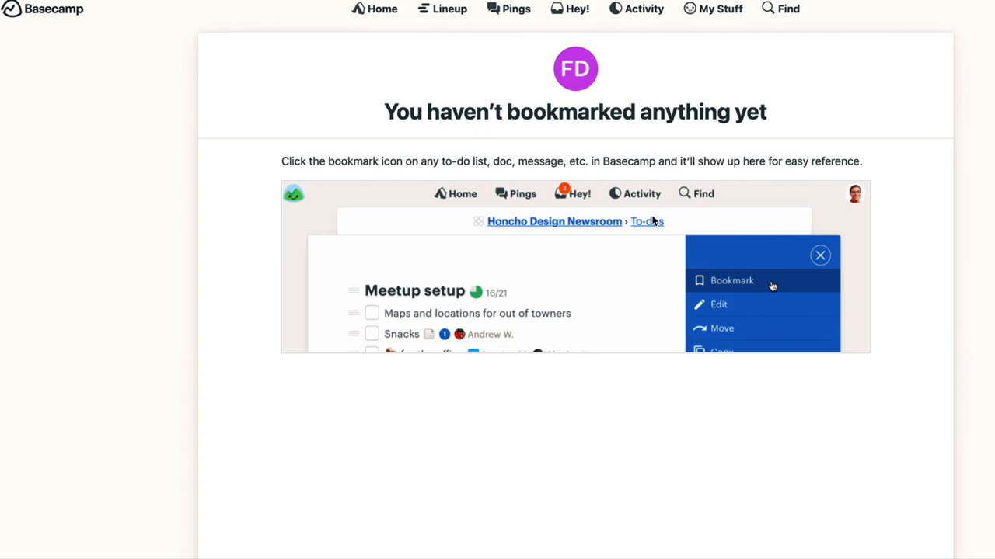
pyautogui.click(730, 281)
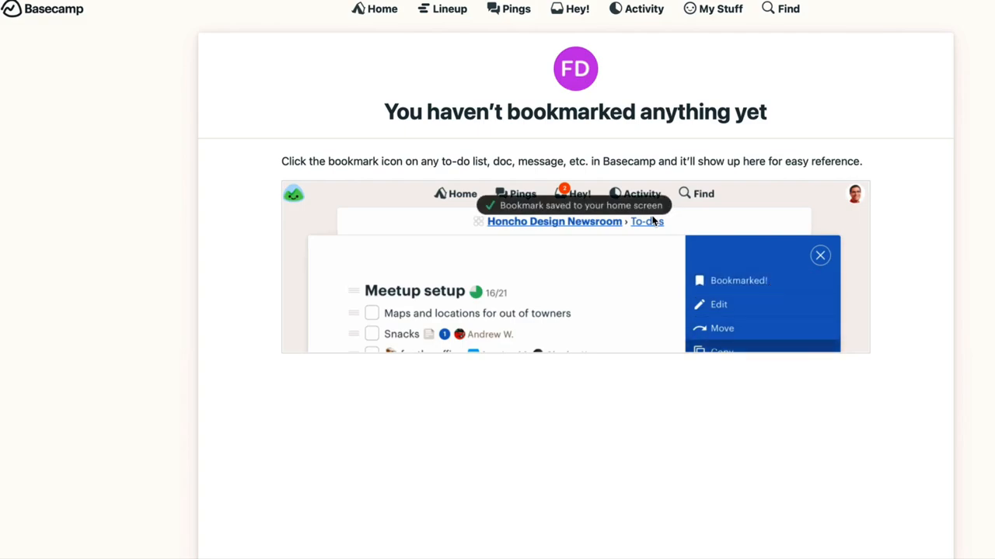
pyautogui.click(820, 254)
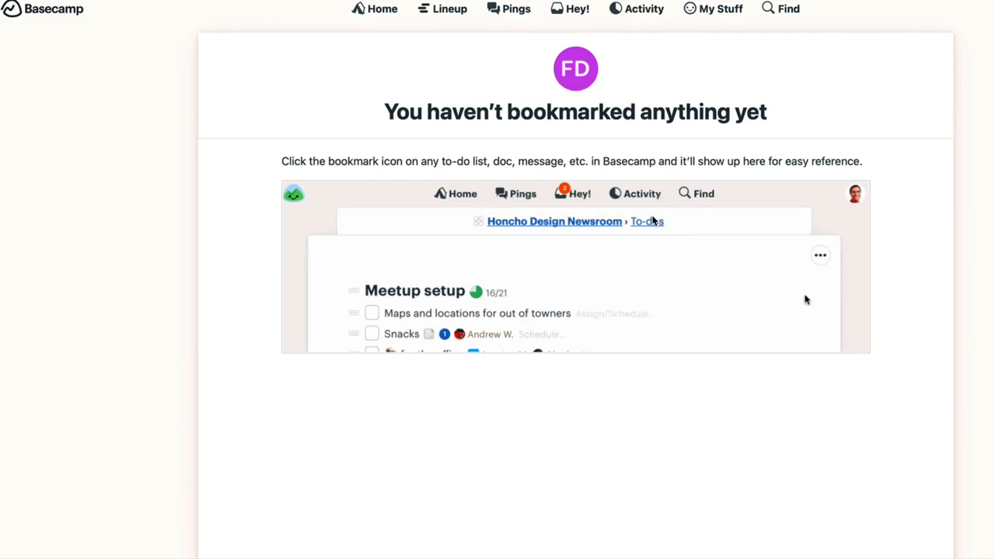
# View the My Schedule and My Drafts pages
pyautogui.click(719, 8)
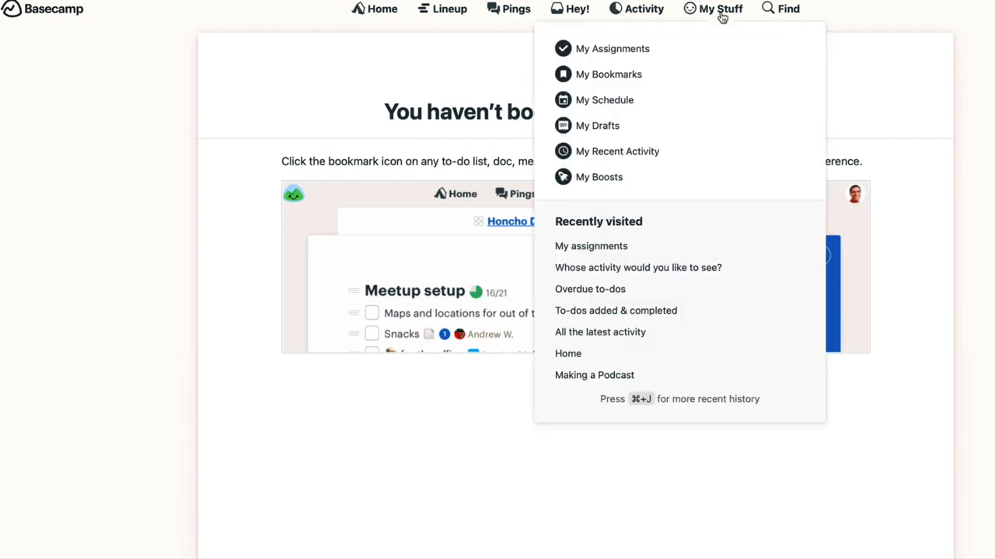
pyautogui.moveTo(714, 100)
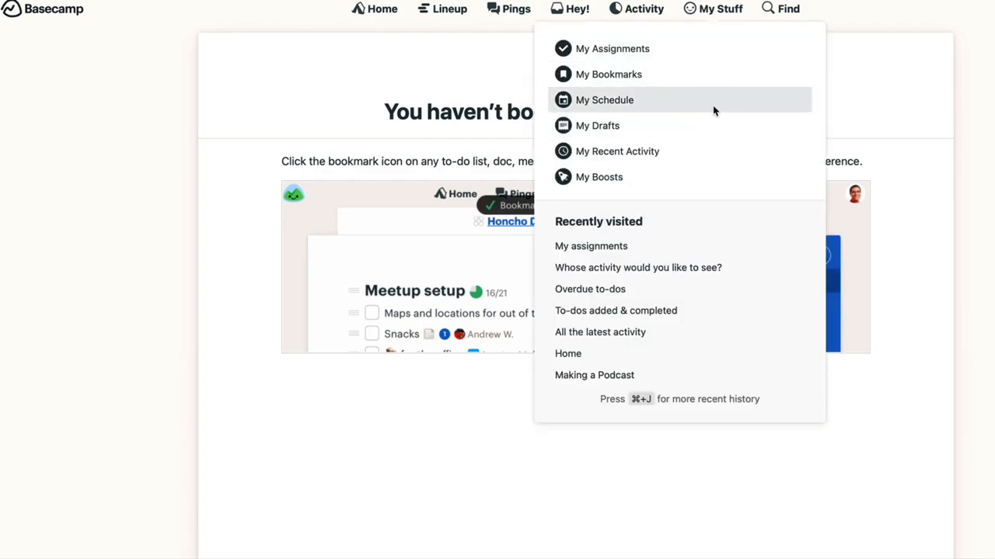
pyautogui.click(604, 100)
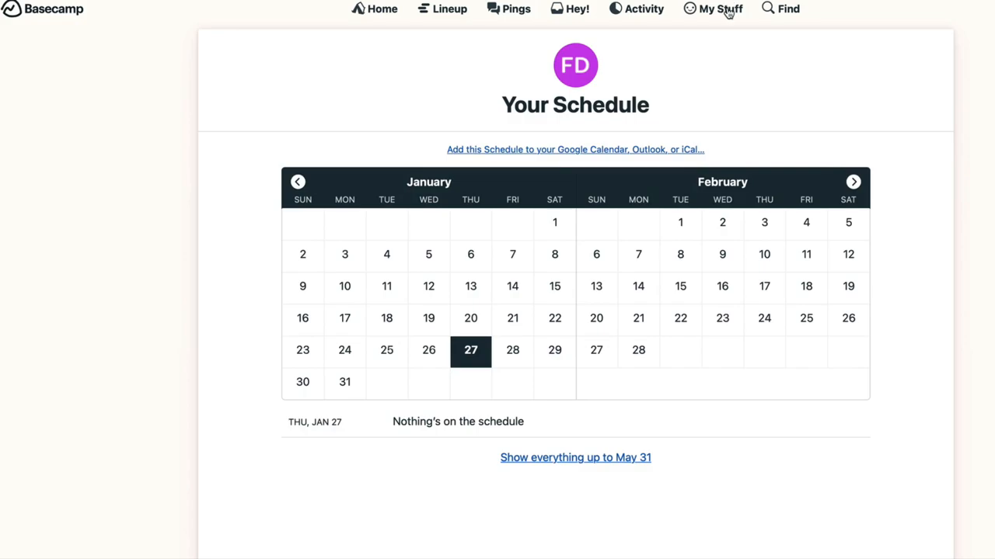
pyautogui.click(719, 8)
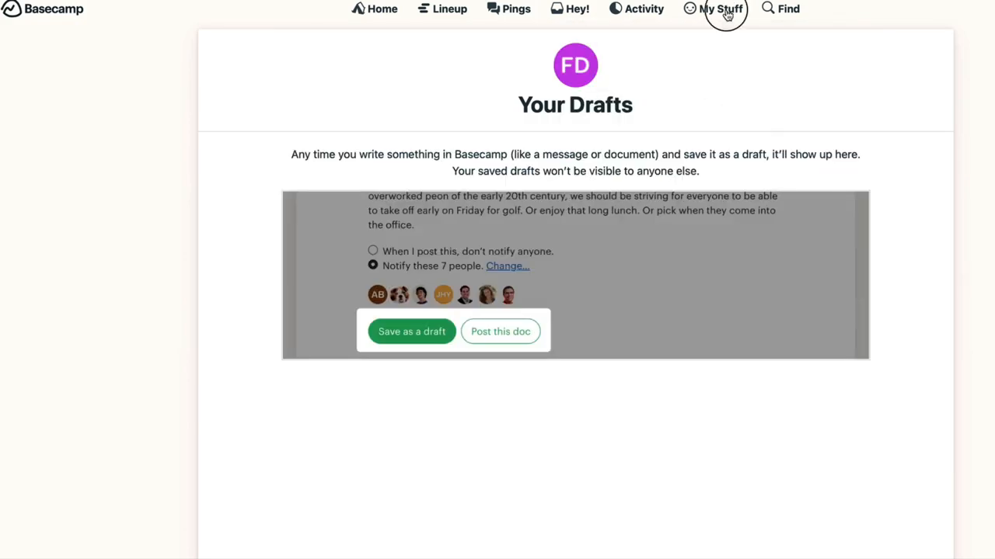
pyautogui.click(720, 8)
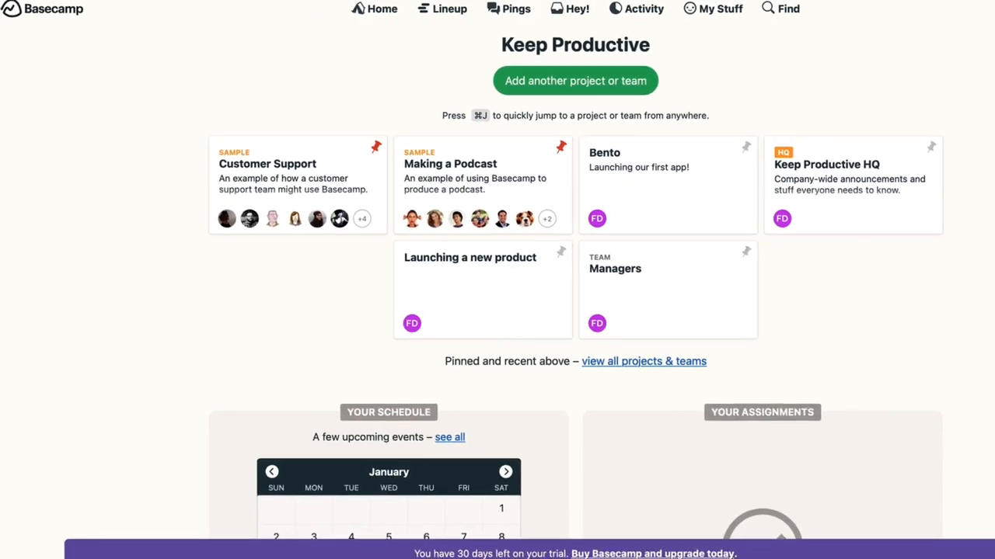
# Review the upgrade pricing ($999/year or $99/month), then return to the Keep Productive home
pyautogui.click(652, 553)
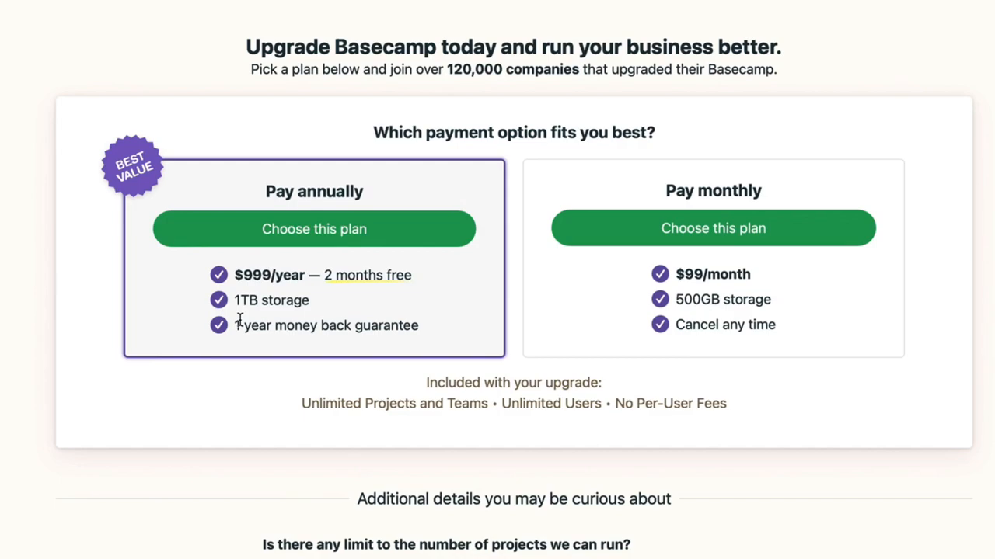
pyautogui.scroll(-3)
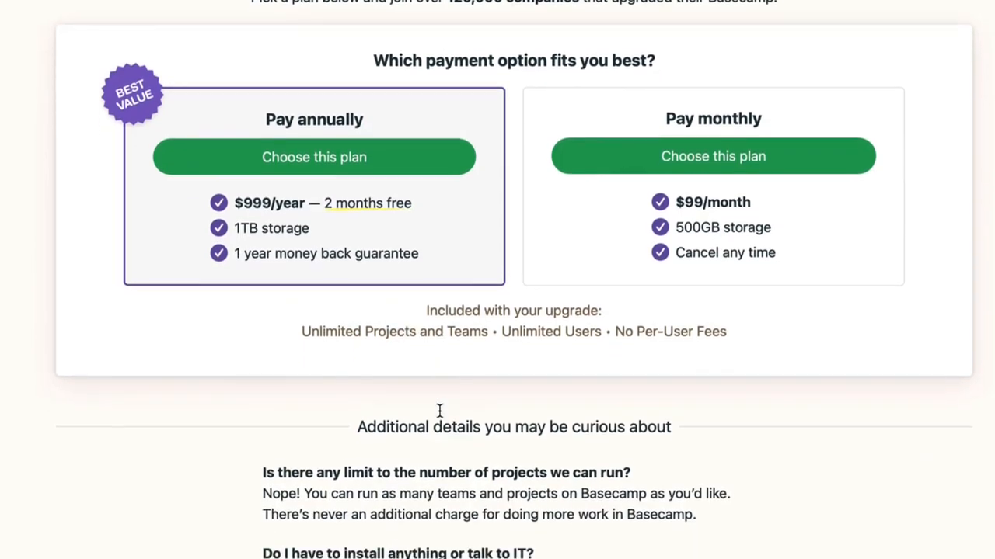
pyautogui.scroll(3)
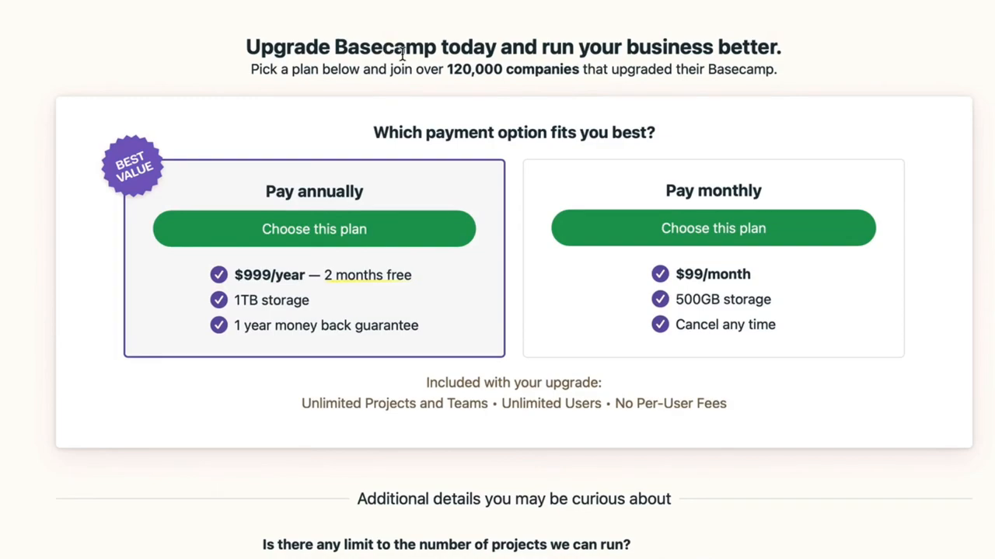
pyautogui.moveTo(562, 69)
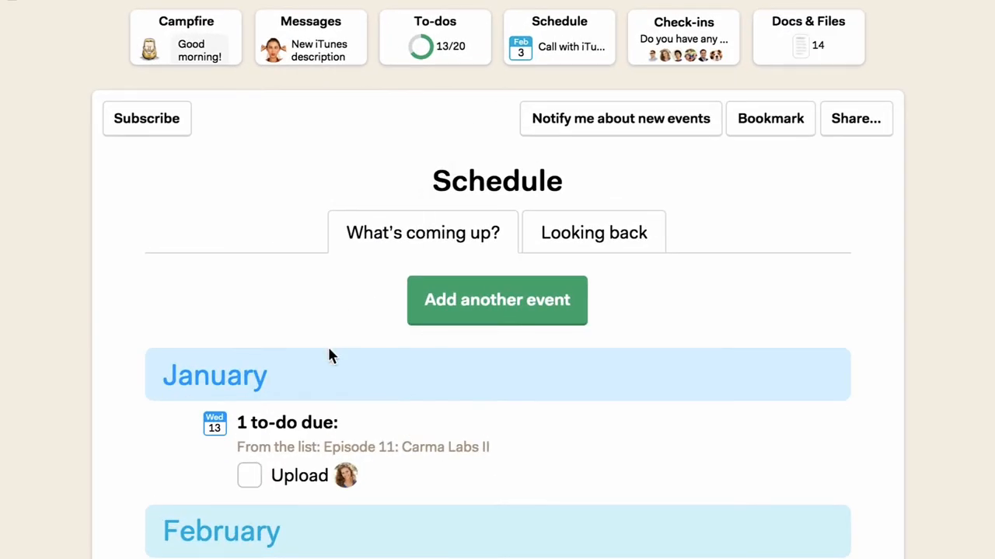
pyautogui.click(300, 475)
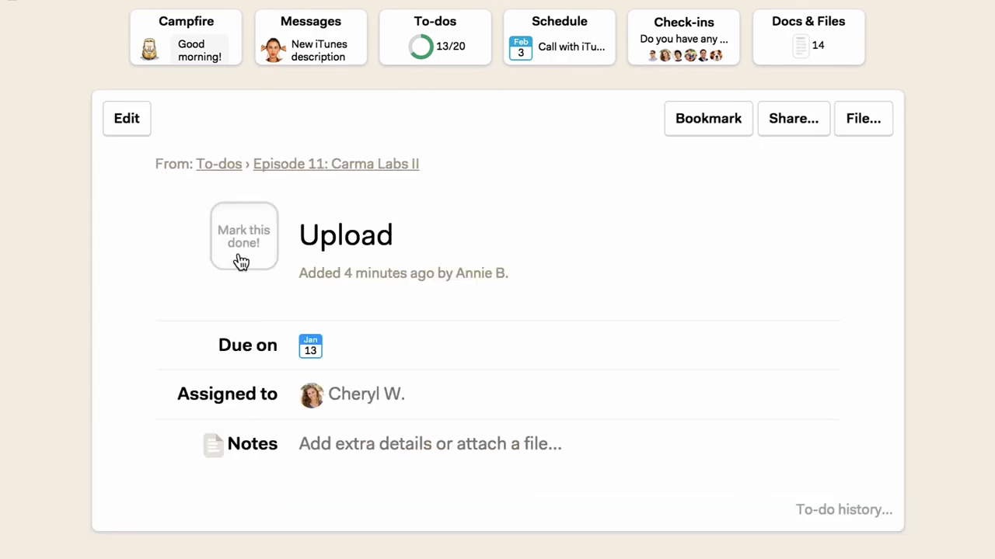
pyautogui.click(375, 9)
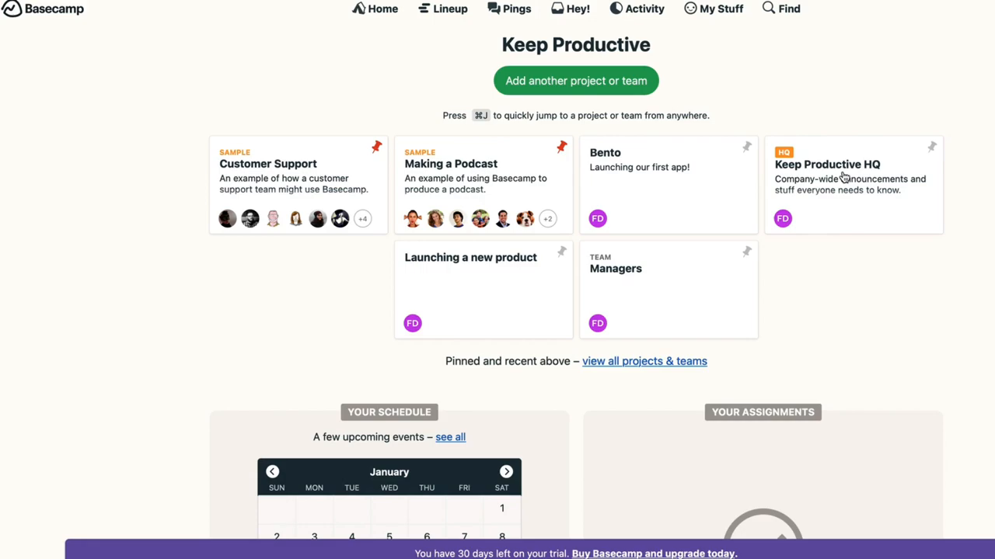
pyautogui.moveTo(307, 166)
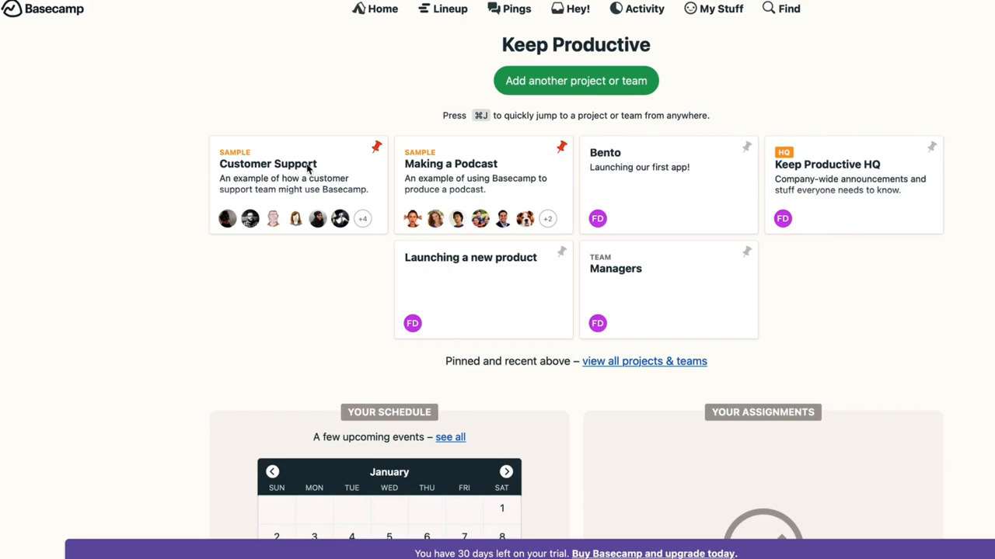
# In Customer Support, open the Still needs to be scheduled and Tasks for Jayne lists
pyautogui.click(268, 164)
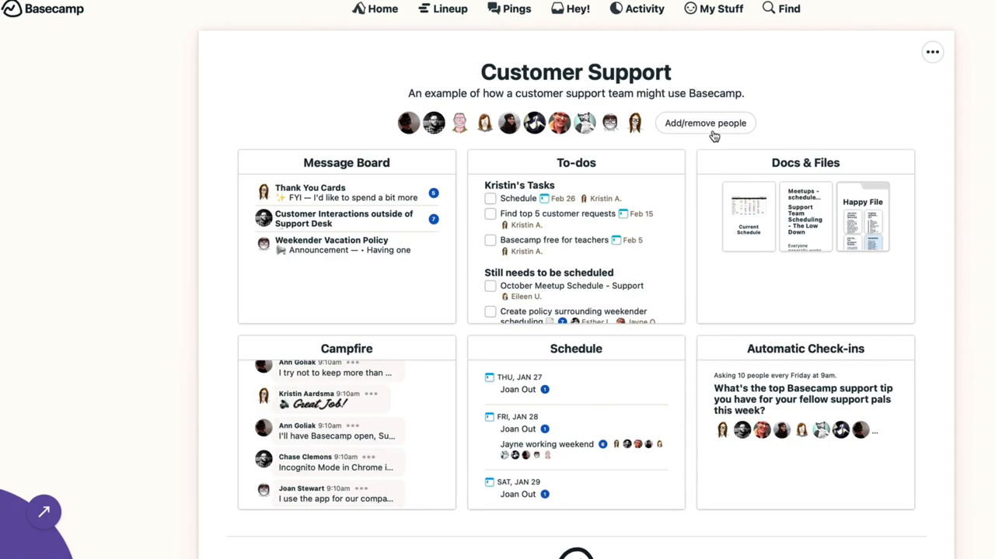
pyautogui.moveTo(640, 172)
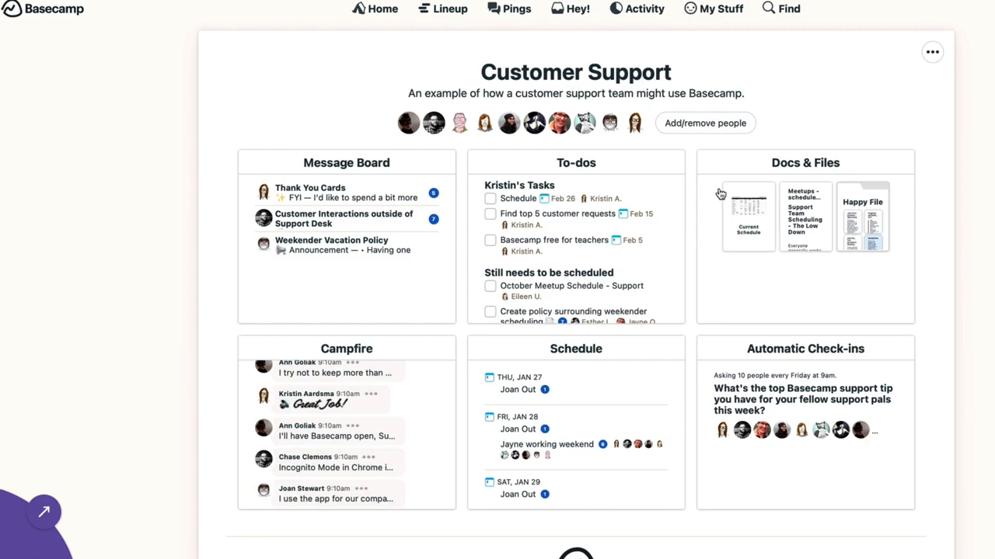
pyautogui.click(576, 162)
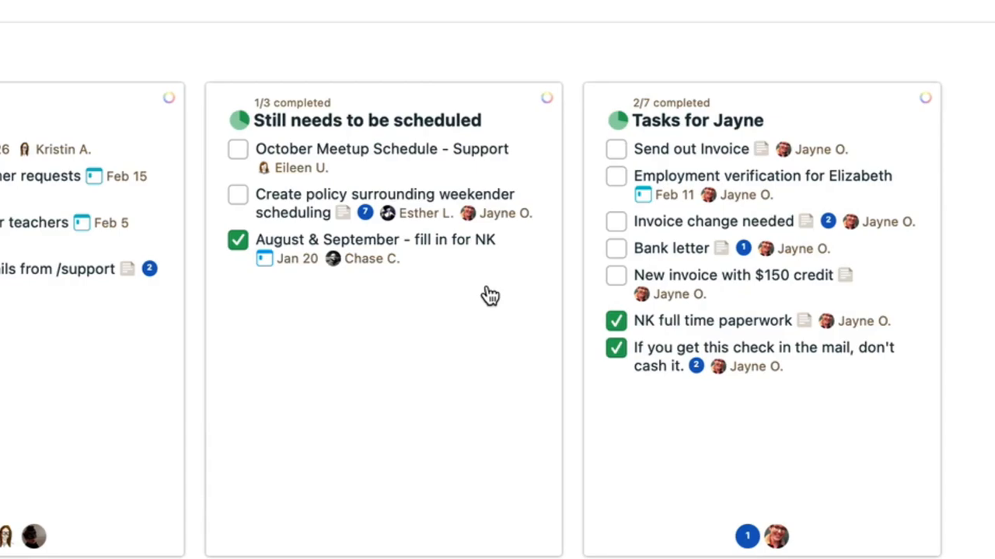
pyautogui.click(367, 119)
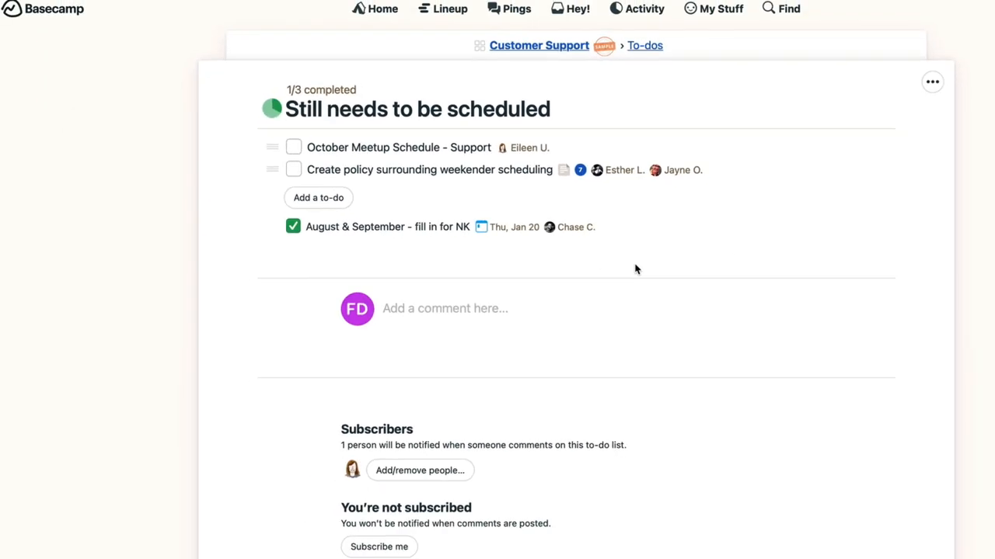
pyautogui.click(644, 45)
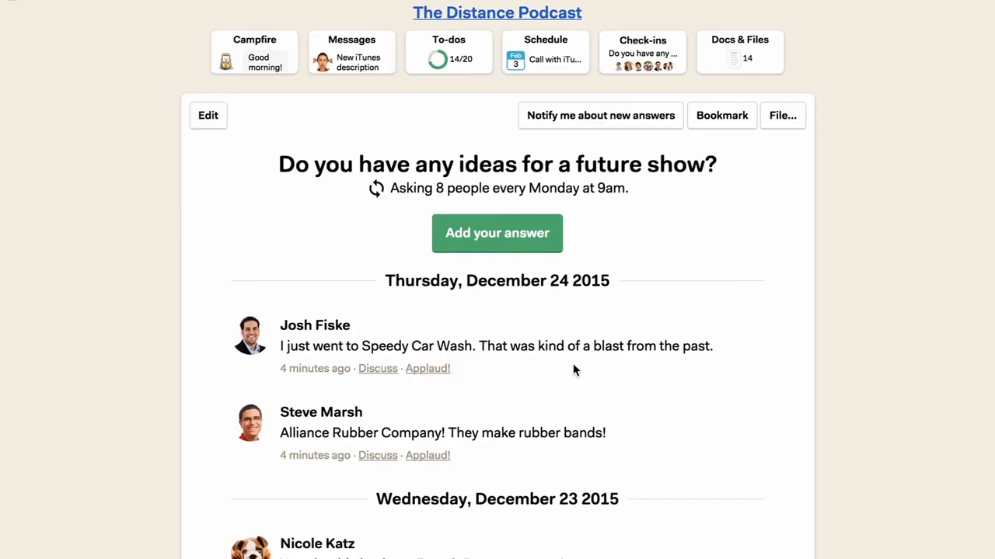
pyautogui.scroll(-3)
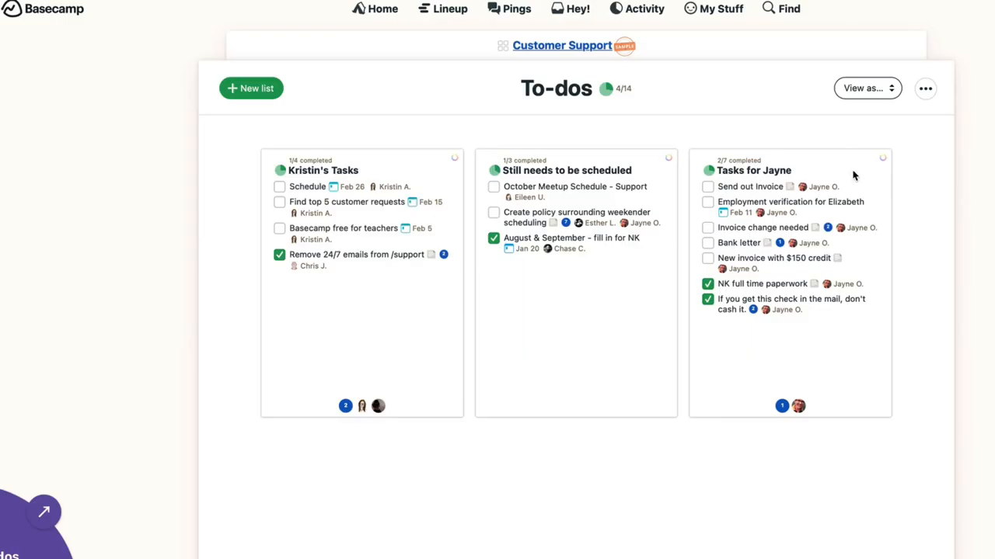
pyautogui.click(752, 170)
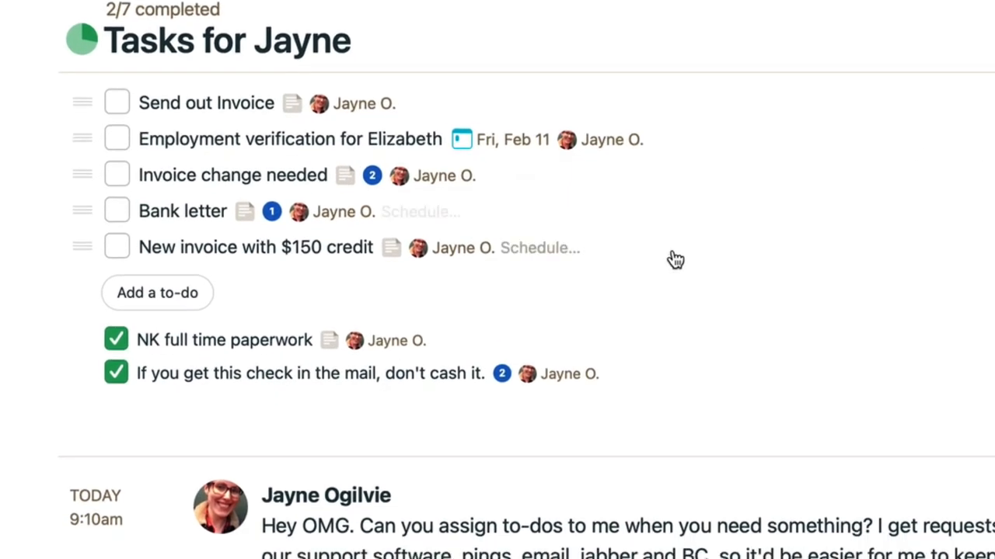
pyautogui.scroll(-3)
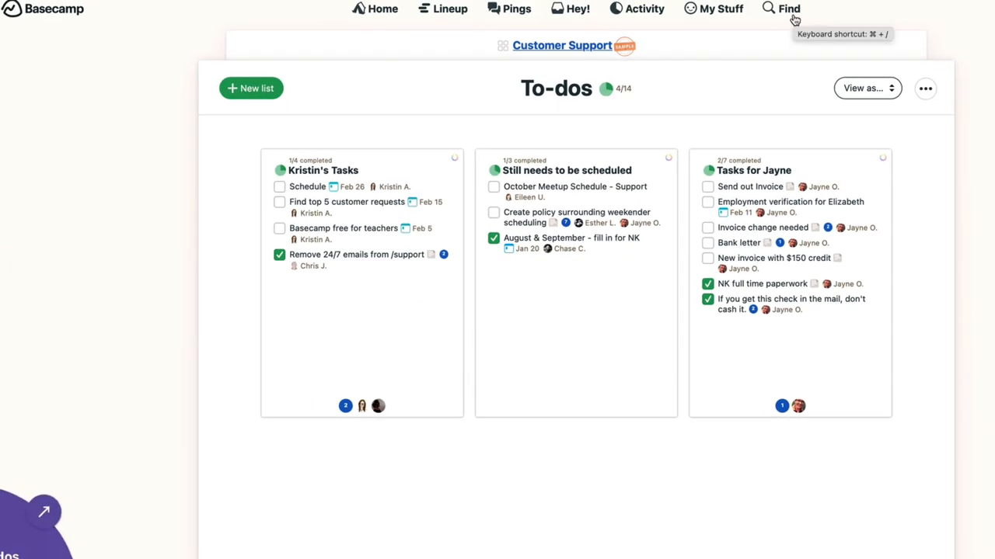
pyautogui.moveTo(707, 111)
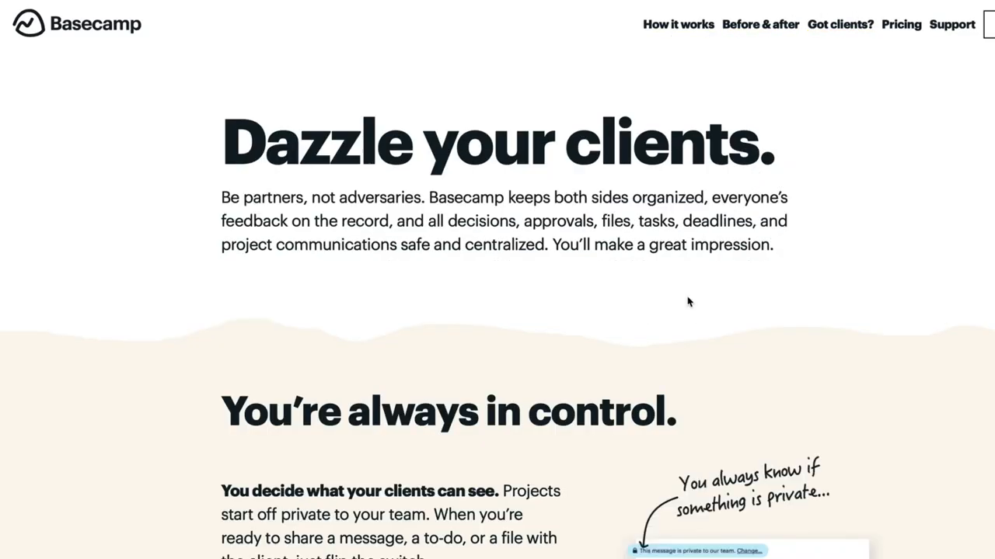
# Scroll the Got clients? page down to the 'Works with email, too' section
pyautogui.scroll(-3)
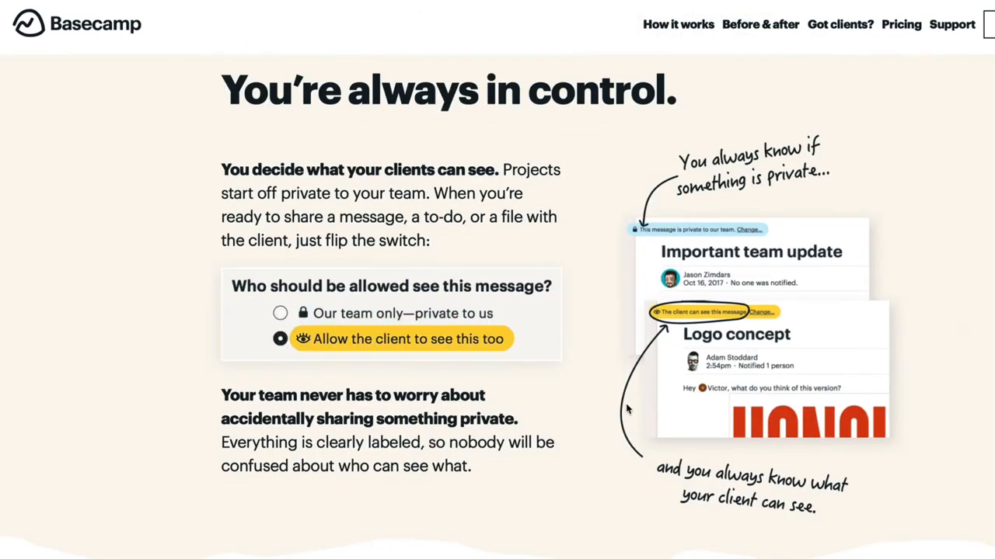
pyautogui.moveTo(280, 313)
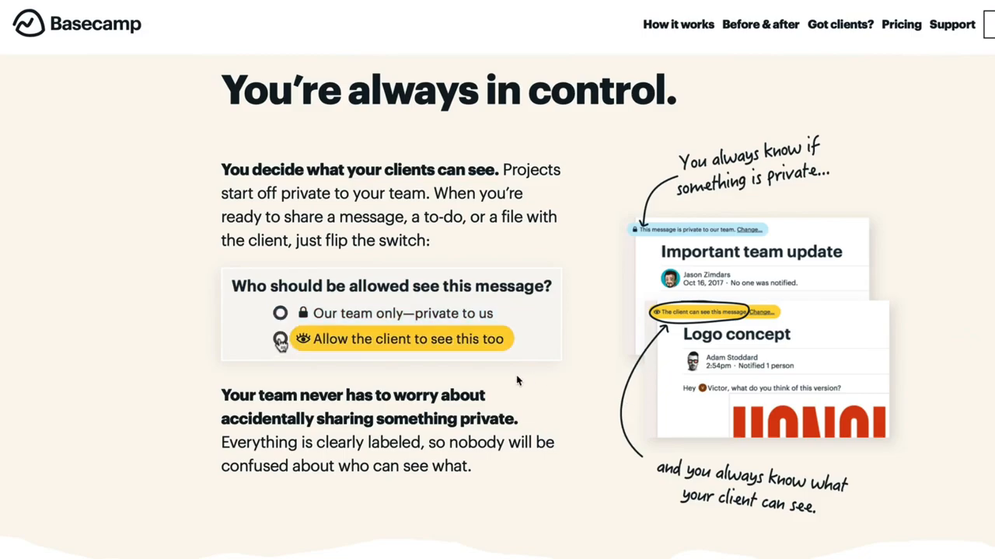
pyautogui.scroll(-3)
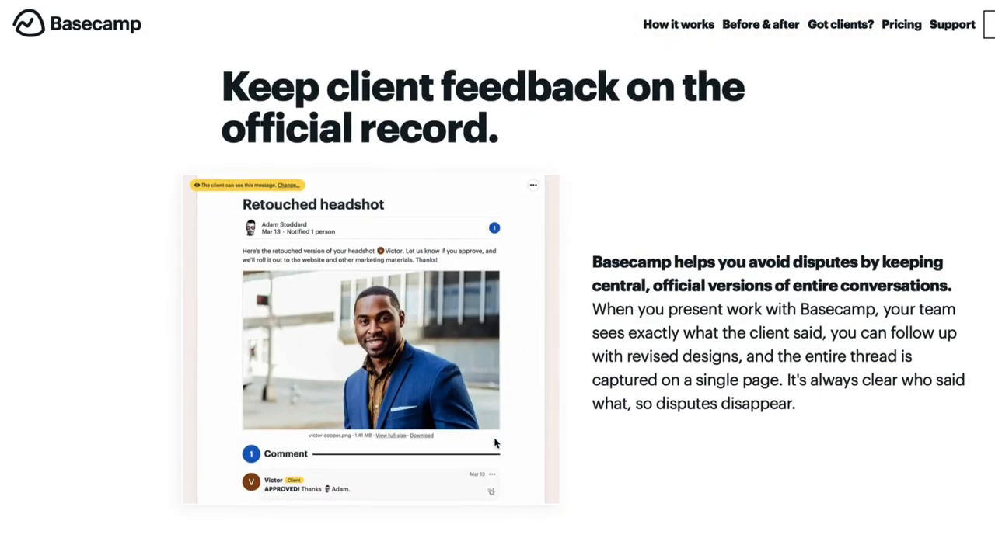
pyautogui.scroll(-3)
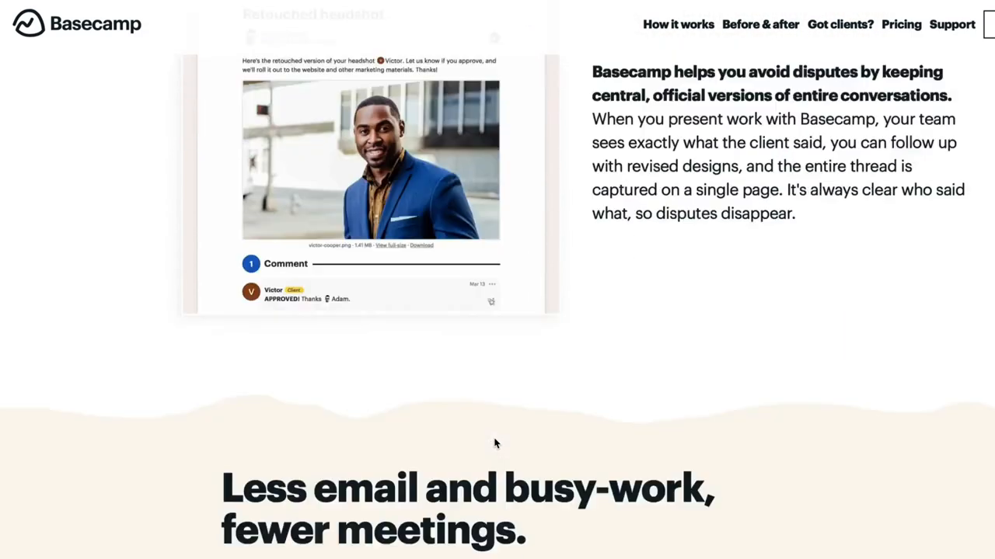
pyautogui.scroll(-3)
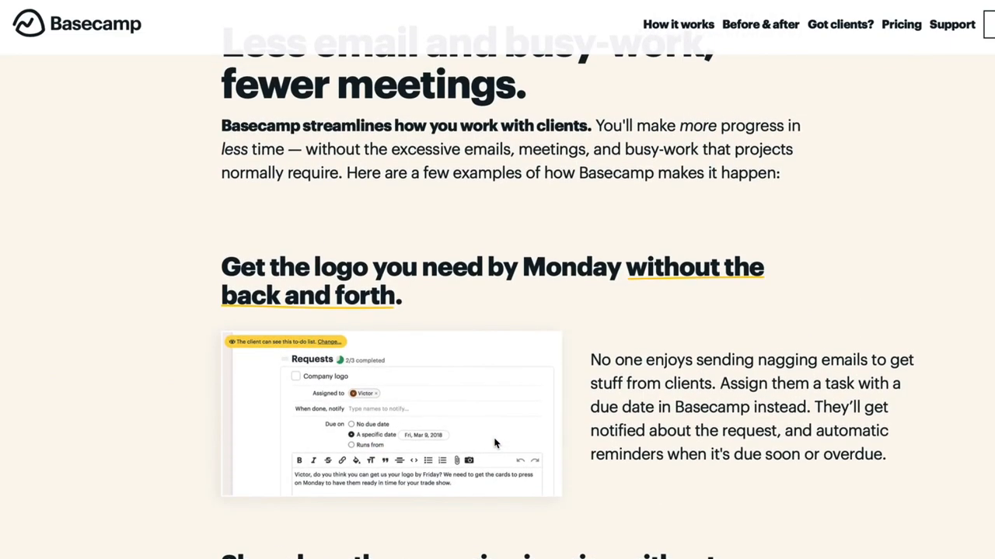
pyautogui.scroll(-3)
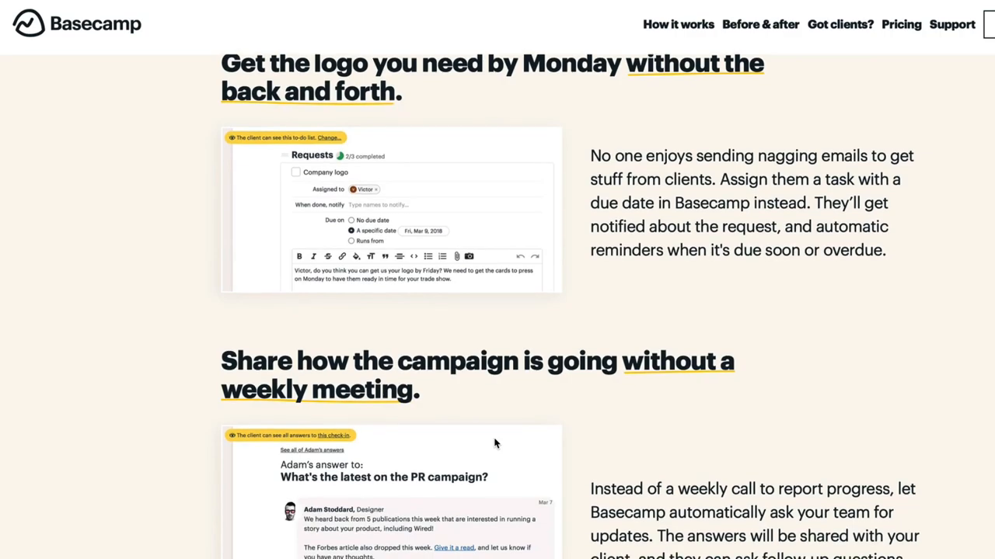
pyautogui.scroll(-3)
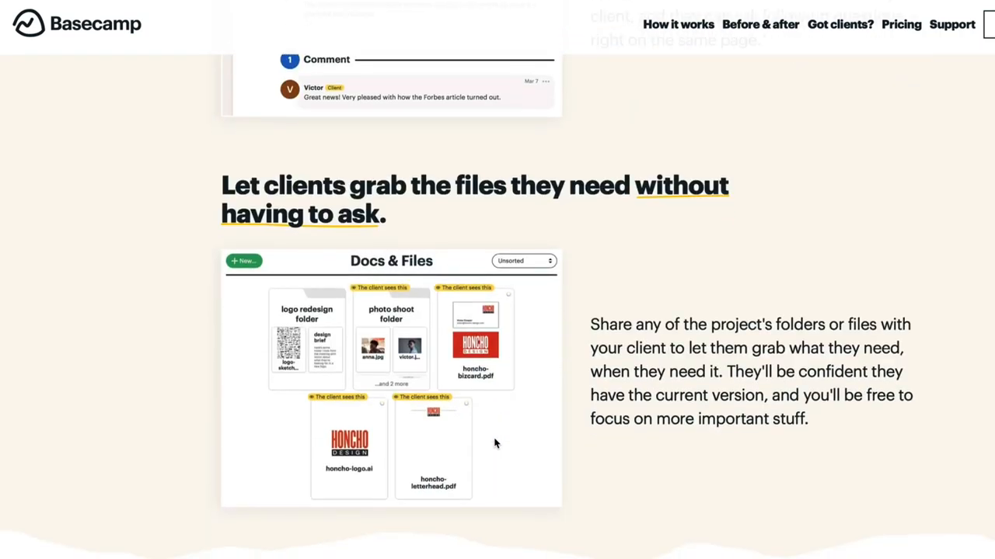
pyautogui.scroll(-3)
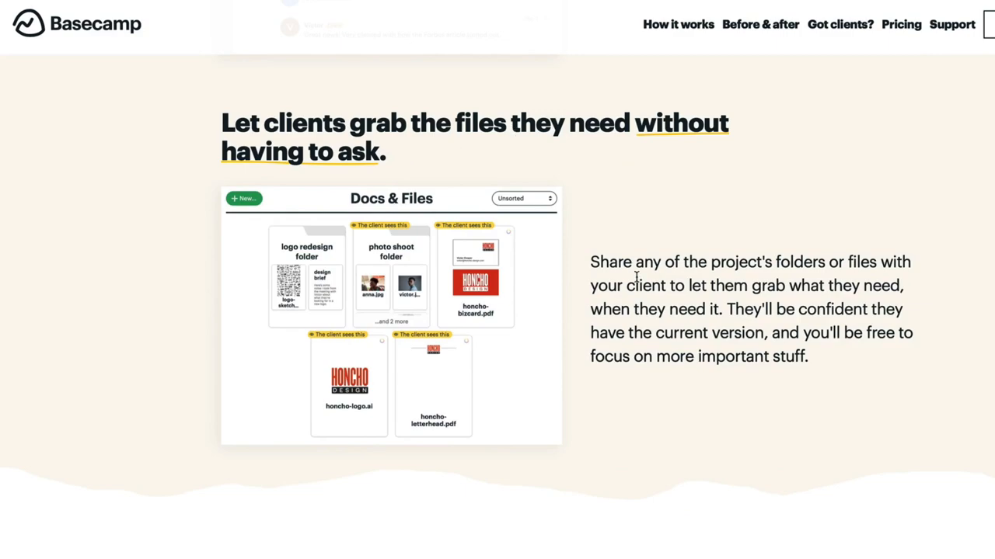
pyautogui.scroll(-3)
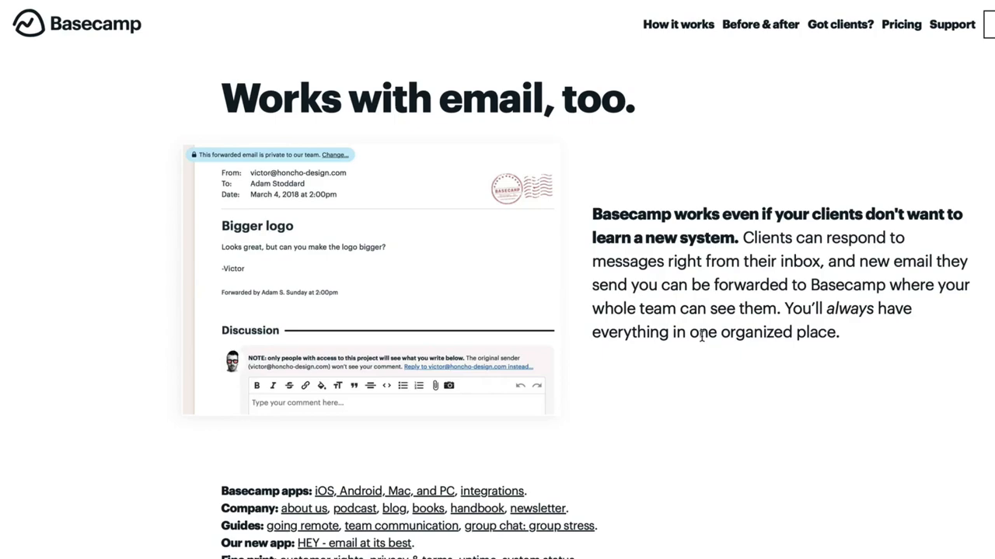
pyautogui.scroll(-3)
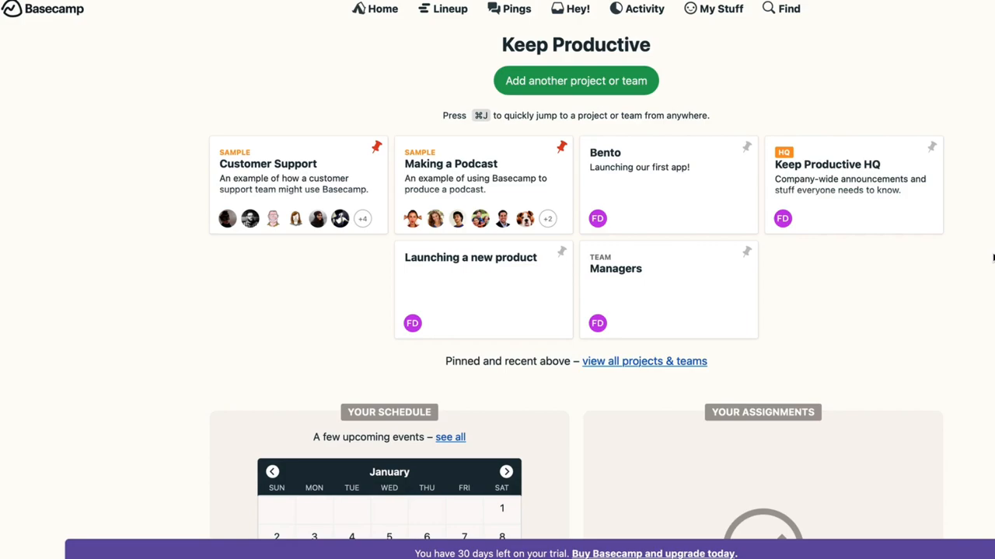
pyautogui.moveTo(763, 177)
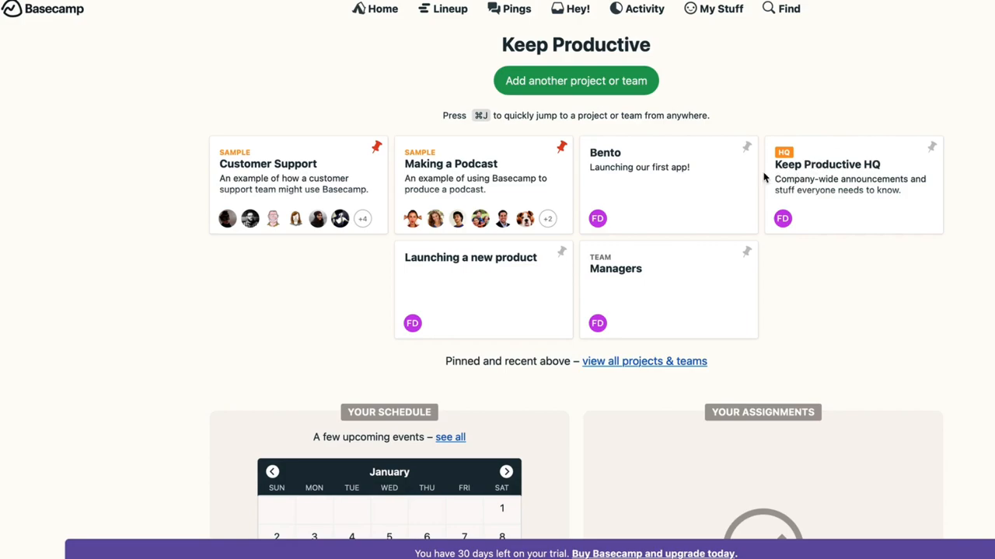
pyautogui.moveTo(891, 44)
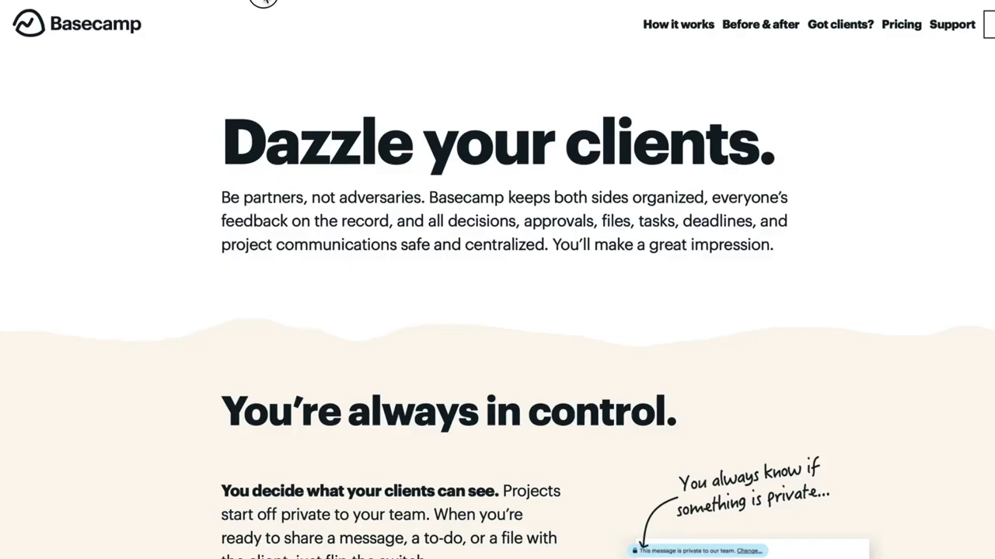
# Scroll down the Basecamp page toward the Adminland account settings
pyautogui.scroll(-3)
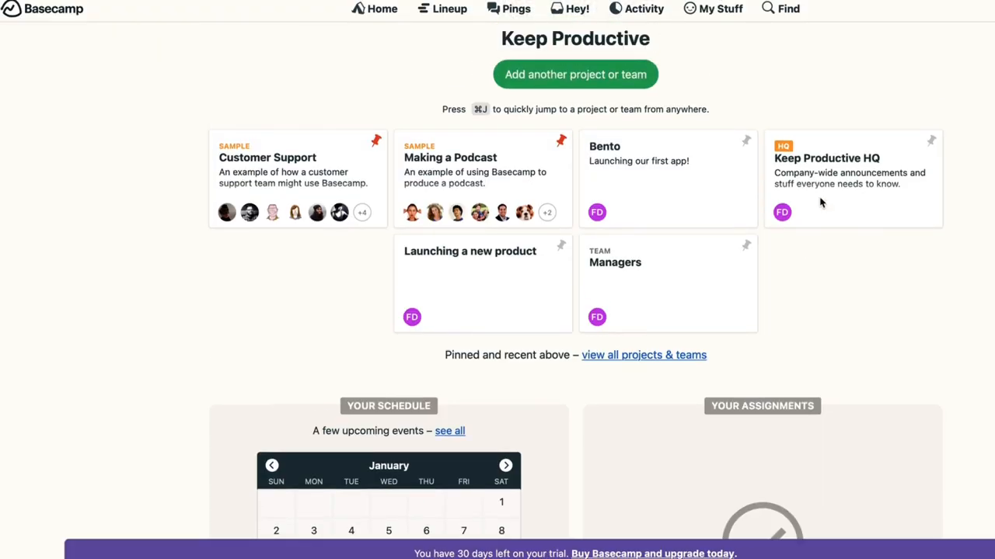
pyautogui.scroll(-3)
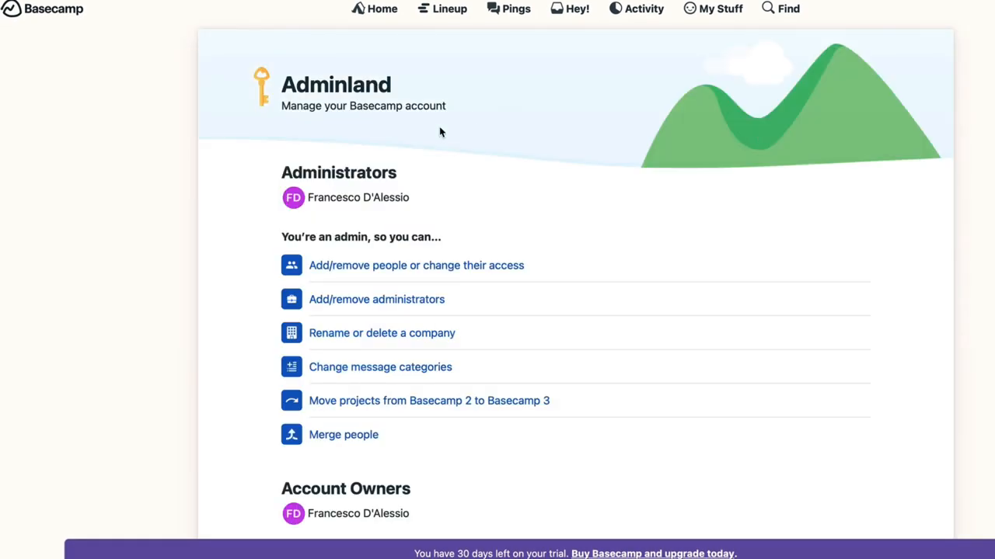
# Scroll through Adminland's Administrators and Account Owners options, then open the avatar menu
pyautogui.scroll(-3)
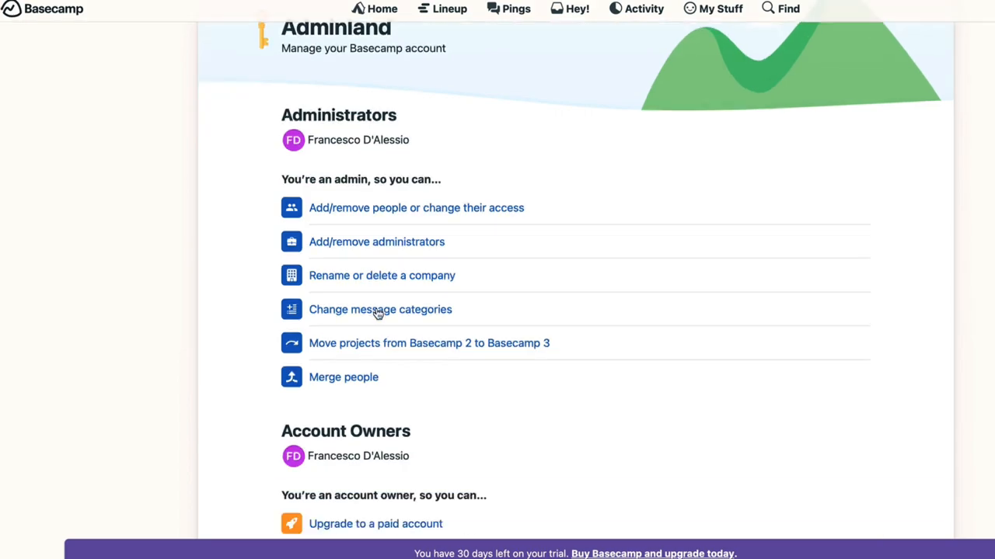
pyautogui.scroll(-3)
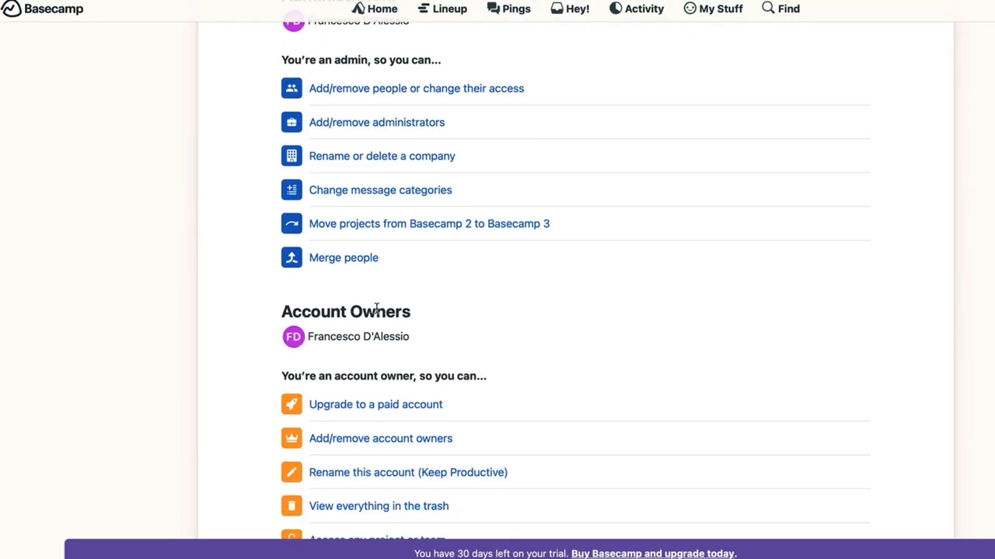
pyautogui.scroll(3)
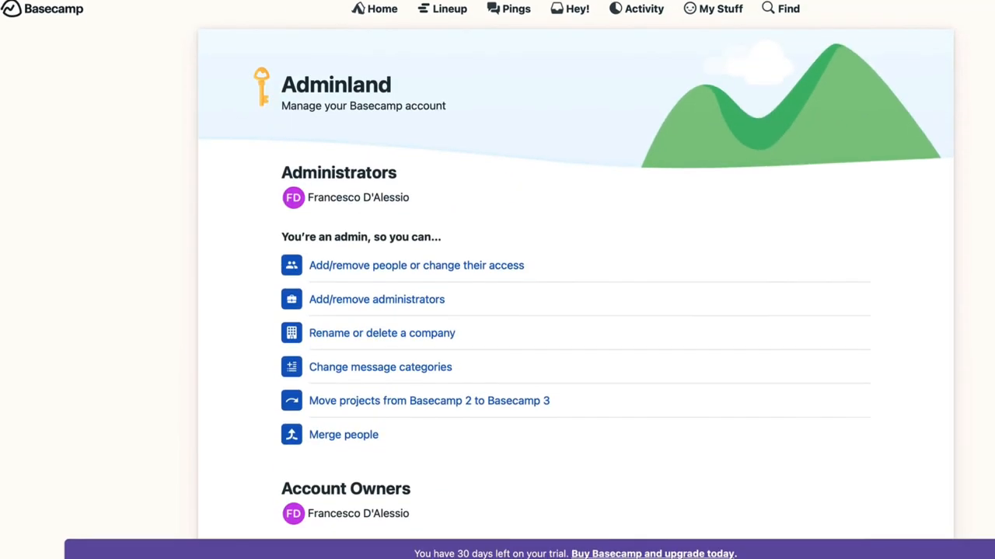
pyautogui.click(982, 9)
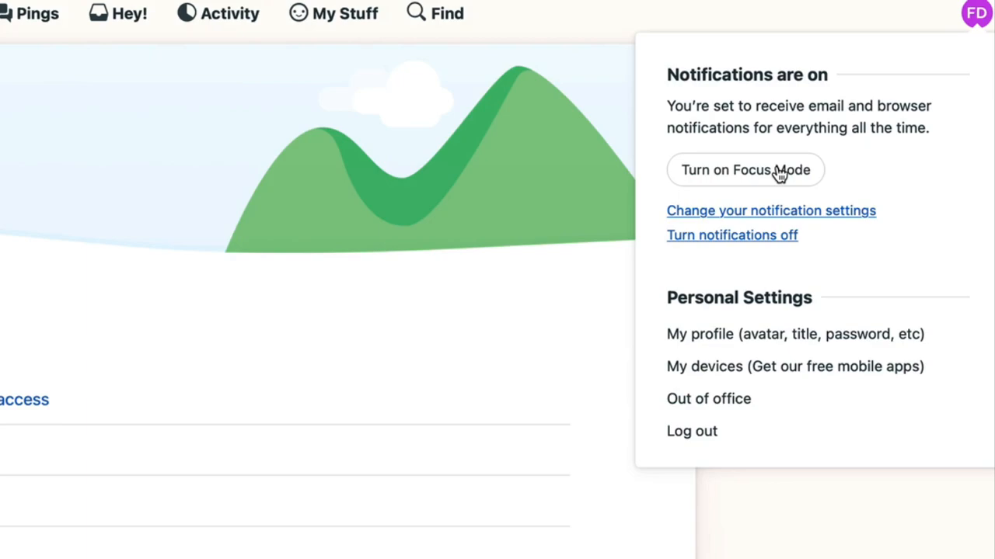
# Turn on Focus Mode to pause notifications and unread badges until tomorrow
pyautogui.click(744, 170)
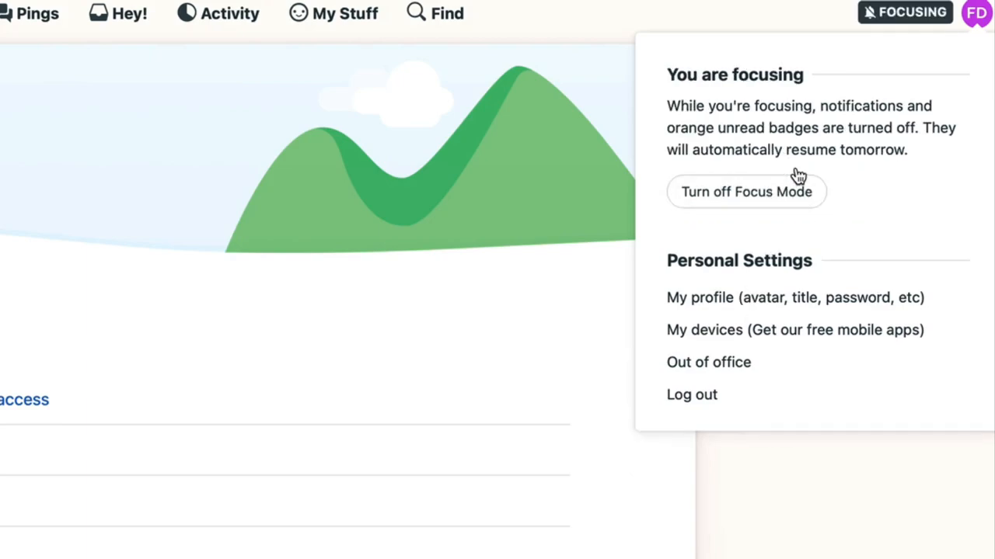
pyautogui.moveTo(932, 20)
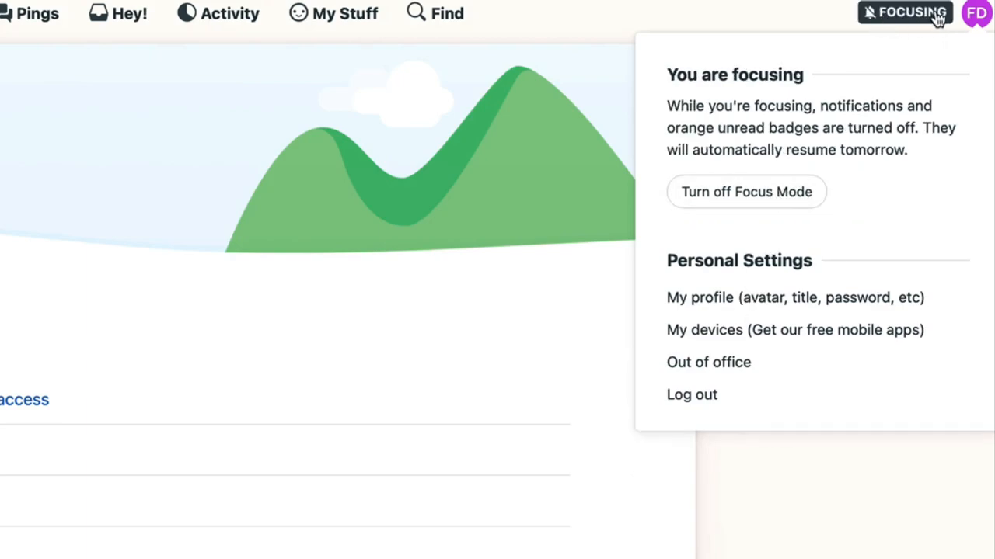
pyautogui.moveTo(729, 330)
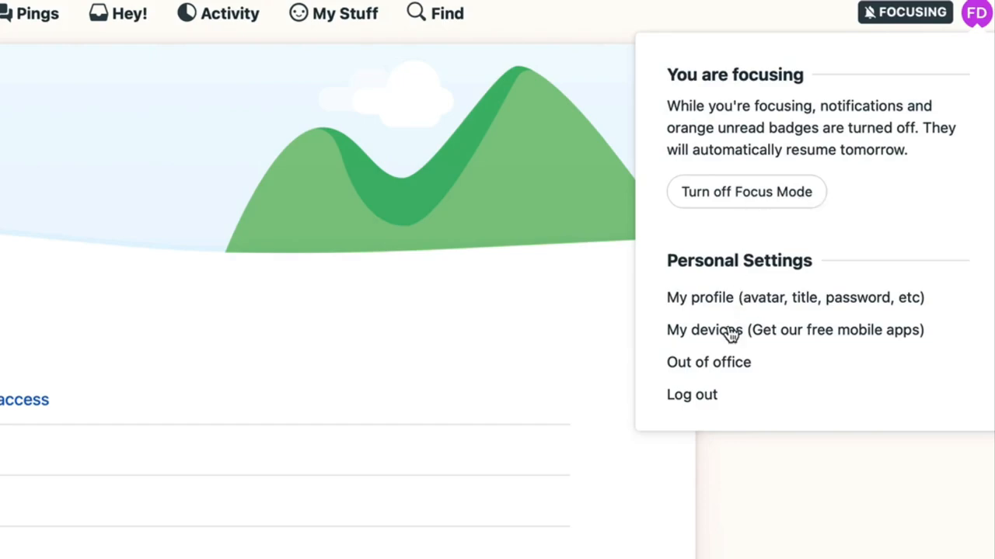
# On the Out of Office page, try 'I'm out', review the dates, and return to 'I'm in'
pyautogui.click(708, 362)
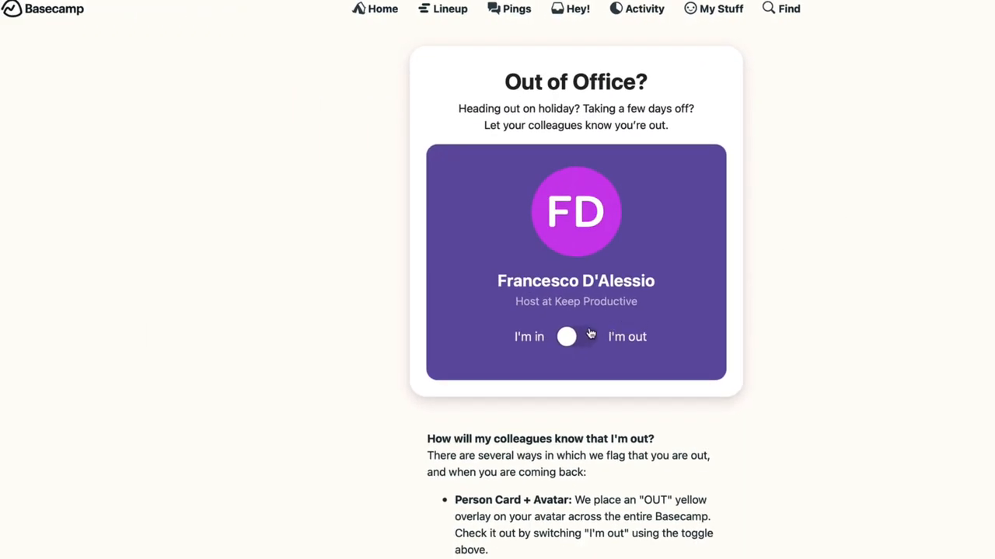
pyautogui.click(576, 336)
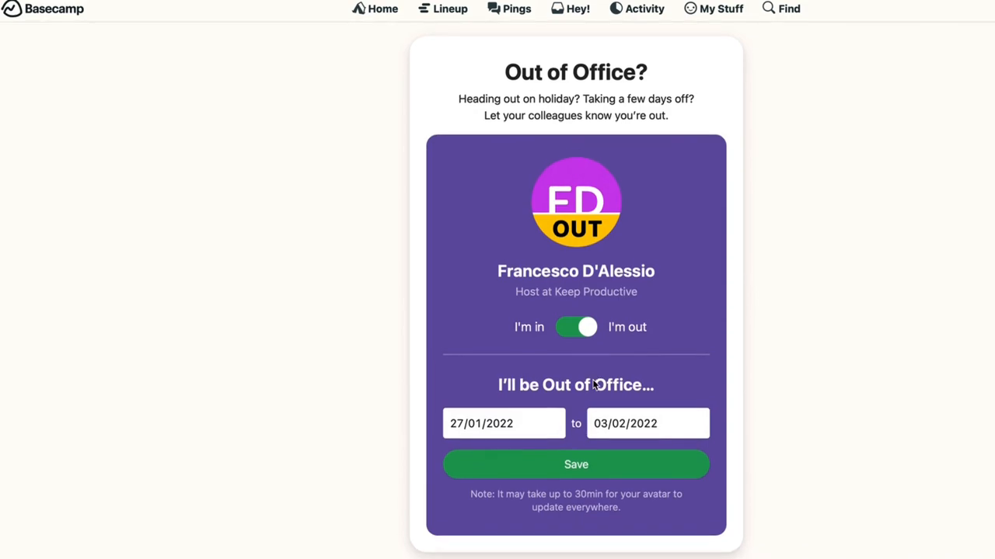
pyautogui.scroll(-3)
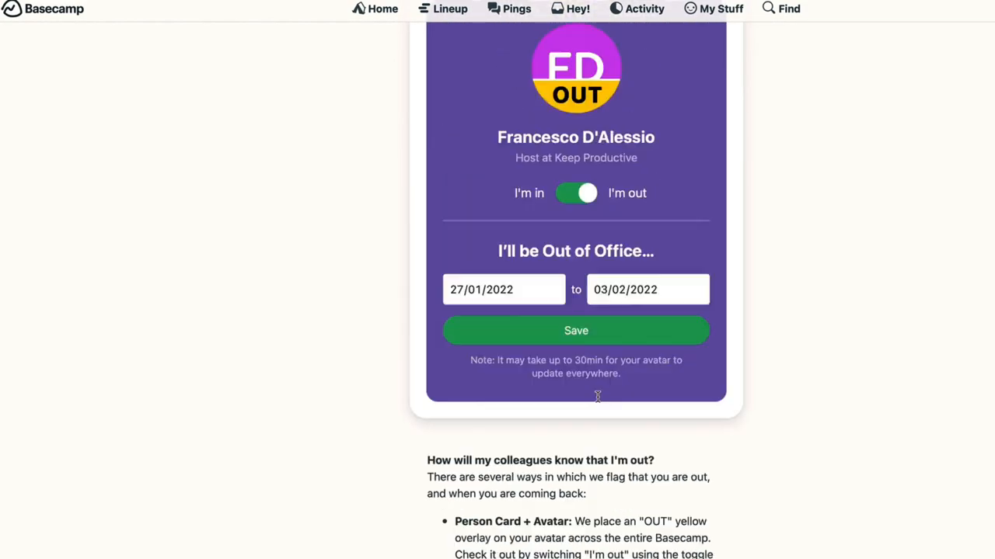
pyautogui.scroll(3)
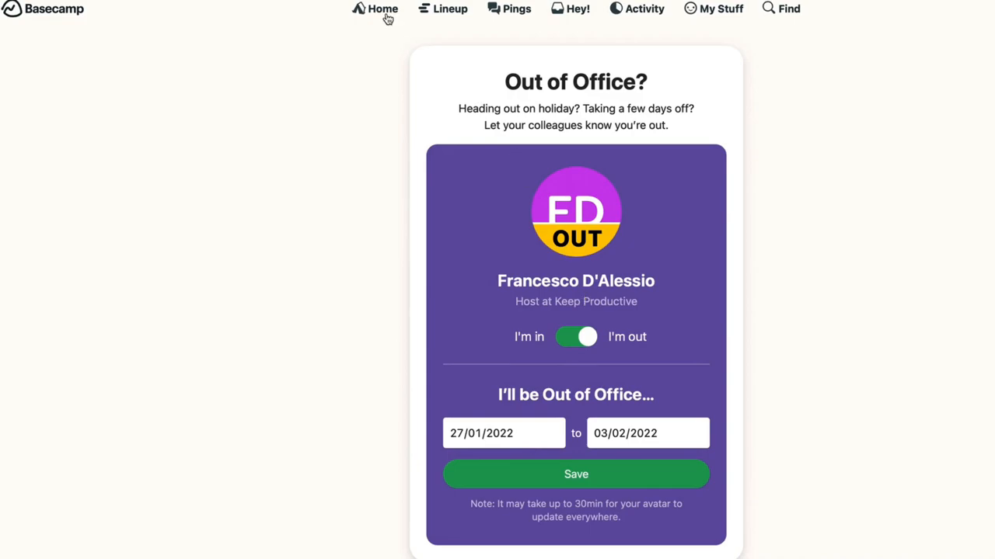
pyautogui.scroll(-3)
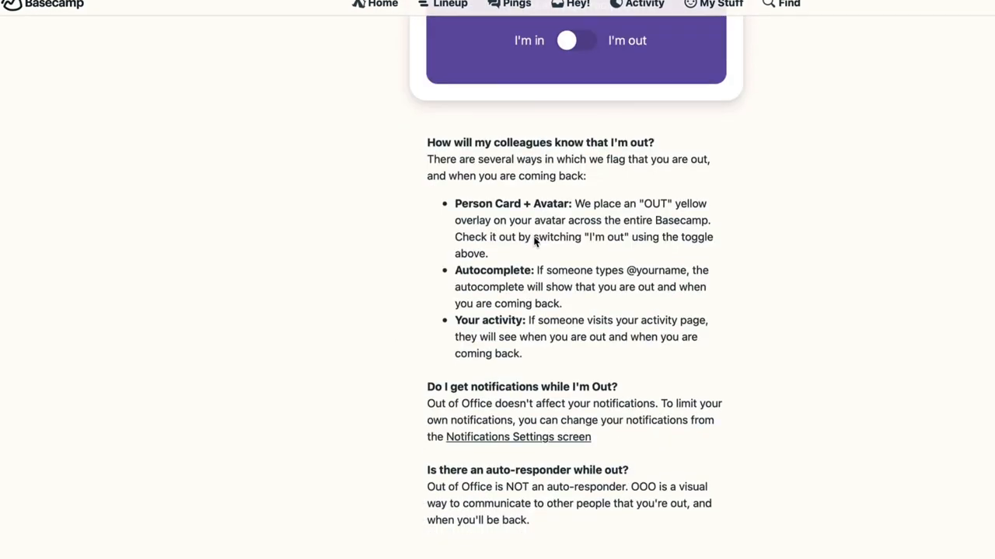
pyautogui.scroll(3)
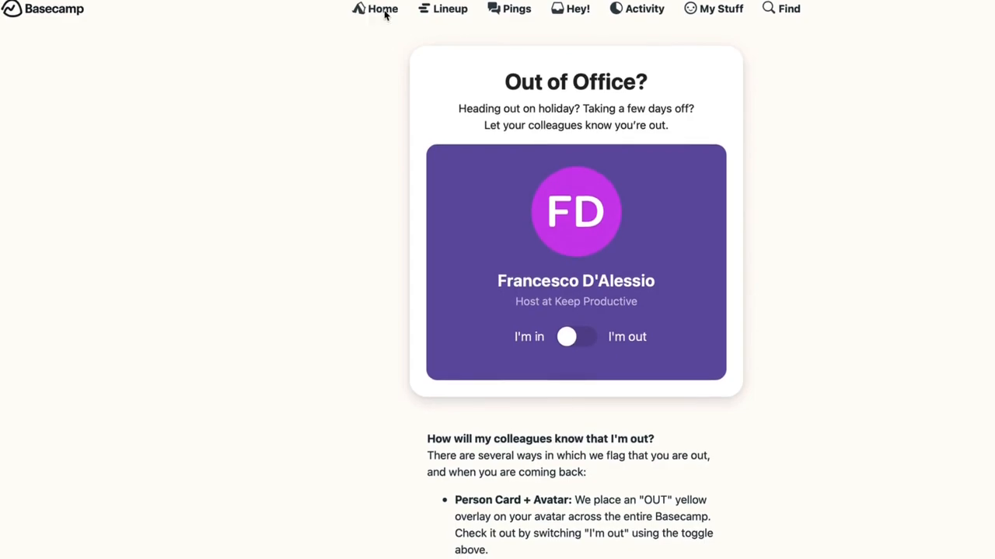
# Go Home, then 'Add another project or team', then 'Add or edit project templates…'
pyautogui.click(381, 9)
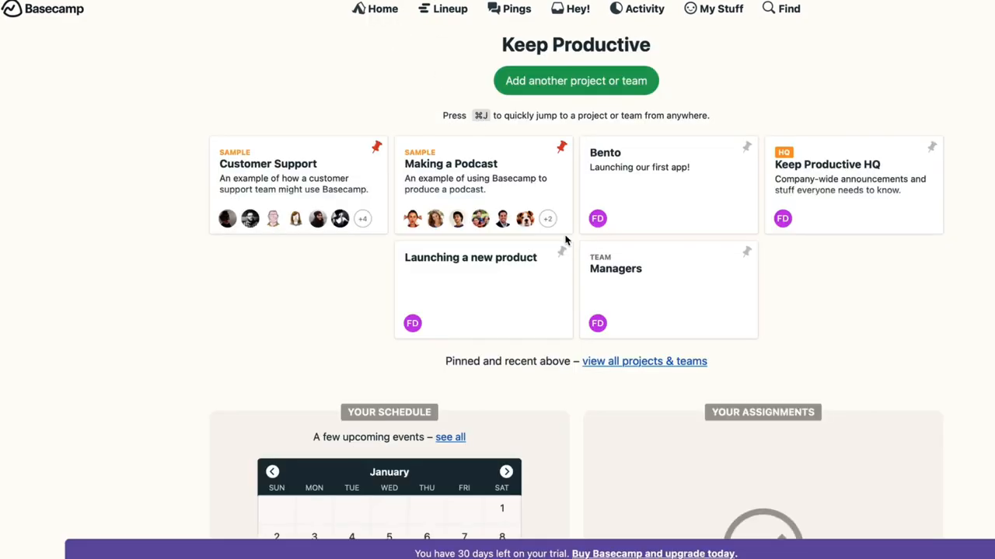
pyautogui.click(576, 80)
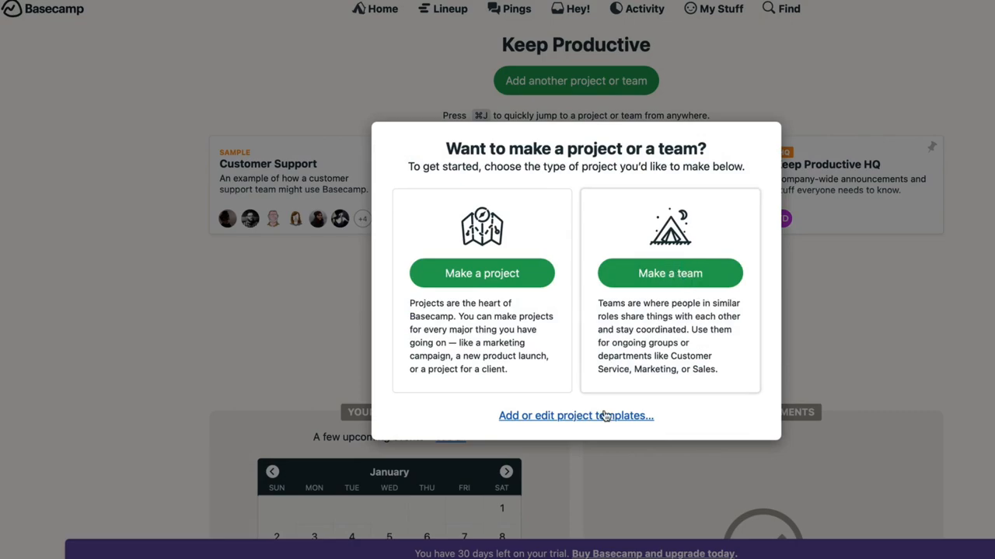
pyautogui.click(575, 416)
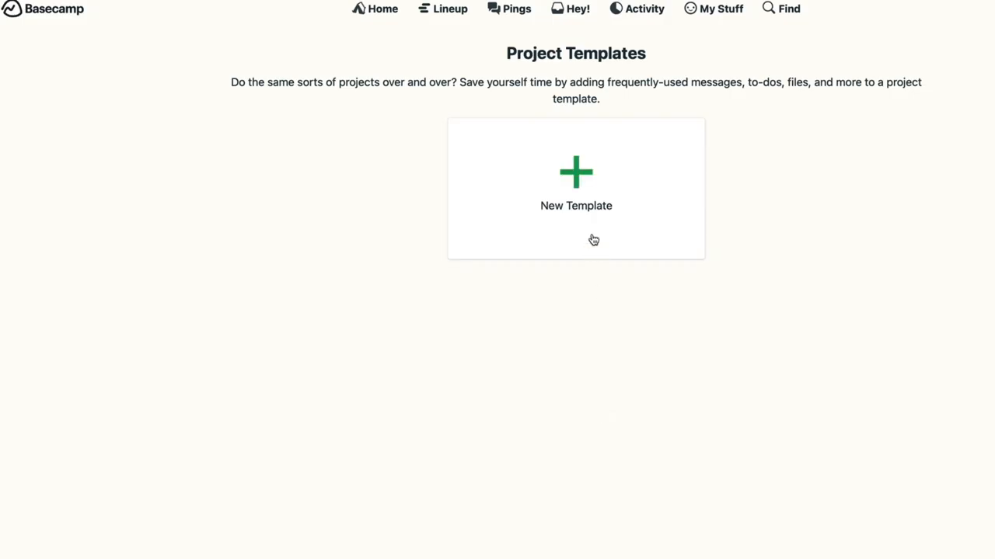
pyautogui.click(576, 183)
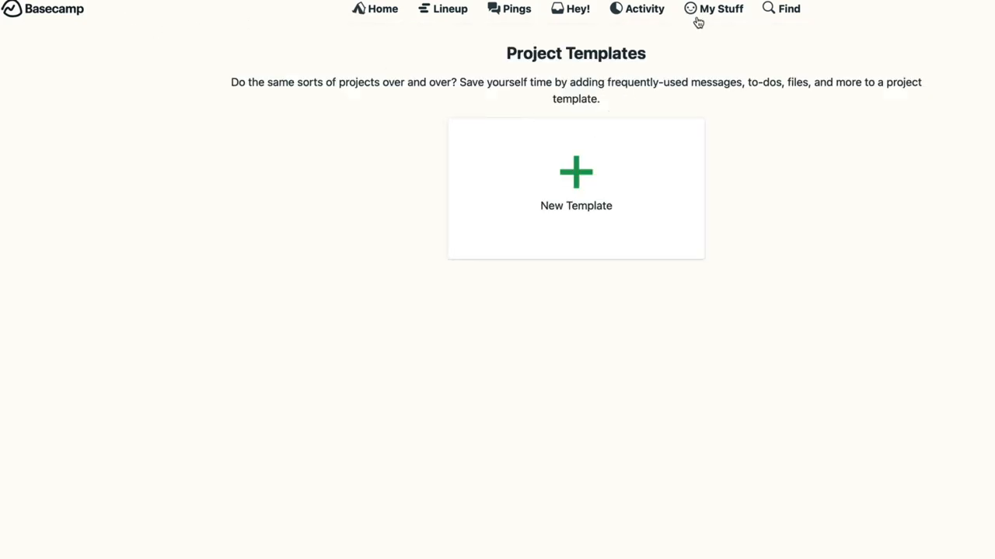
# Open the Lineup timeline, open and scroll the Bento project, then go to the Basecamp homepage
pyautogui.click(450, 8)
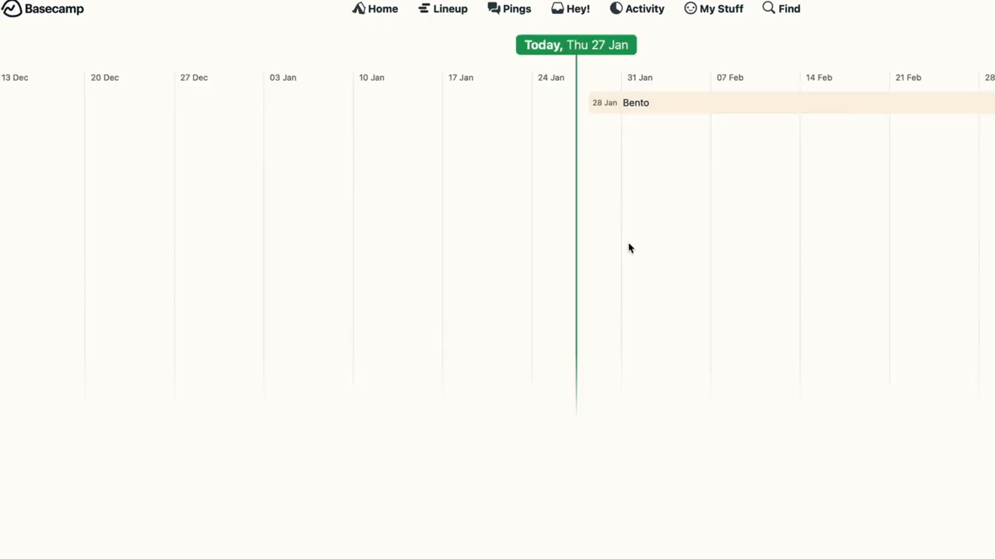
pyautogui.click(636, 103)
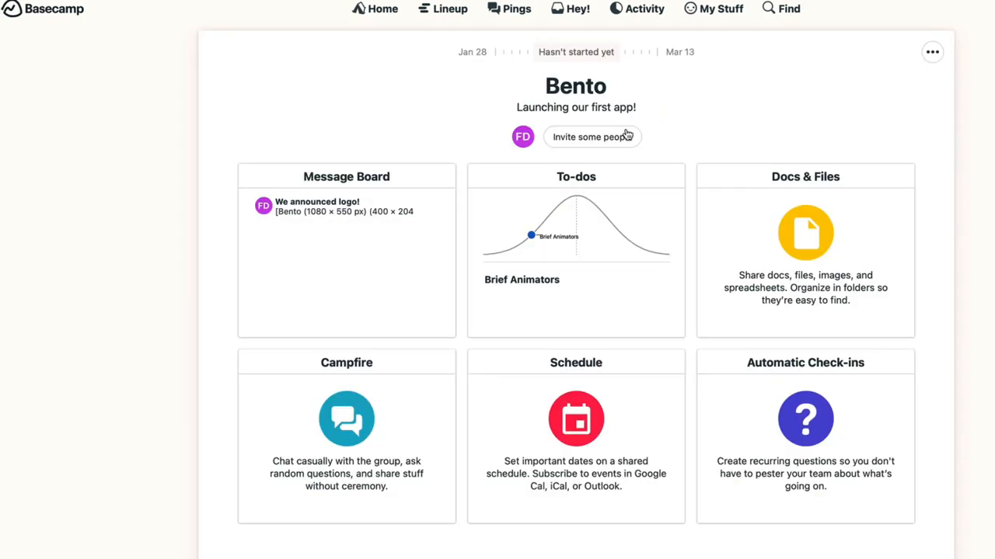
pyautogui.moveTo(768, 384)
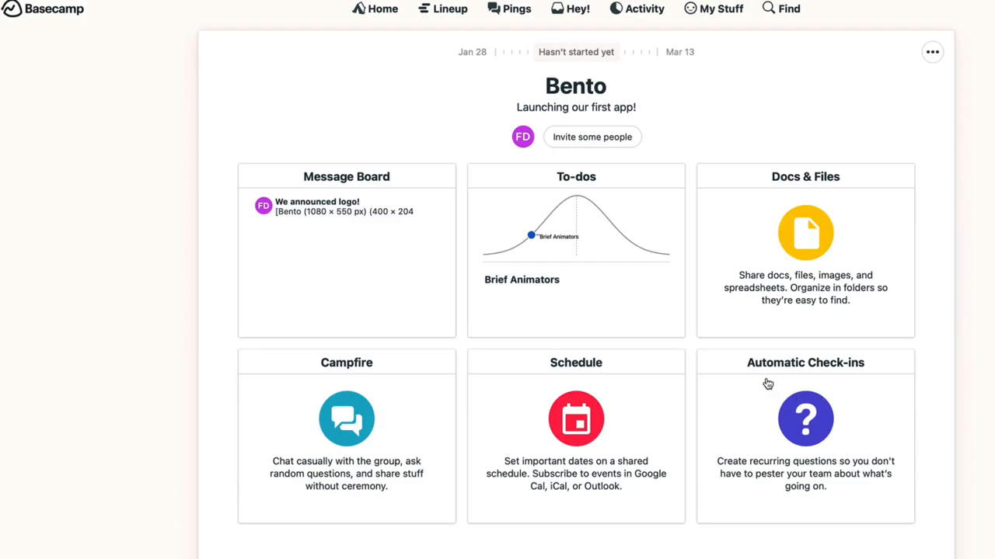
pyautogui.scroll(-3)
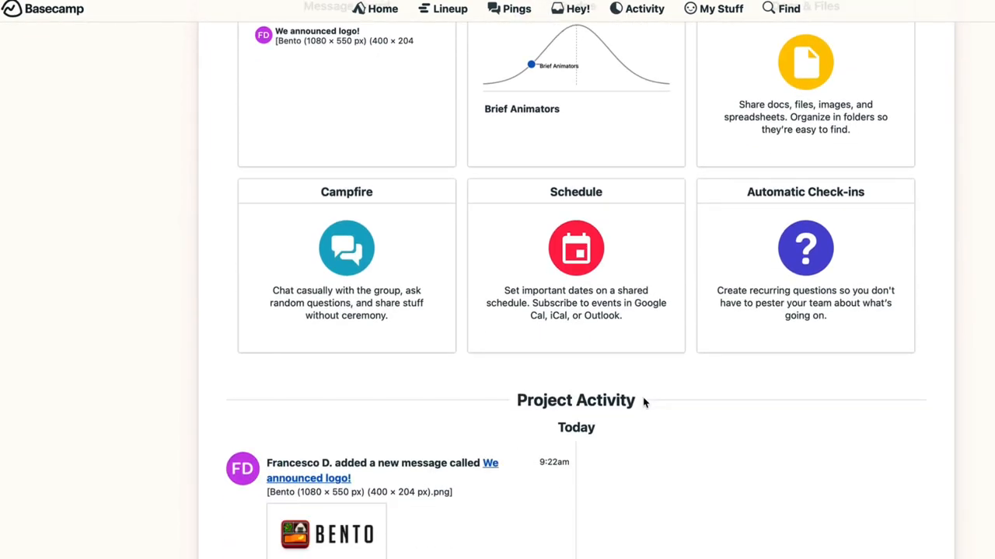
pyautogui.scroll(3)
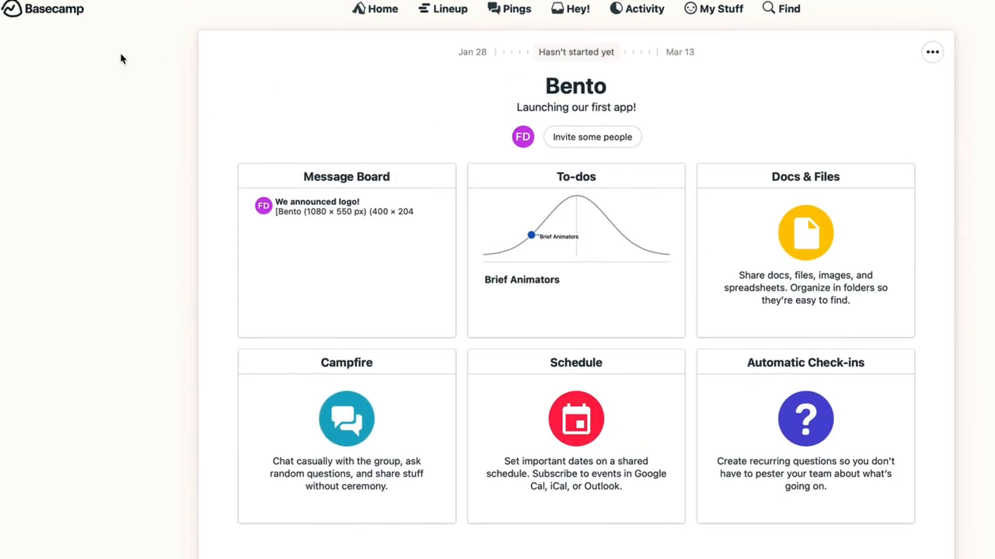
pyautogui.click(43, 9)
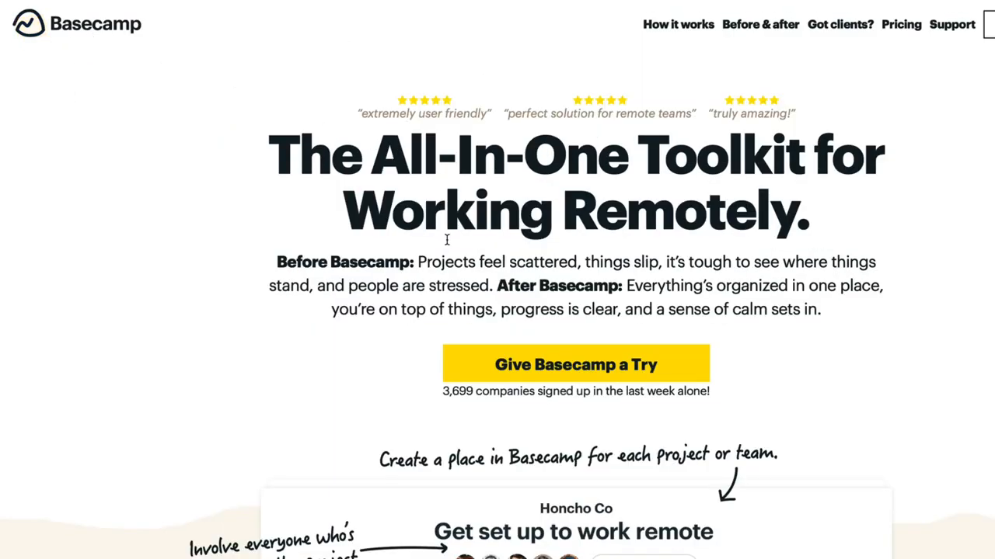
# Scroll the basecamp.com homepage and view The Distance Podcast demo's Docs & Files and overview
pyautogui.scroll(-3)
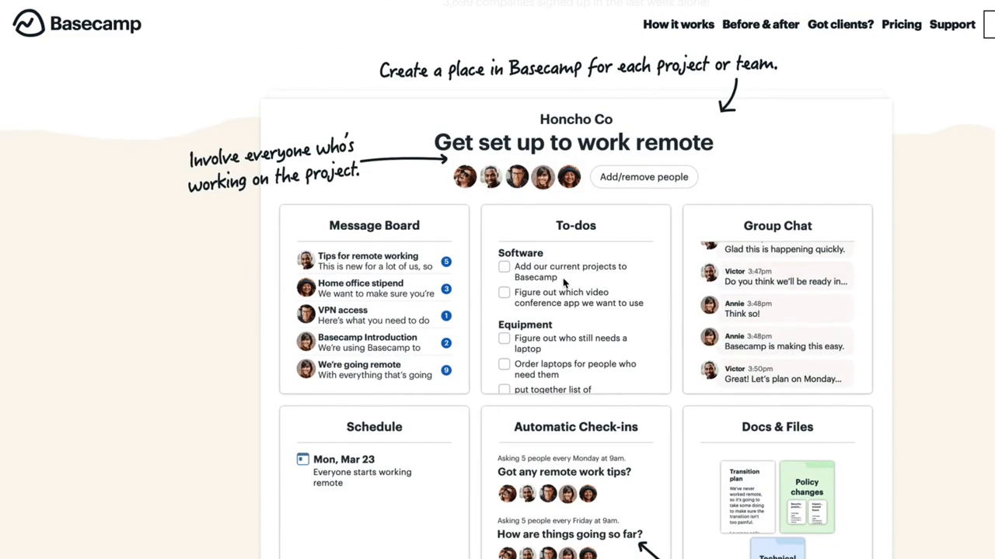
pyautogui.scroll(-3)
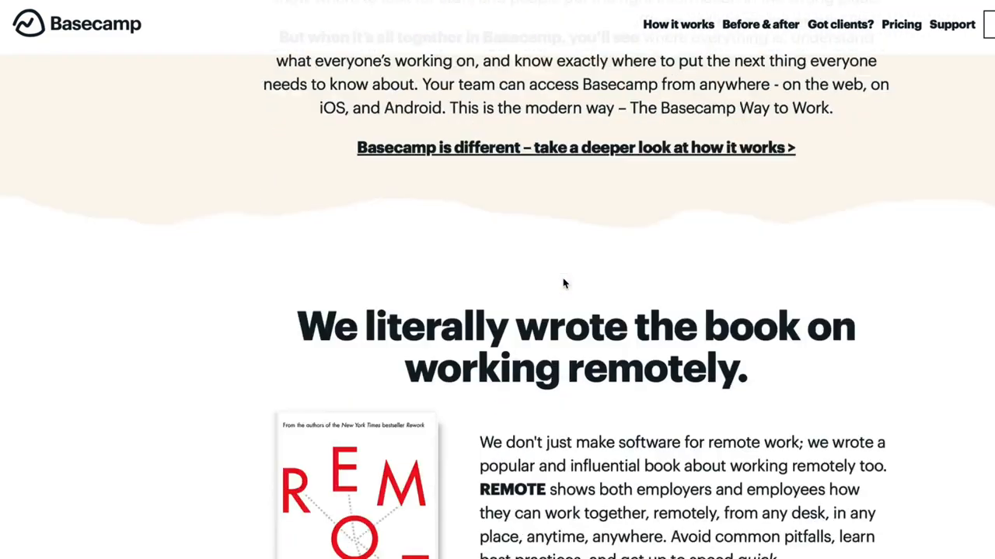
pyautogui.scroll(-3)
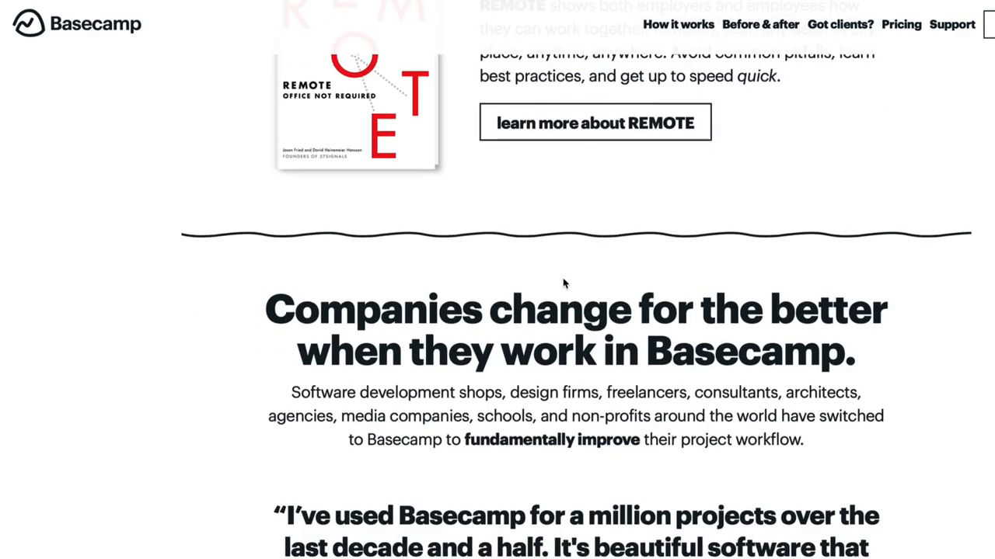
pyautogui.scroll(3)
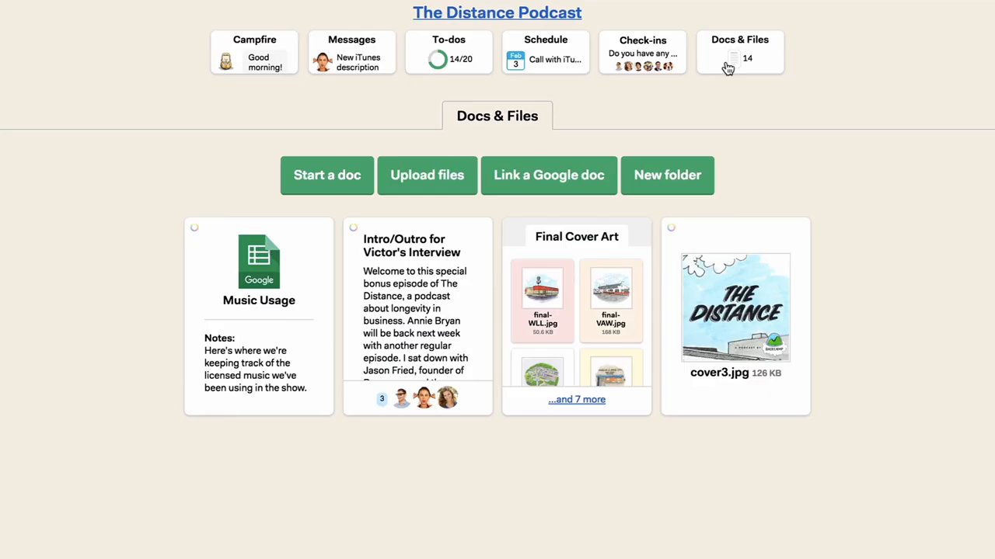
pyautogui.moveTo(716, 98)
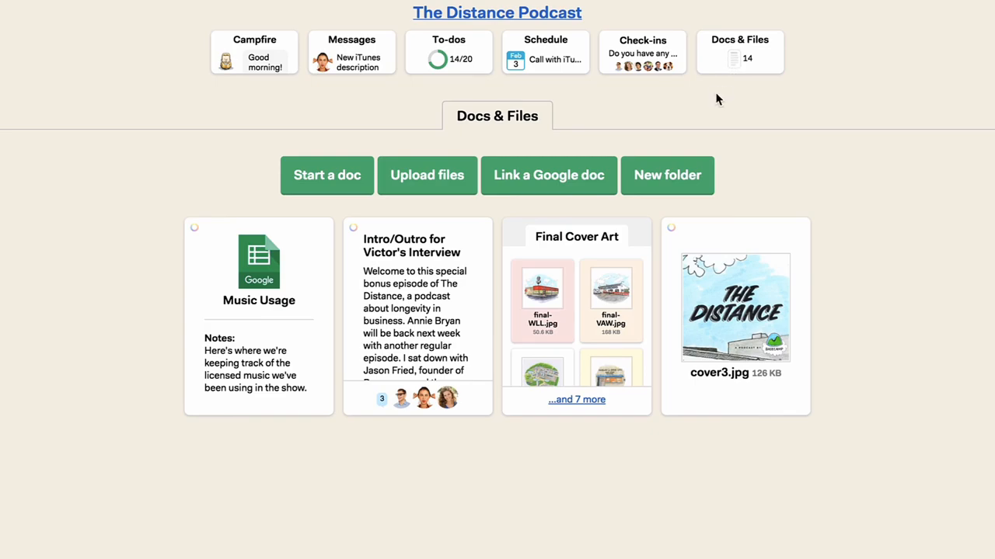
pyautogui.click(575, 311)
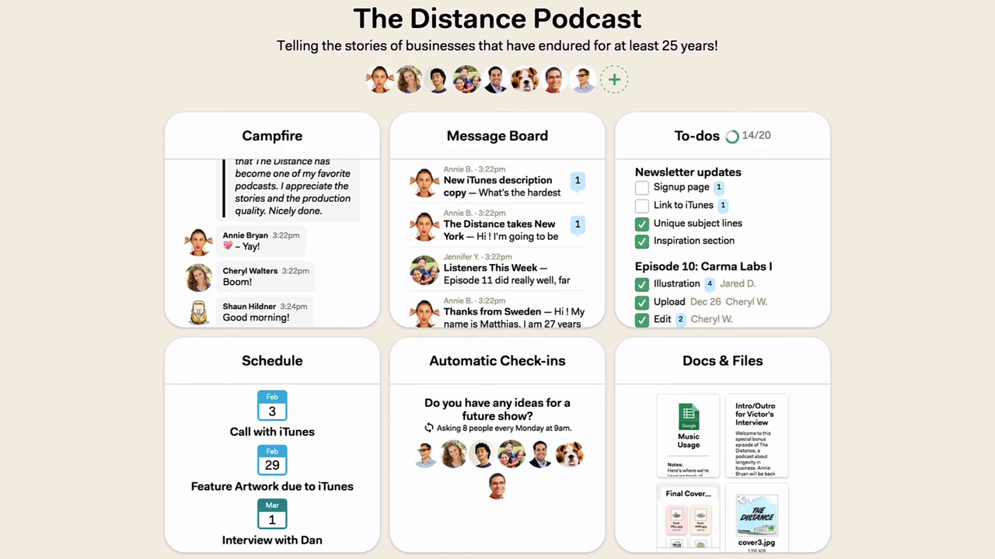
pyautogui.scroll(-3)
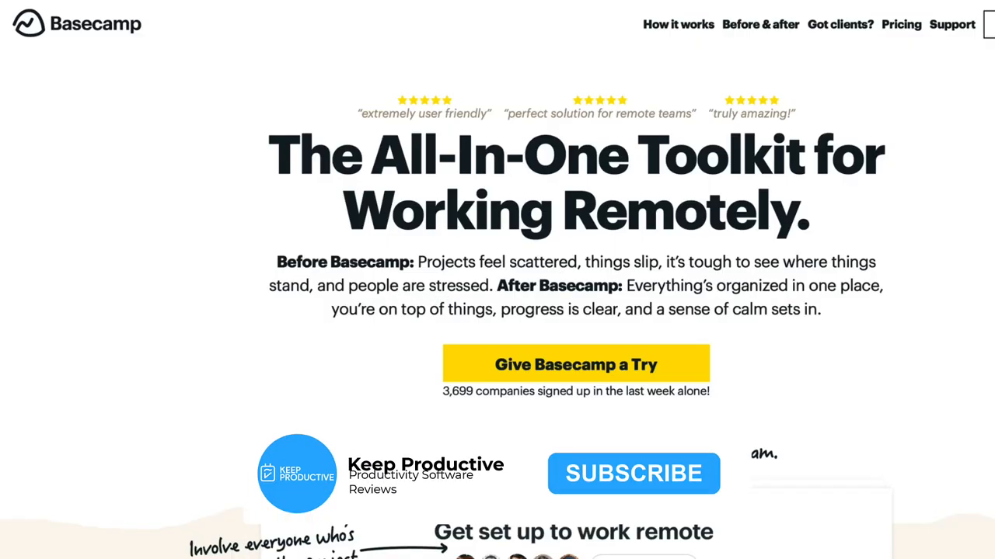
pyautogui.click(633, 474)
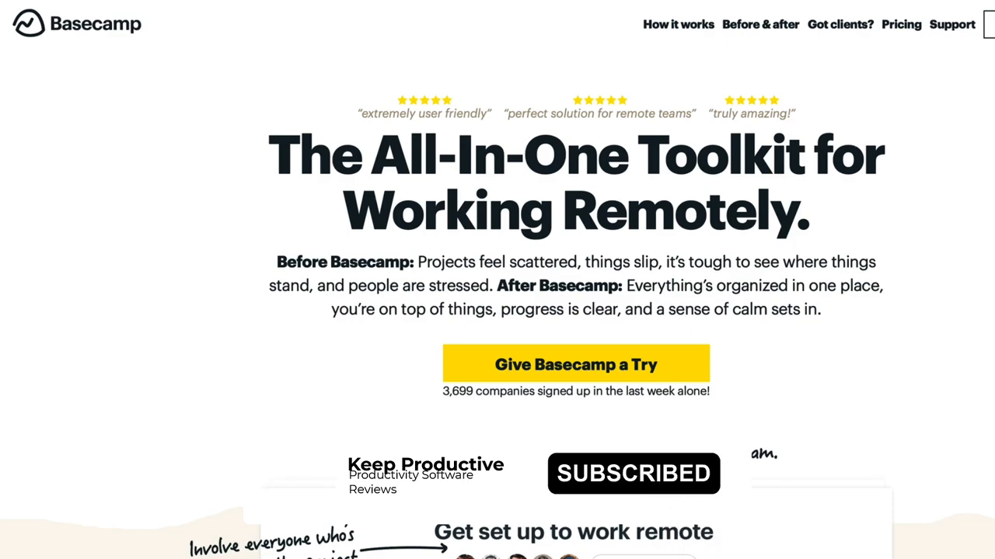